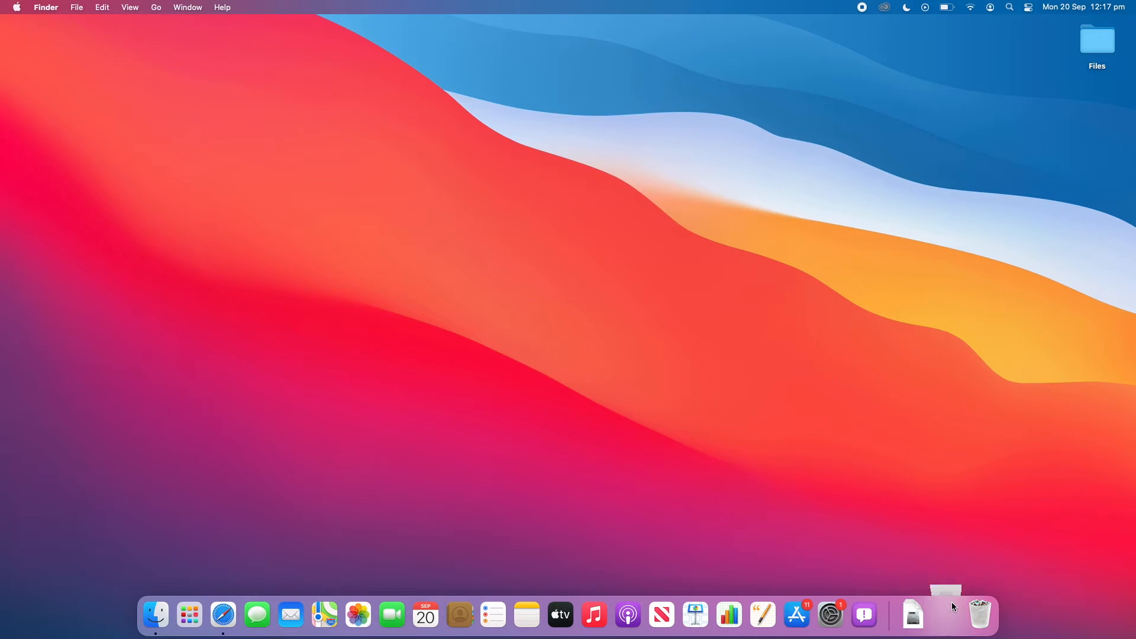
Launch Safari from the Dock so its start page appears with the patcher tabs.
click(222, 615)
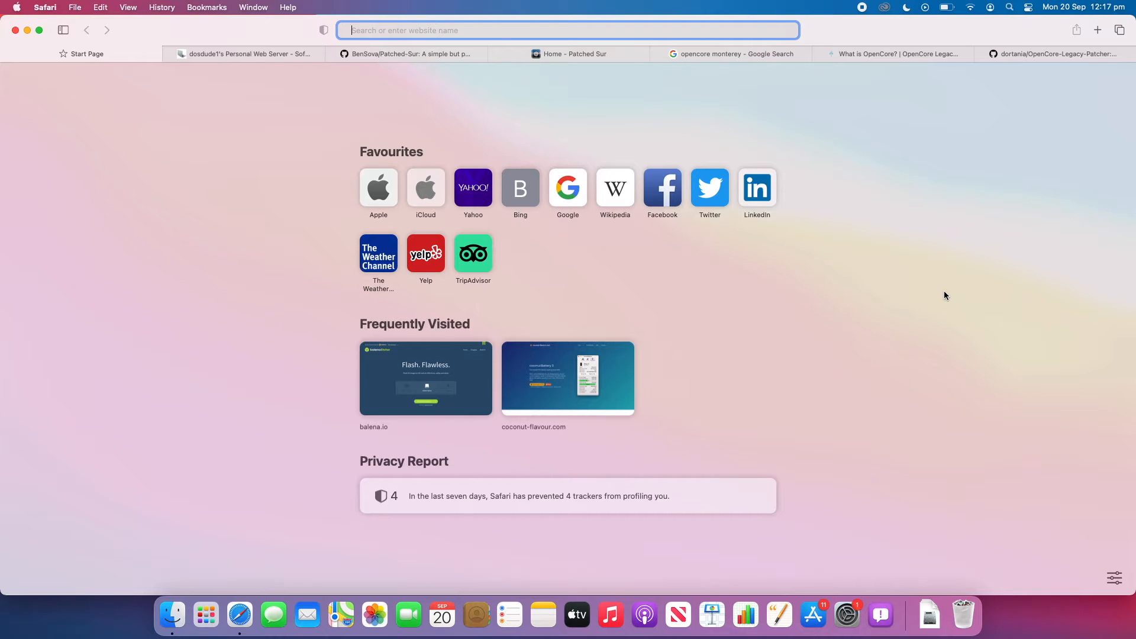
mouse_move(314, 117)
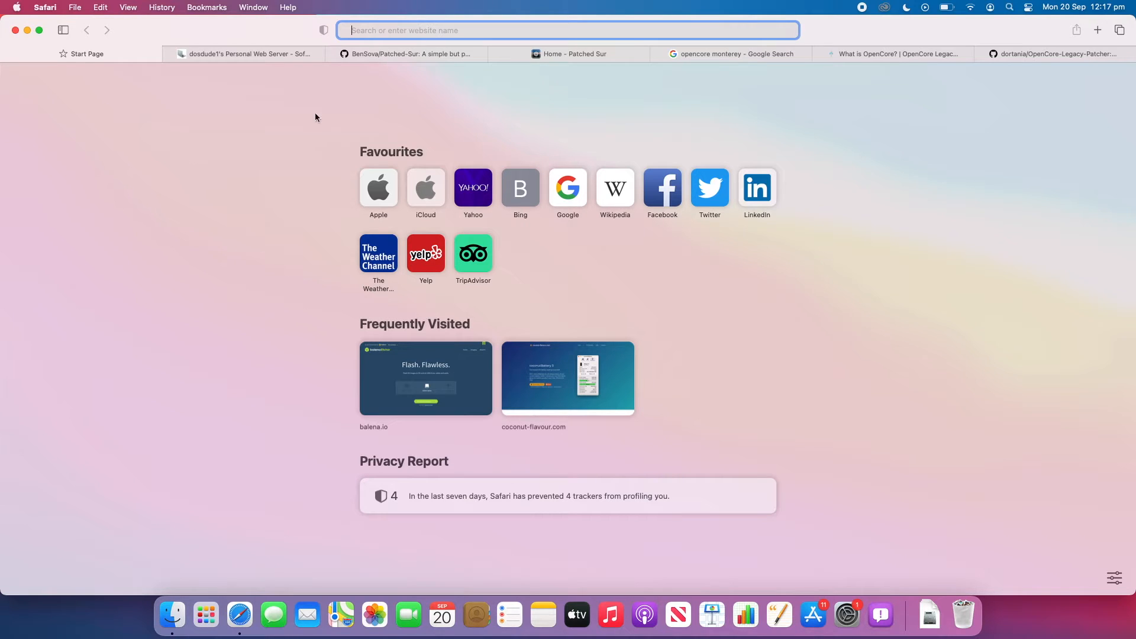
mouse_move(259, 86)
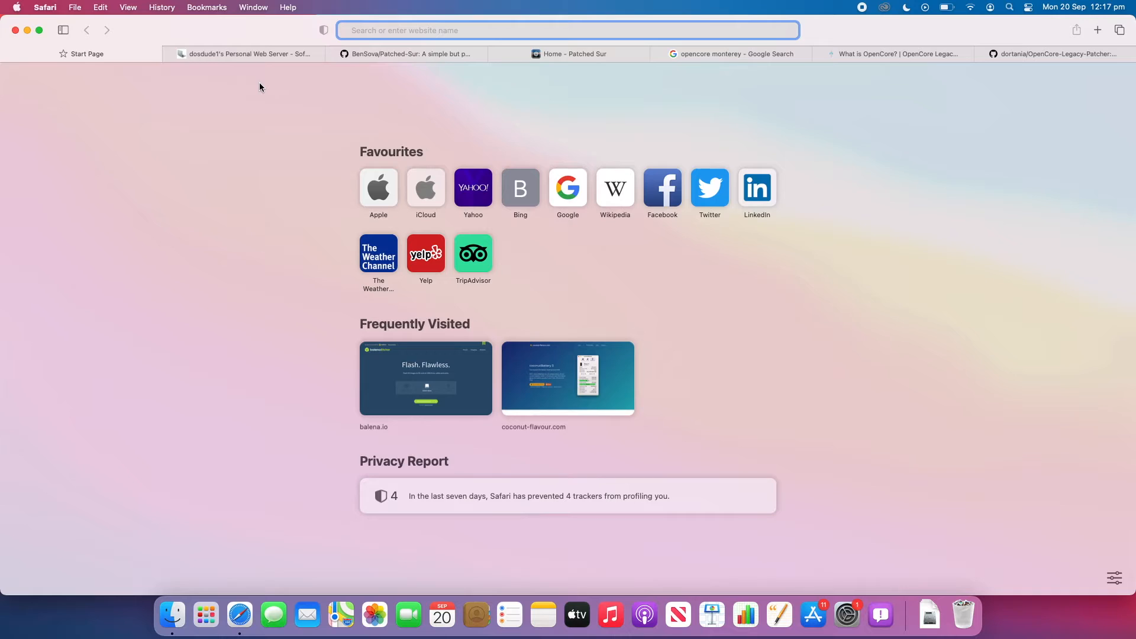
Switch to the dosdude1's Personal Web Server tab listing the macOS patchers.
click(246, 54)
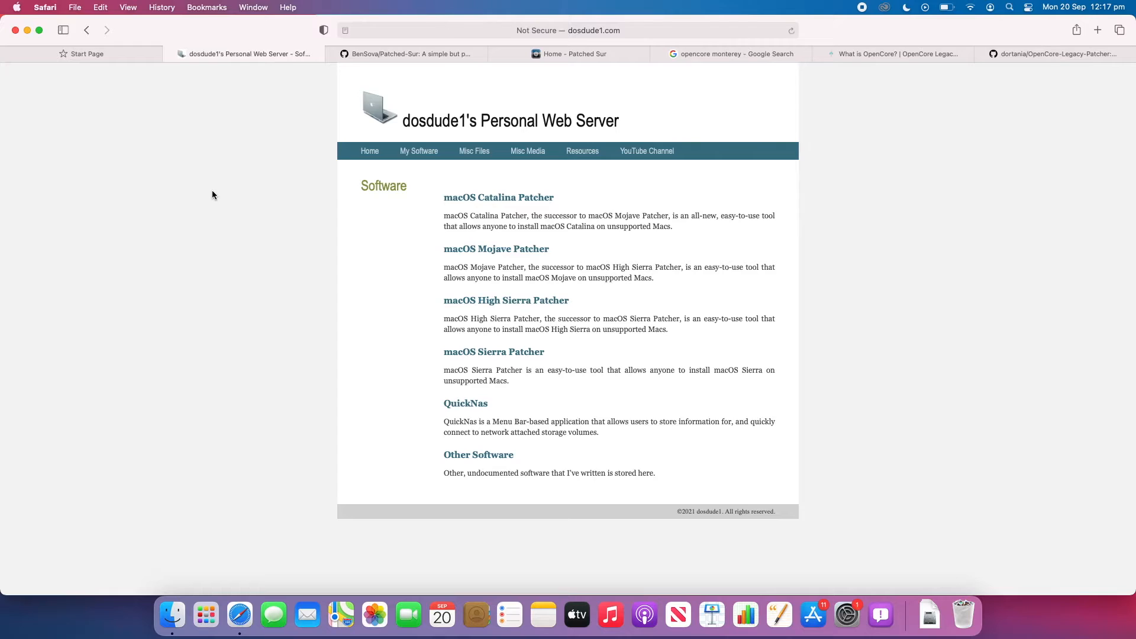
mouse_move(410, 360)
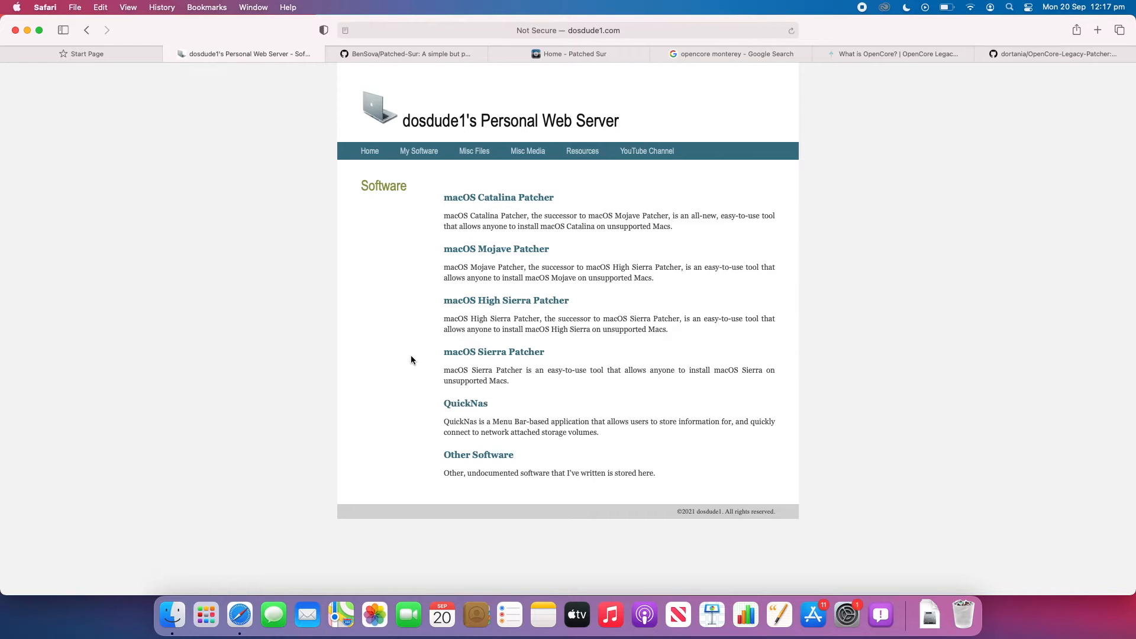
mouse_move(405, 361)
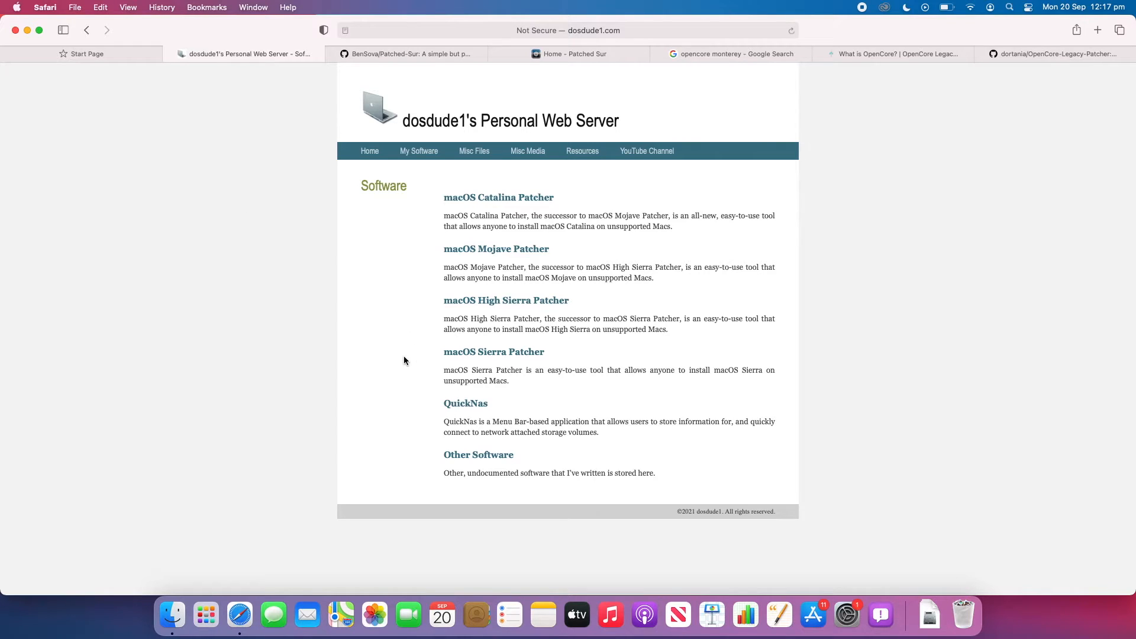
mouse_move(423, 219)
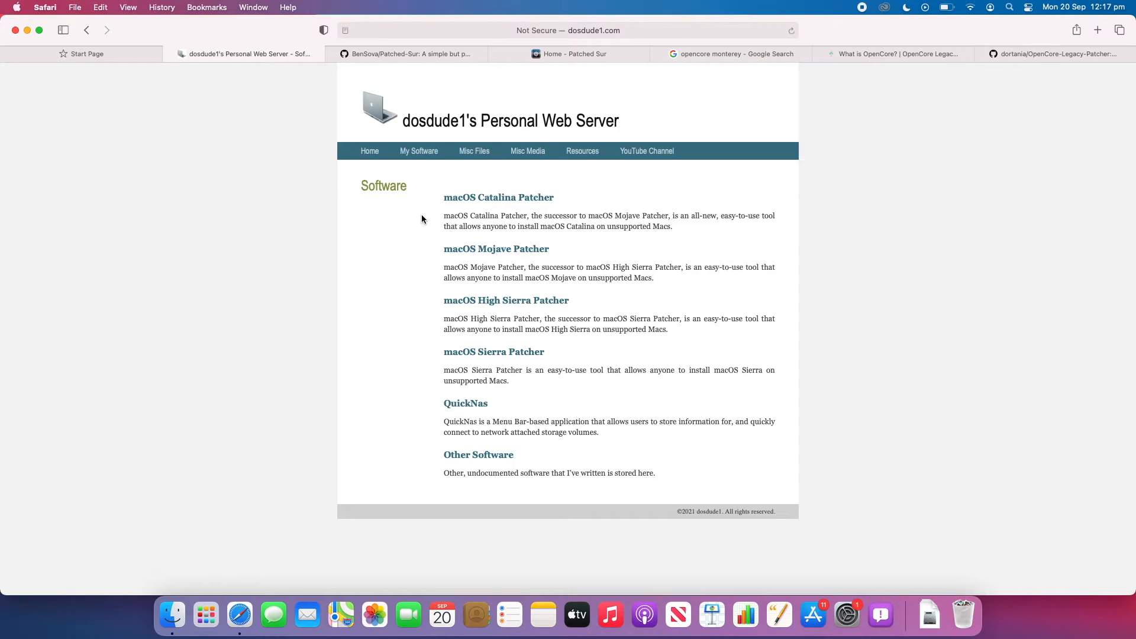
mouse_move(360, 324)
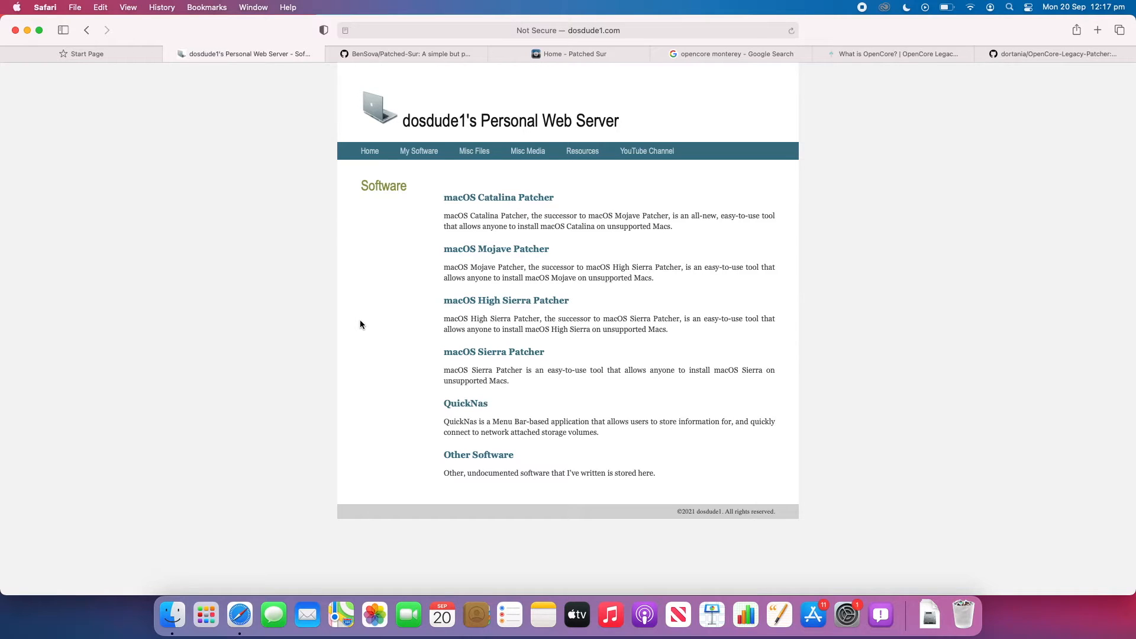
mouse_move(586, 304)
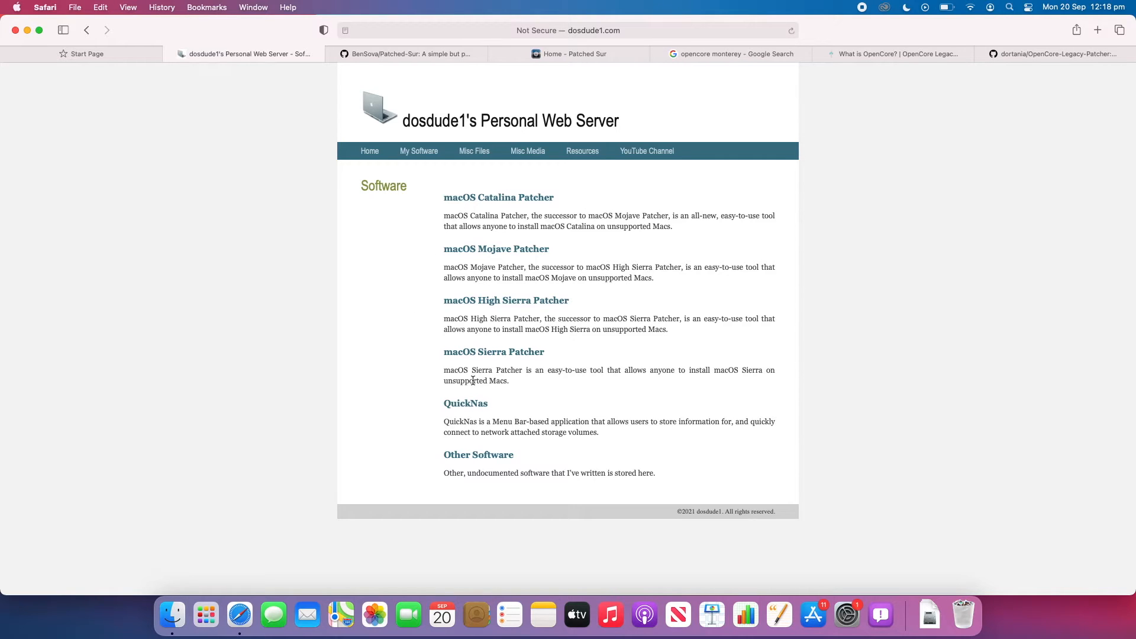
mouse_move(516, 304)
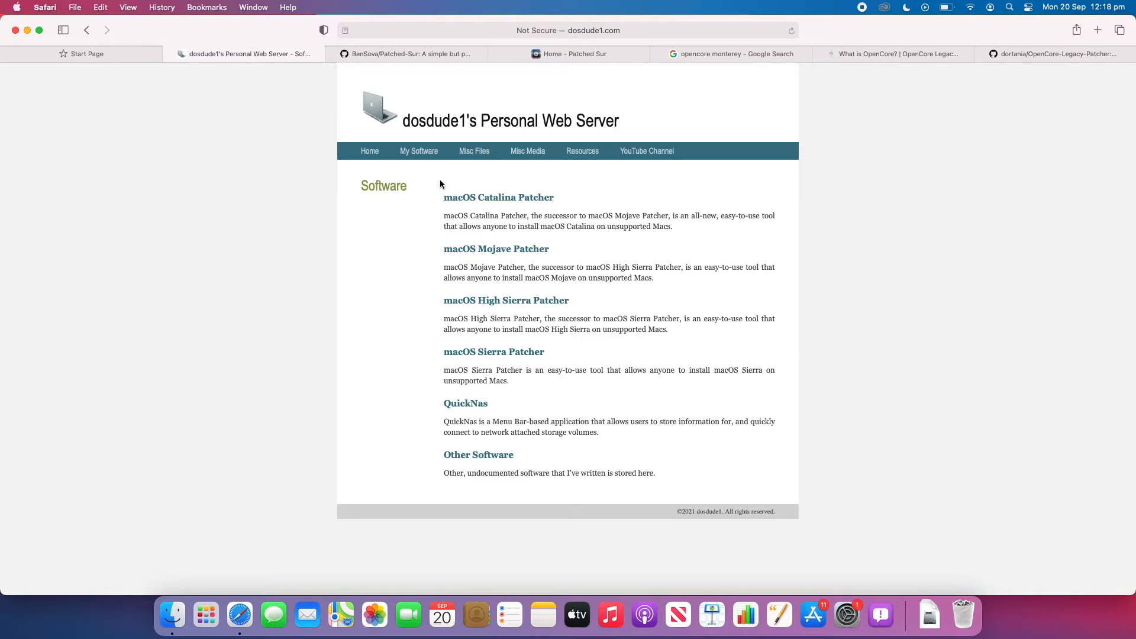
mouse_move(857, 211)
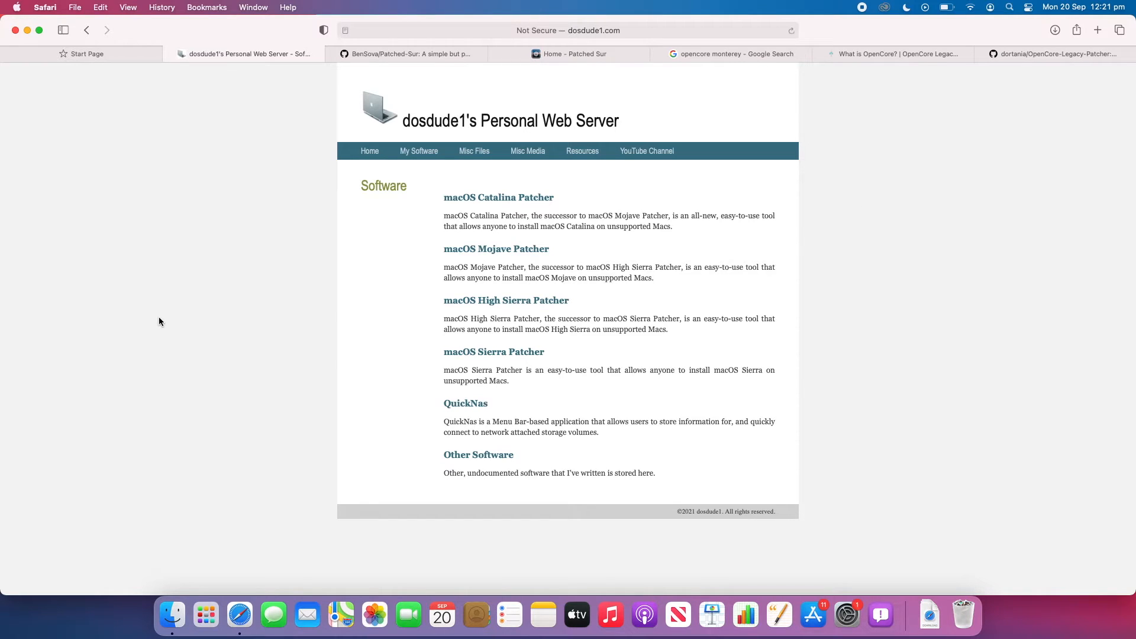
mouse_move(466, 253)
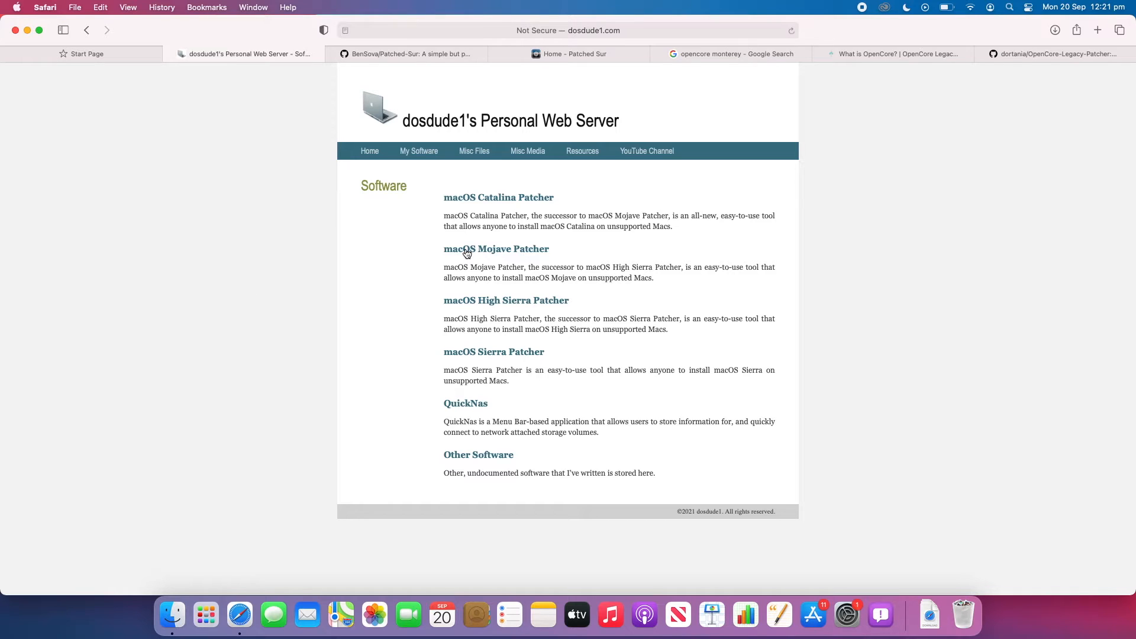
View the macOS Mojave Patcher page's Requirements list of supported Macs, picking out the Early-2008 date.
click(496, 248)
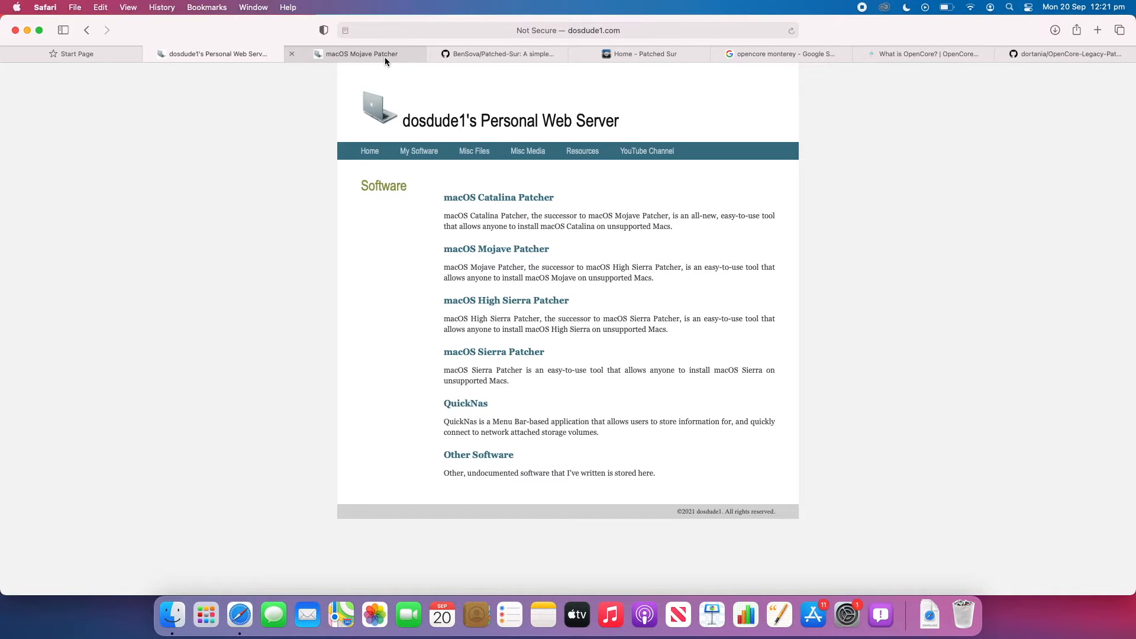
click(359, 54)
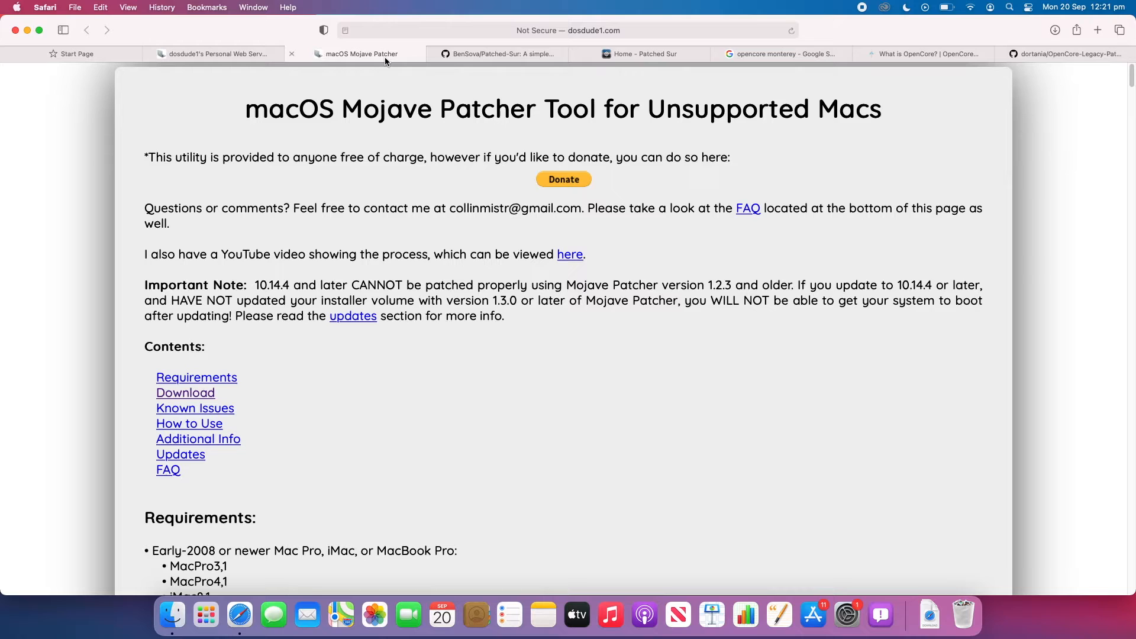
mouse_move(654, 372)
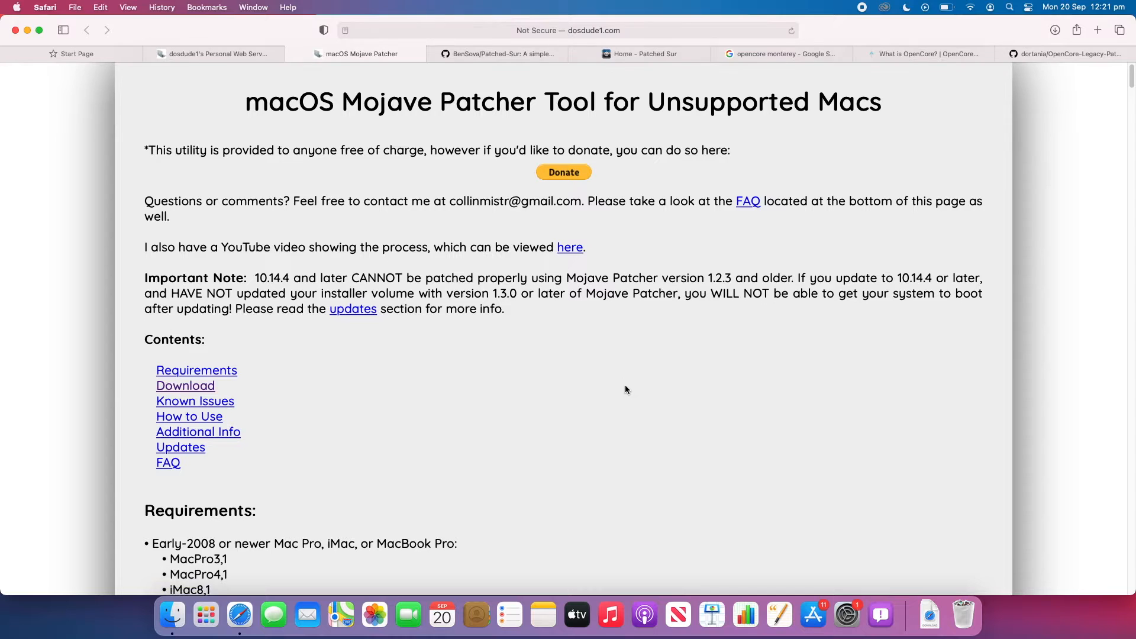
scroll(down, 3)
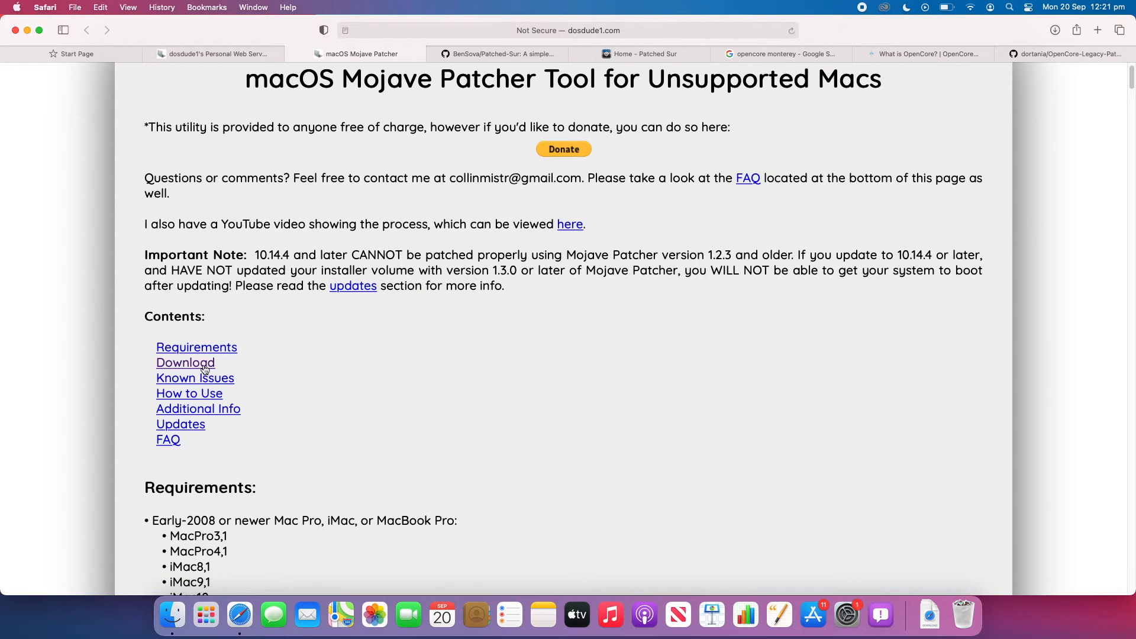
scroll(down, 3)
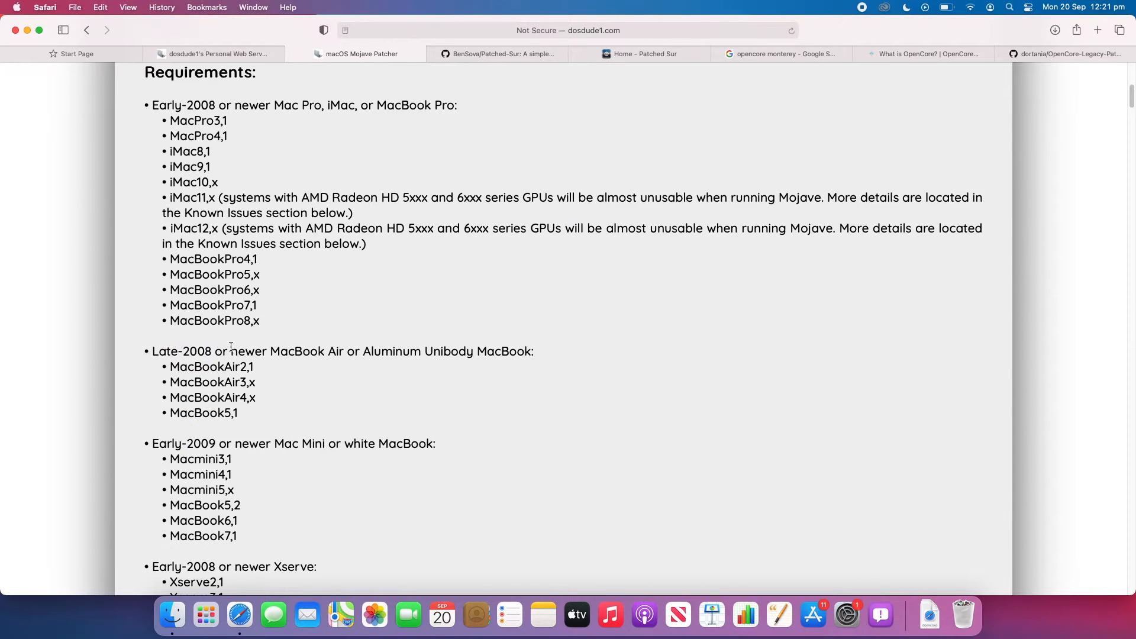
scroll(up, 3)
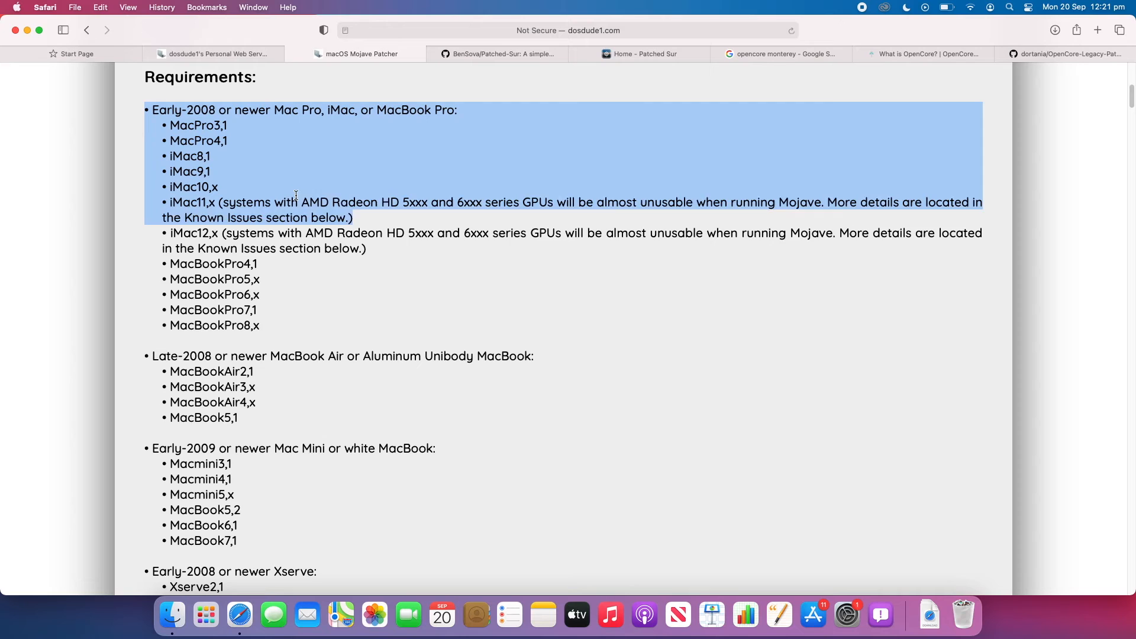
click(322, 327)
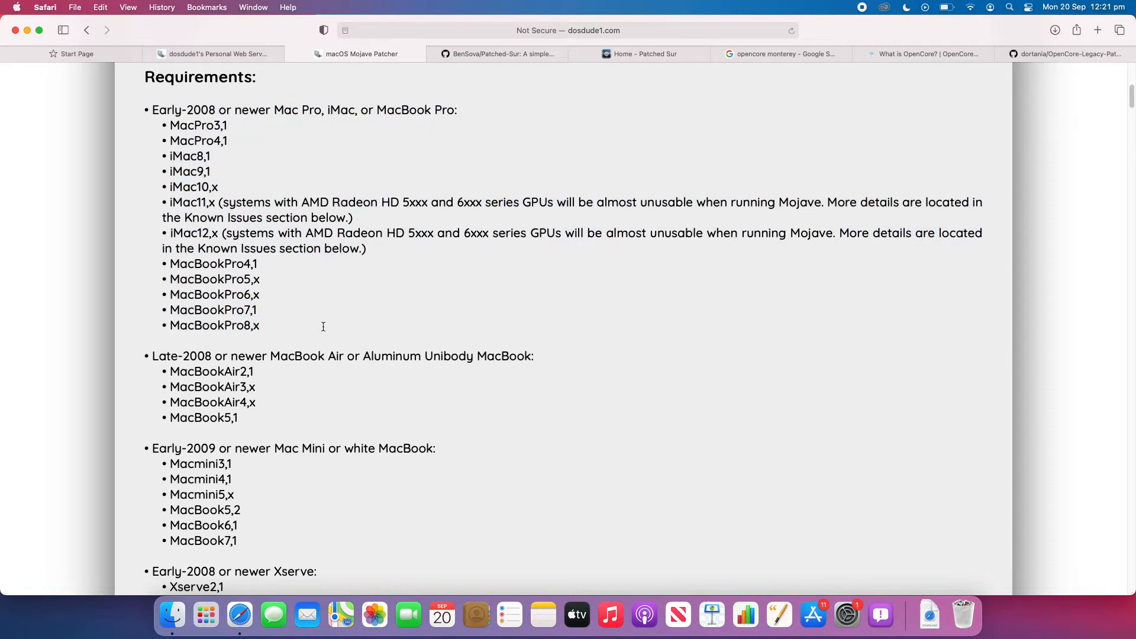
mouse_move(324, 331)
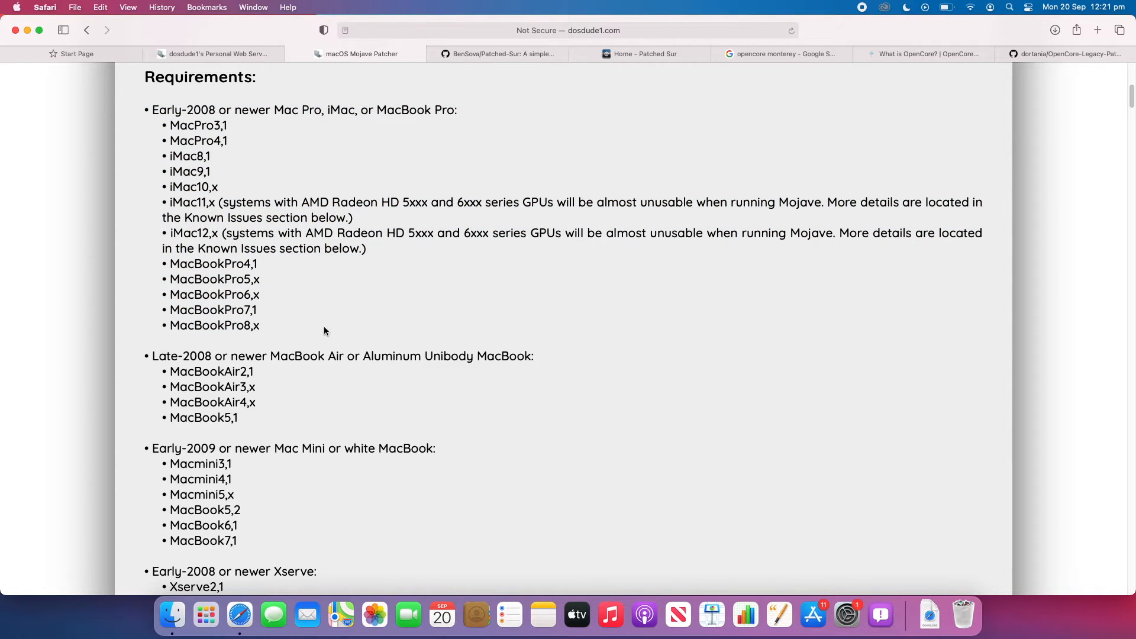
double_click(184, 109)
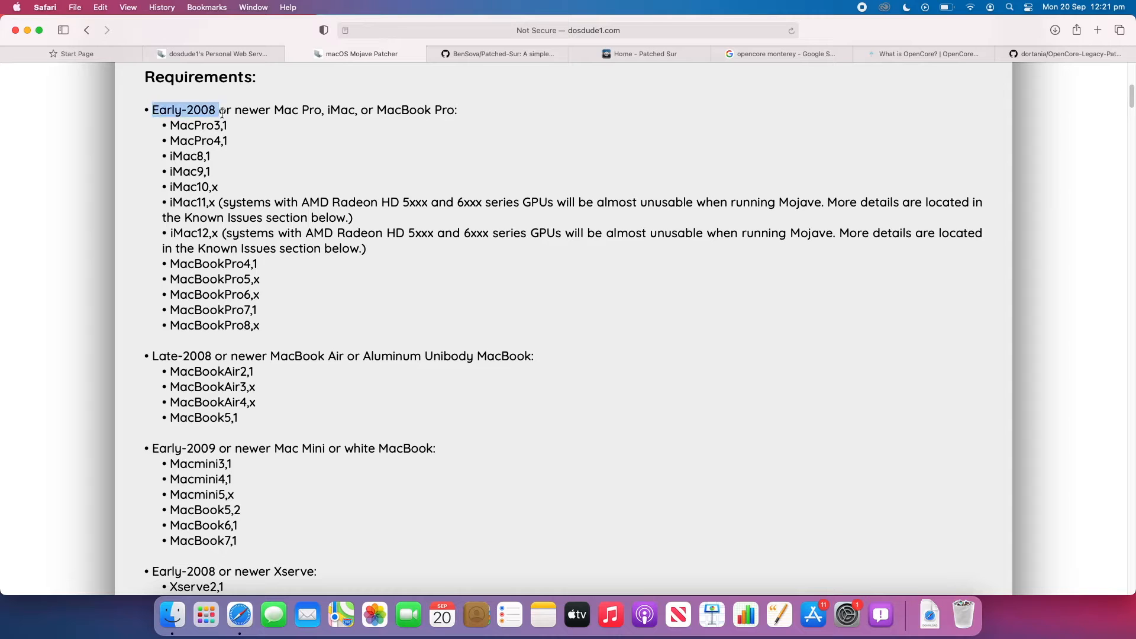
Scroll past 'Machines that ARE NOT supported' to the 'Things you'll need' download section.
scroll(down, 3)
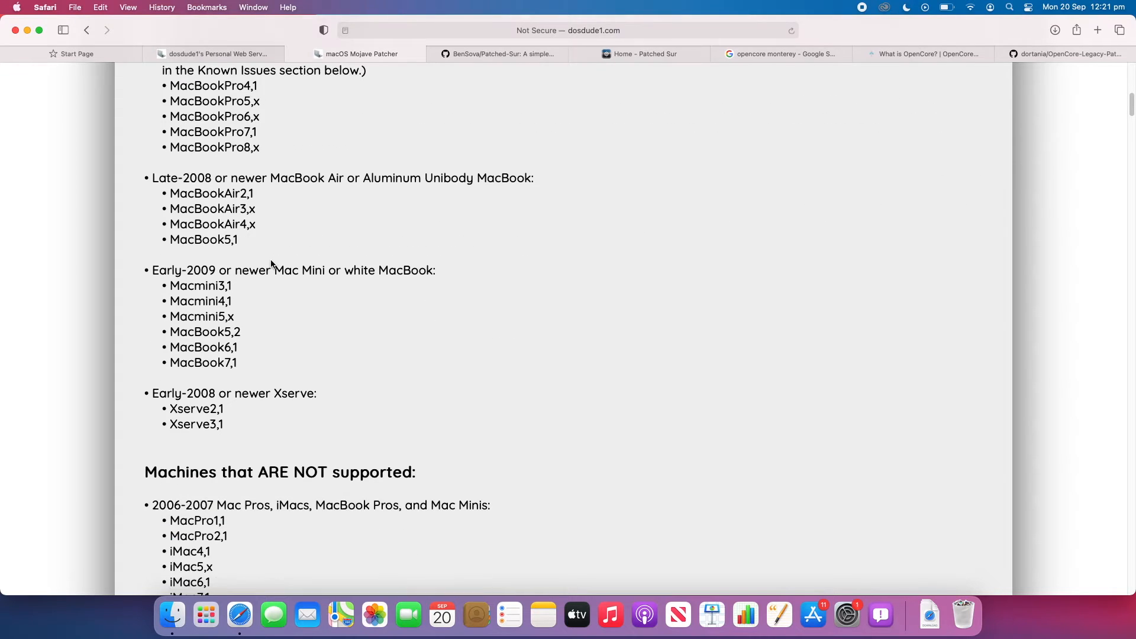
scroll(down, 3)
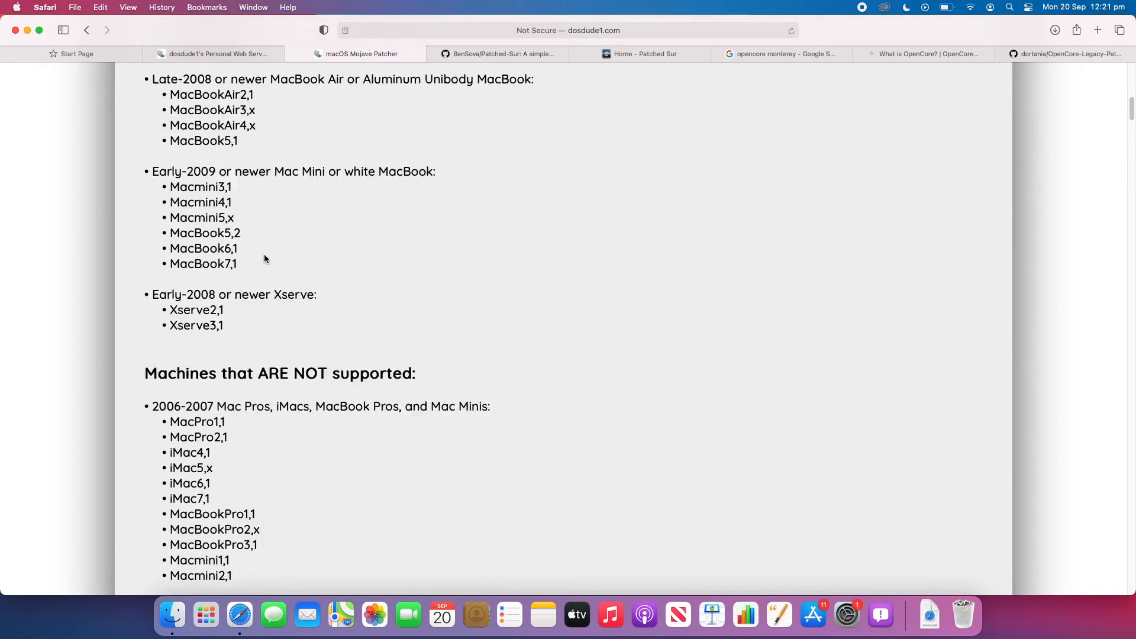
scroll(down, 3)
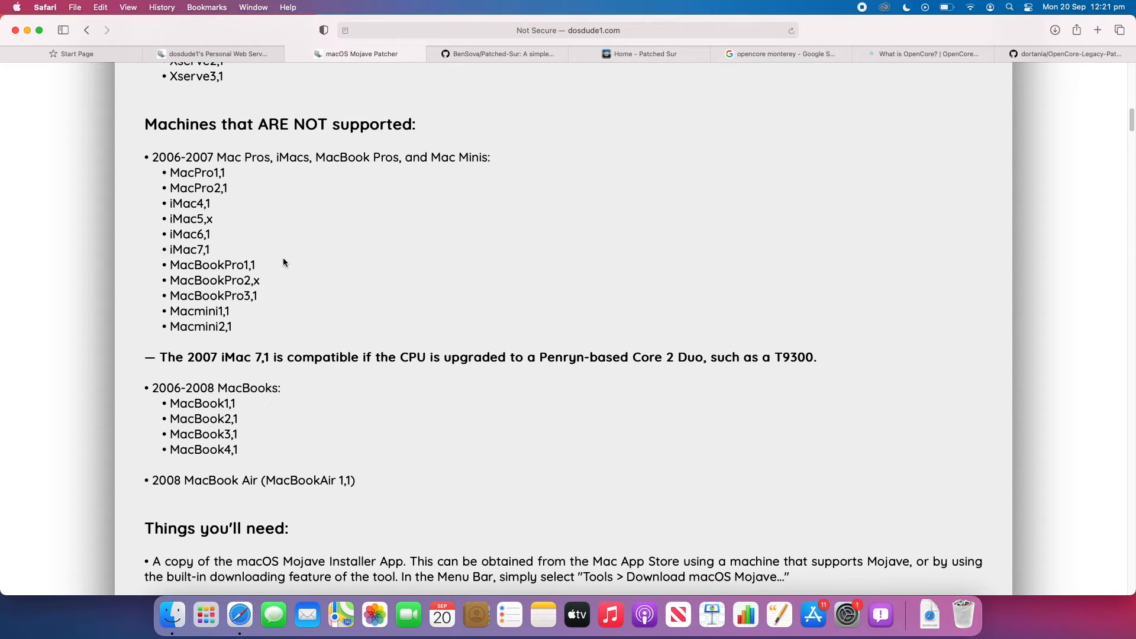
scroll(down, 3)
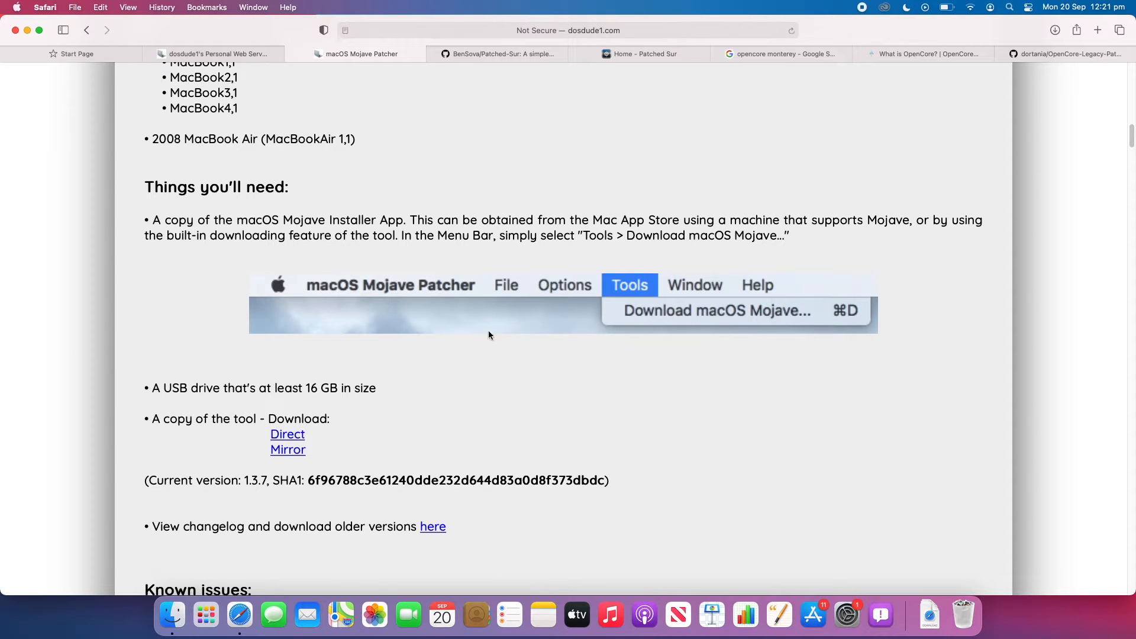
mouse_move(735, 351)
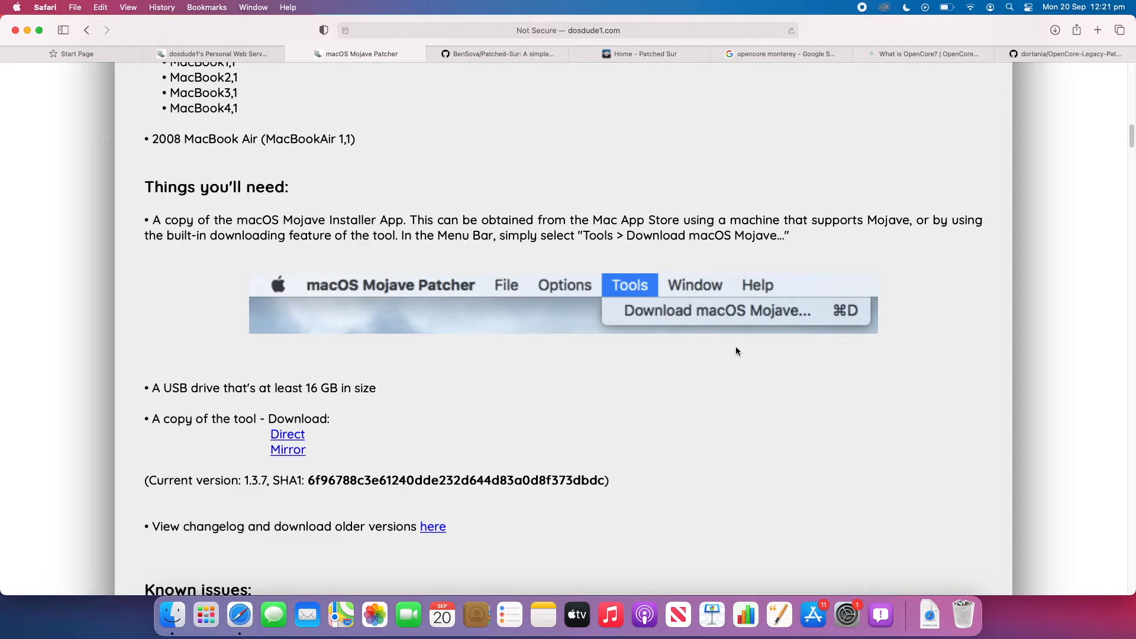
mouse_move(743, 267)
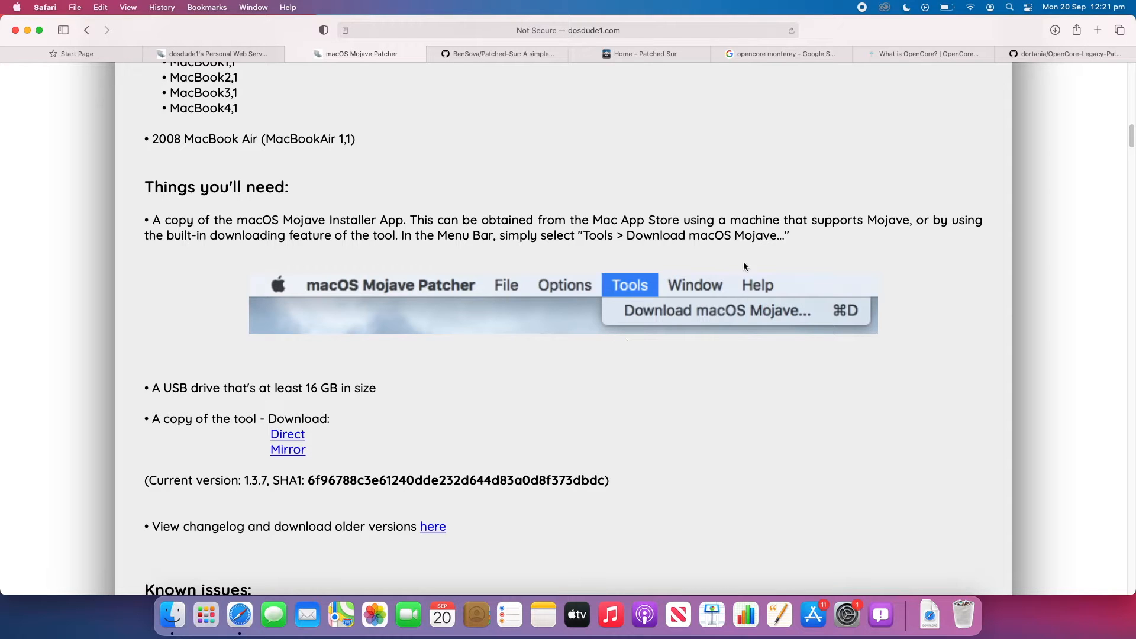
mouse_move(892, 284)
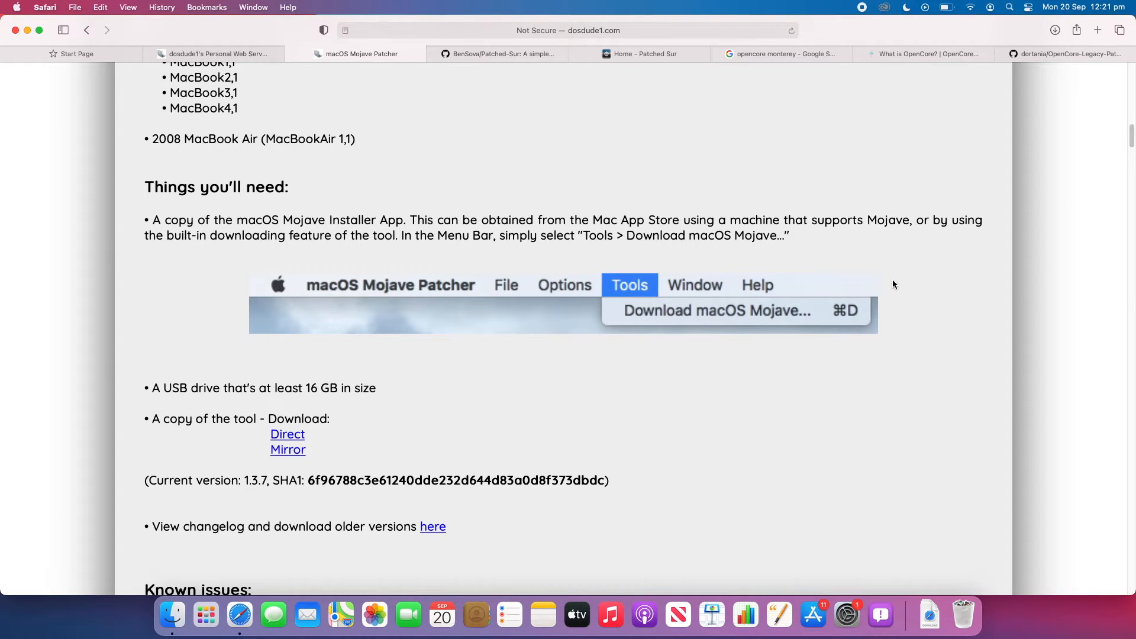
mouse_move(582, 317)
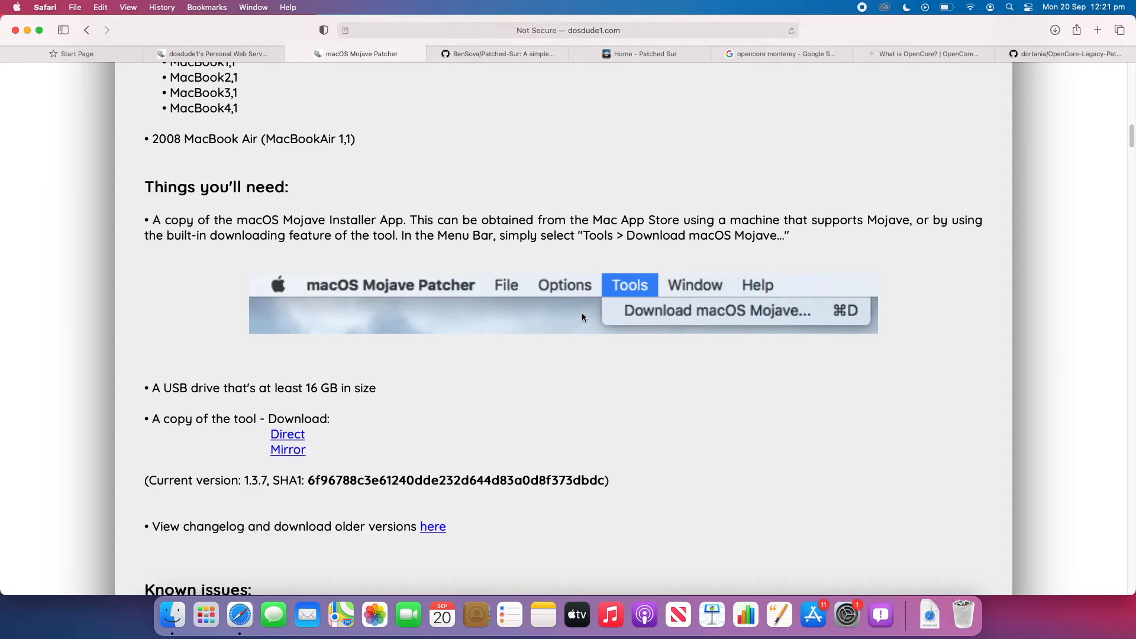
mouse_move(661, 402)
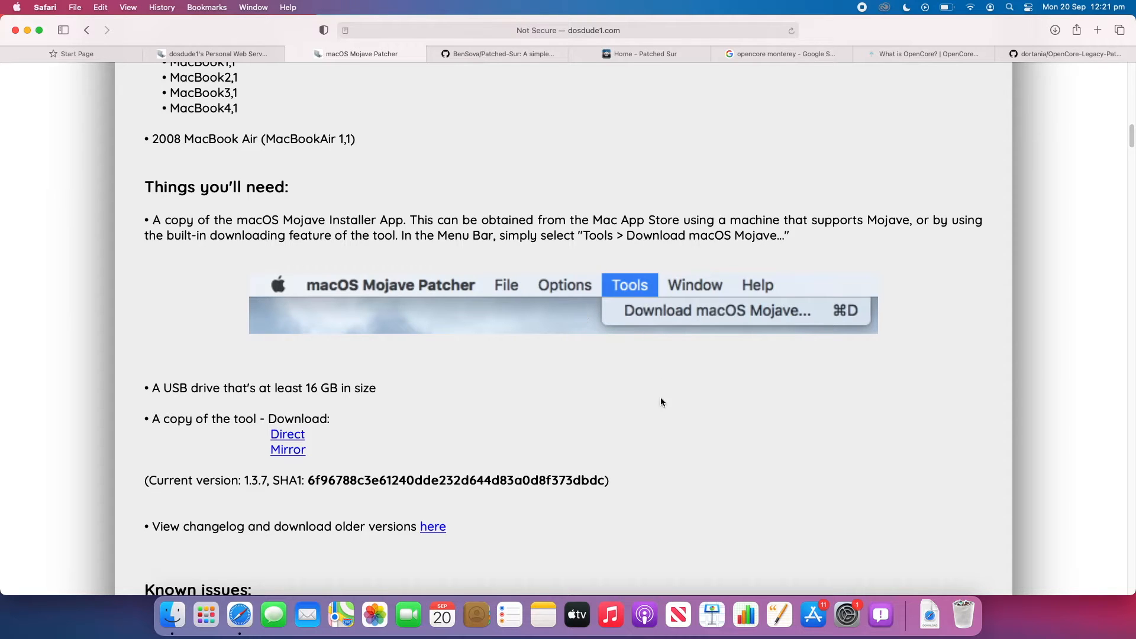
scroll(down, 3)
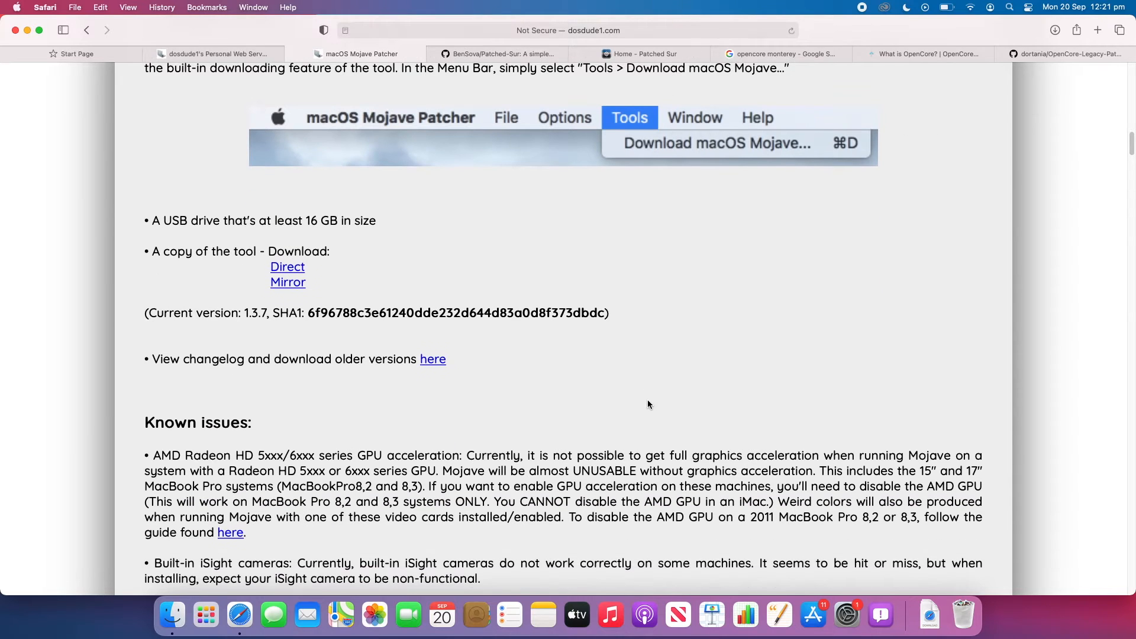
scroll(down, 3)
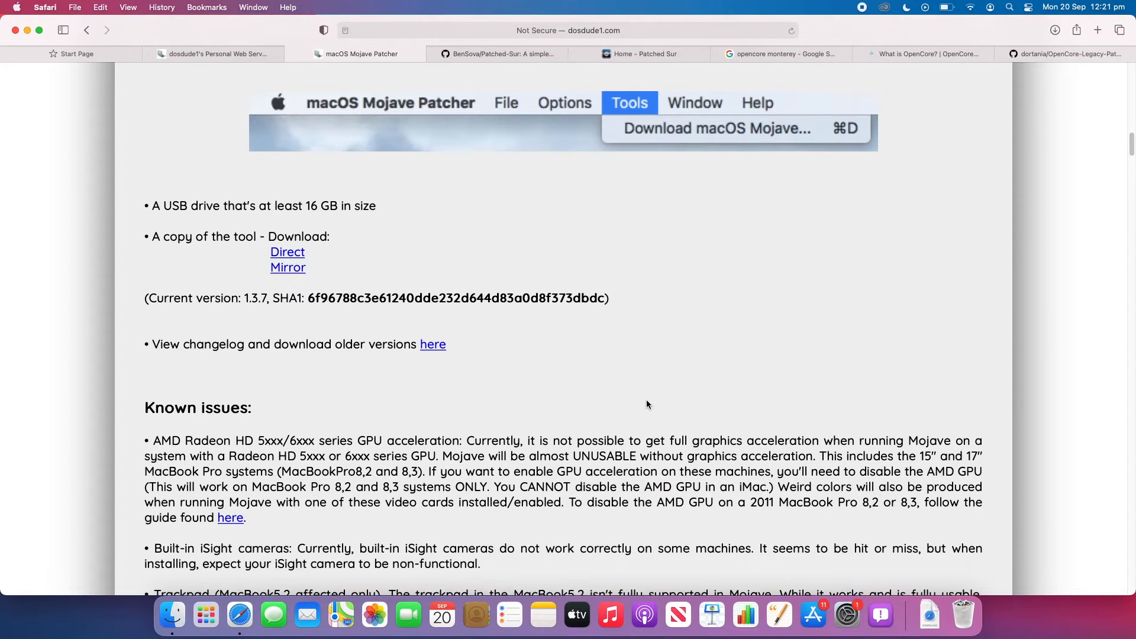
scroll(down, 3)
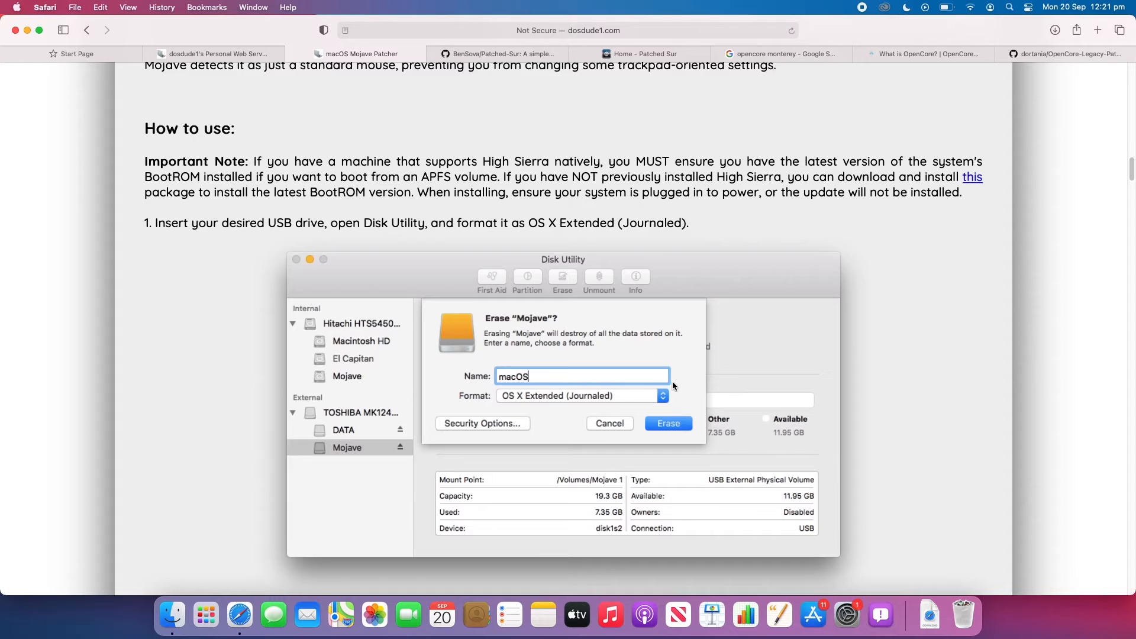
scroll(down, 3)
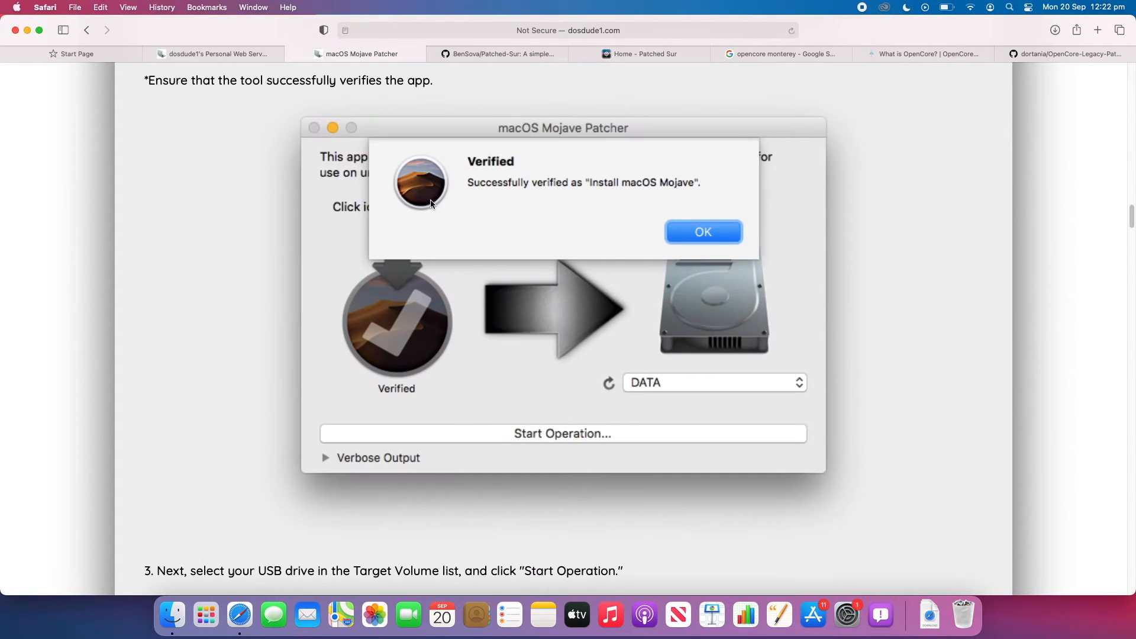
mouse_move(598, 332)
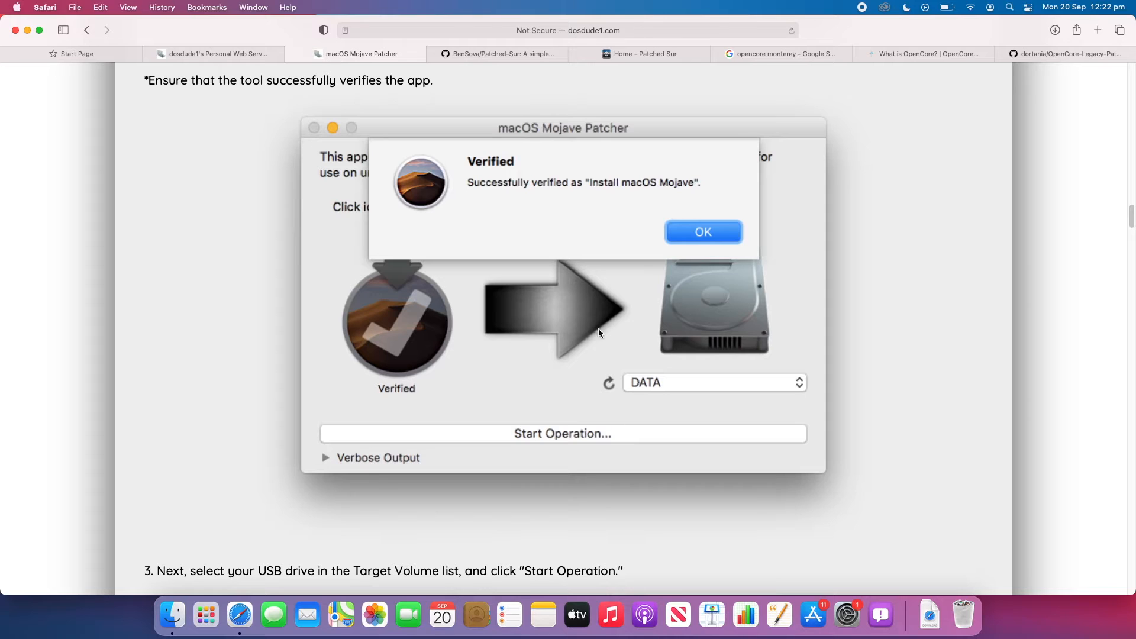
mouse_move(458, 444)
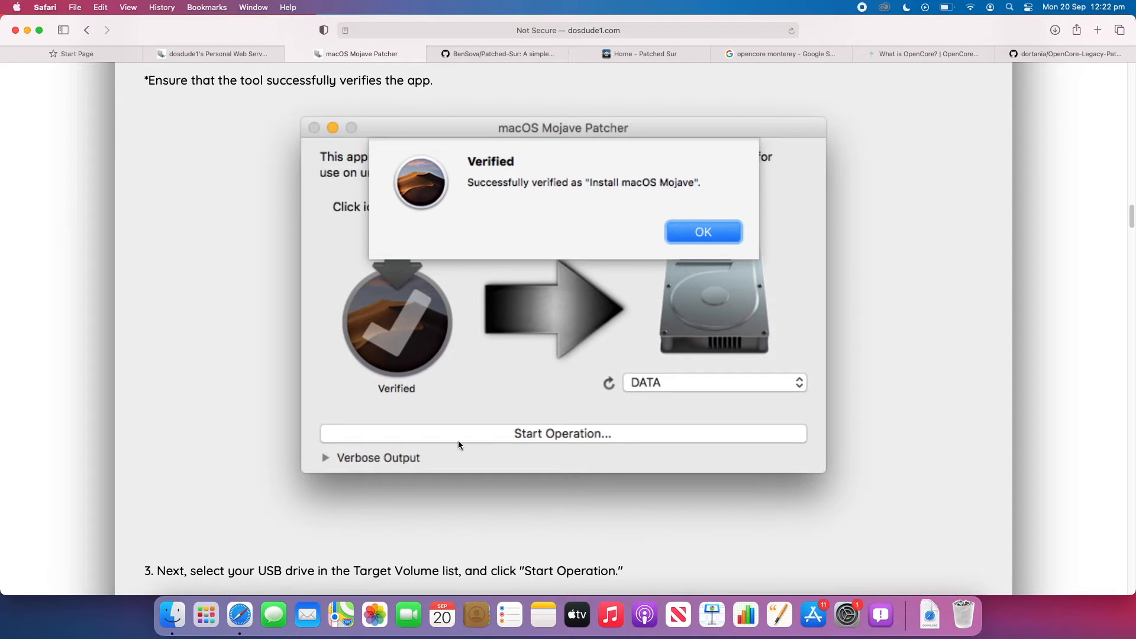
mouse_move(710, 413)
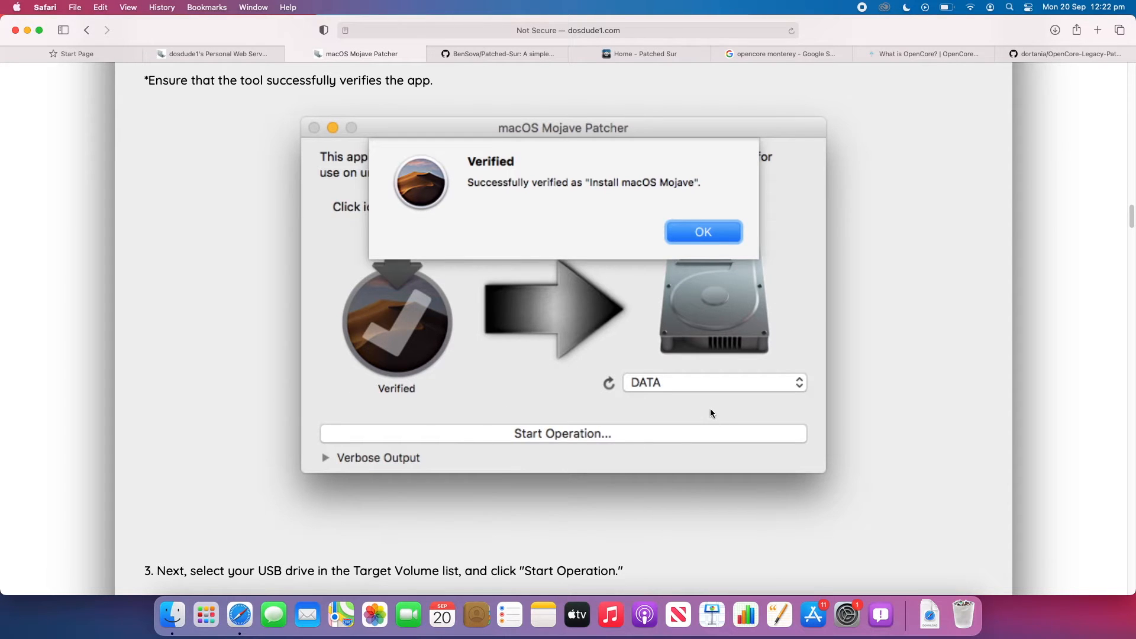
click(701, 232)
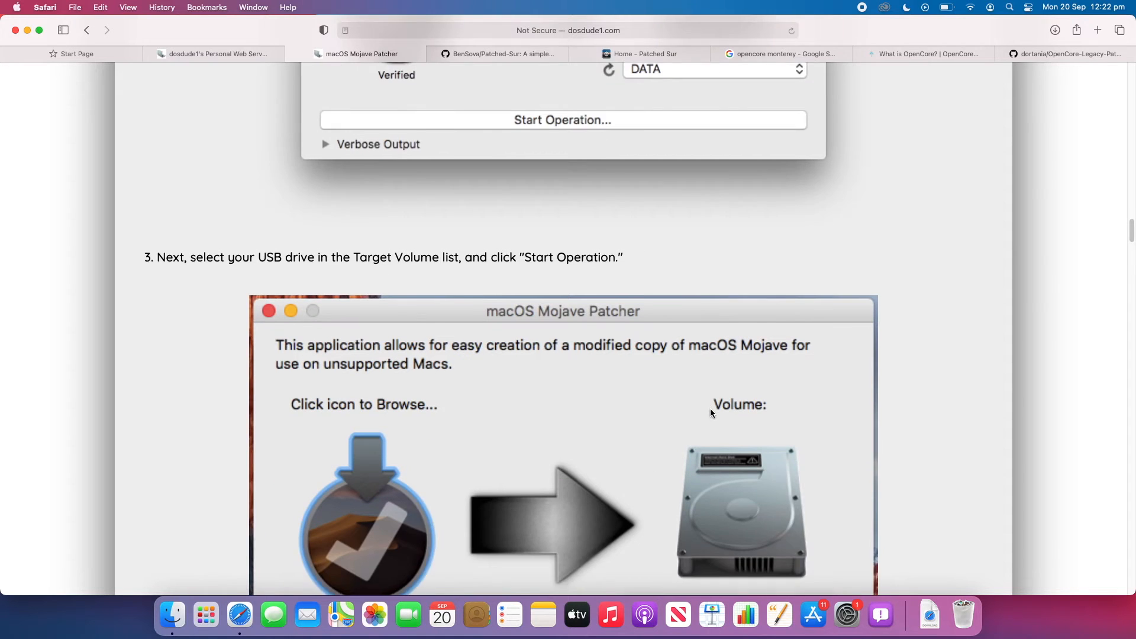
scroll(up, 3)
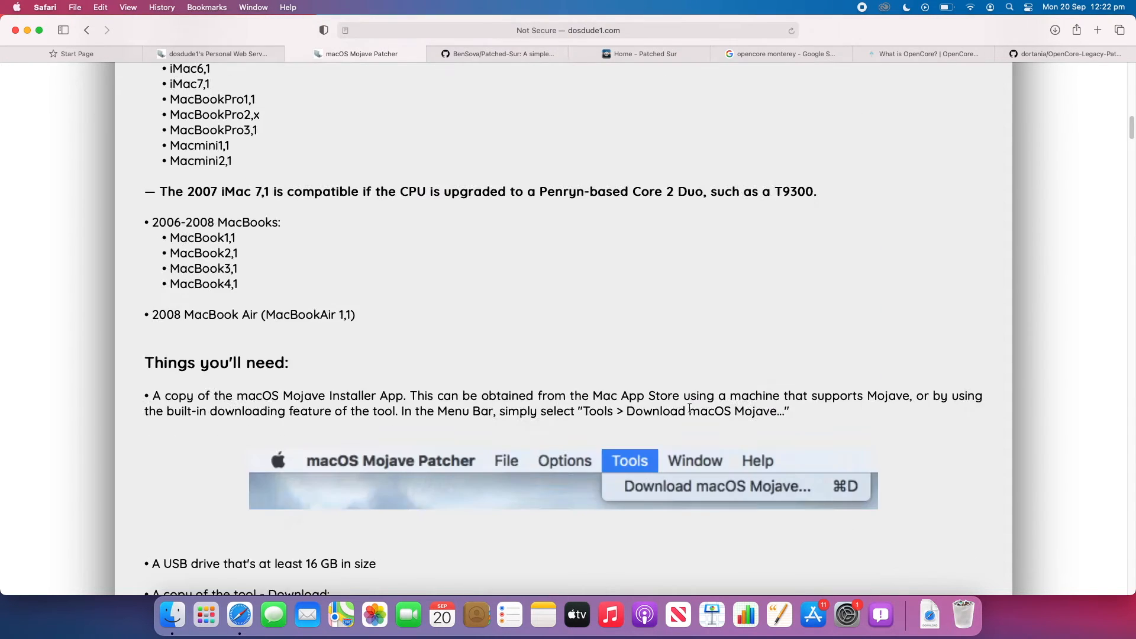
scroll(up, 3)
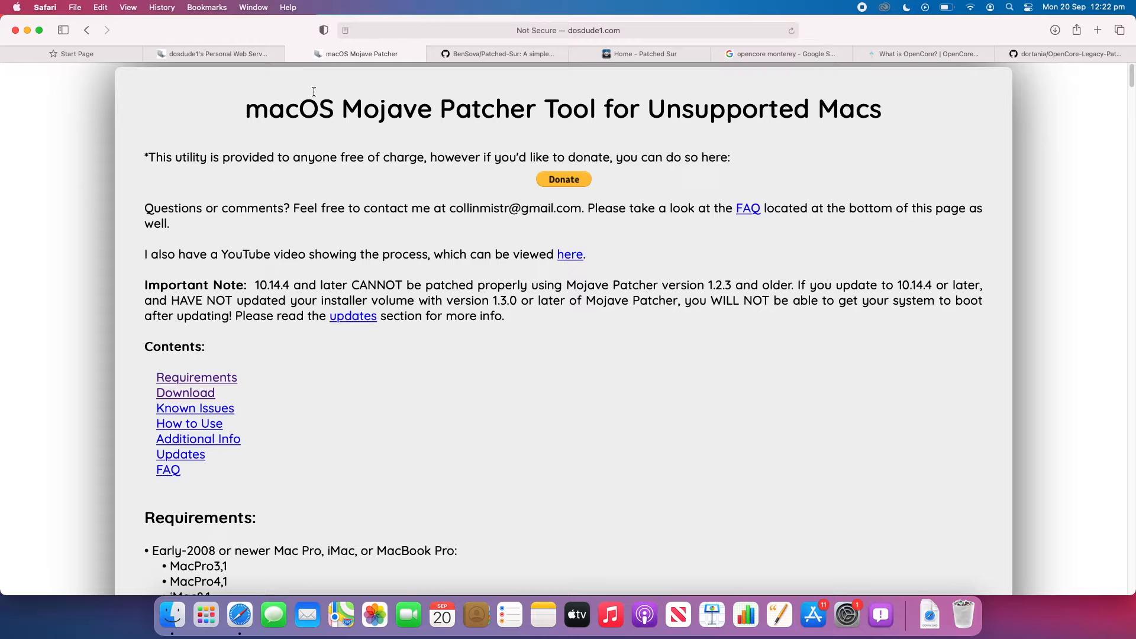
Close the Mojave tab and browse the macOS Catalina Patcher page's Important Info on APFS BootROM.
click(216, 53)
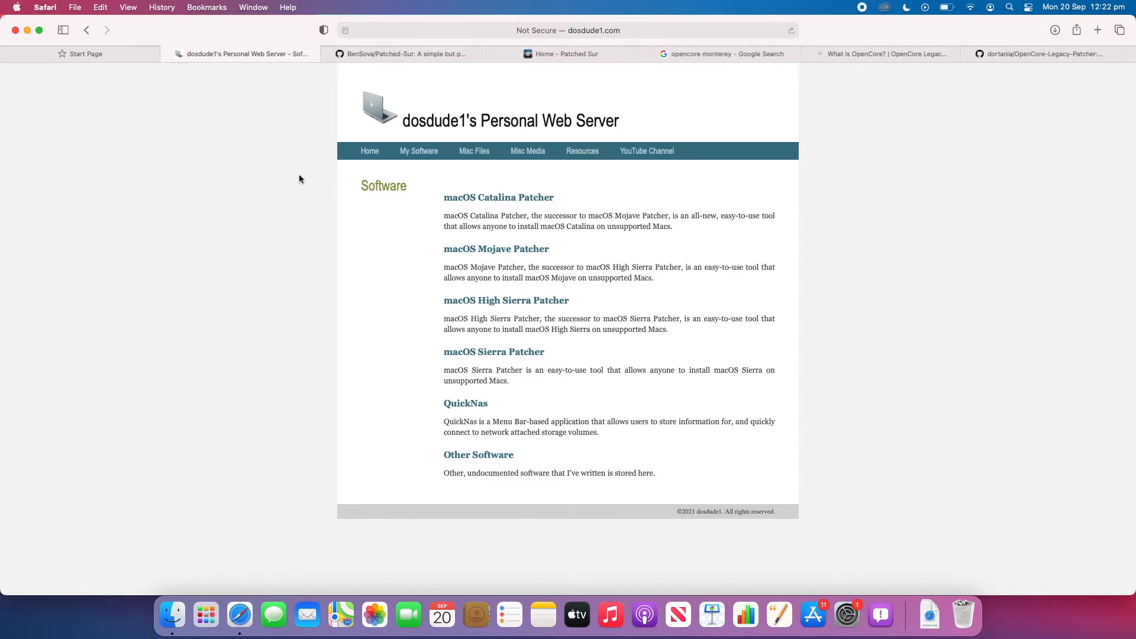
mouse_move(474, 201)
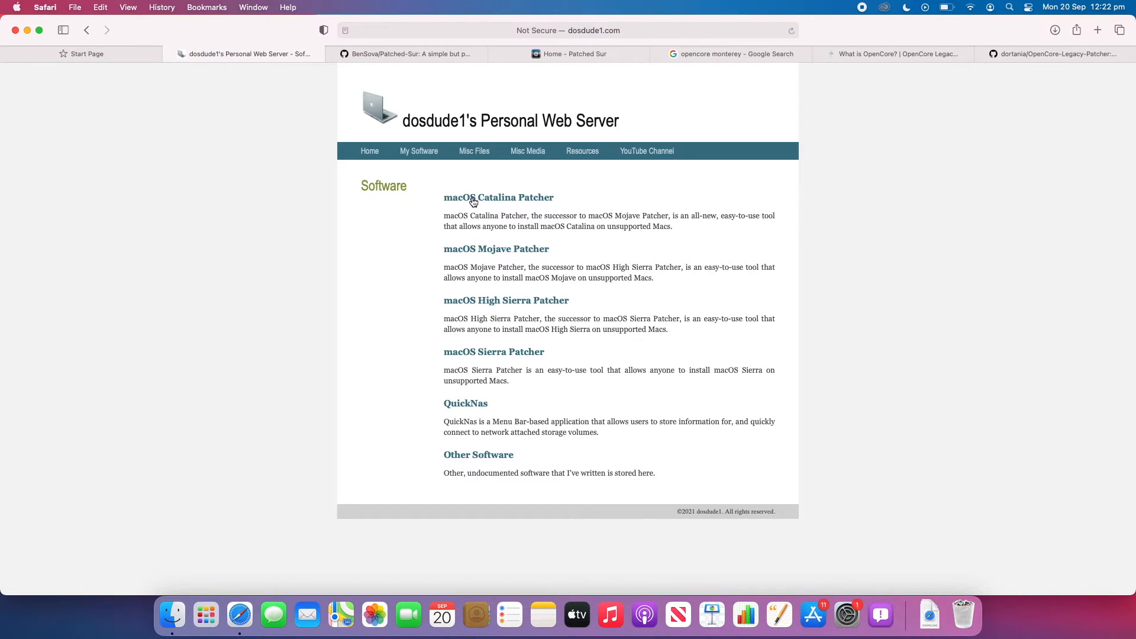
click(498, 197)
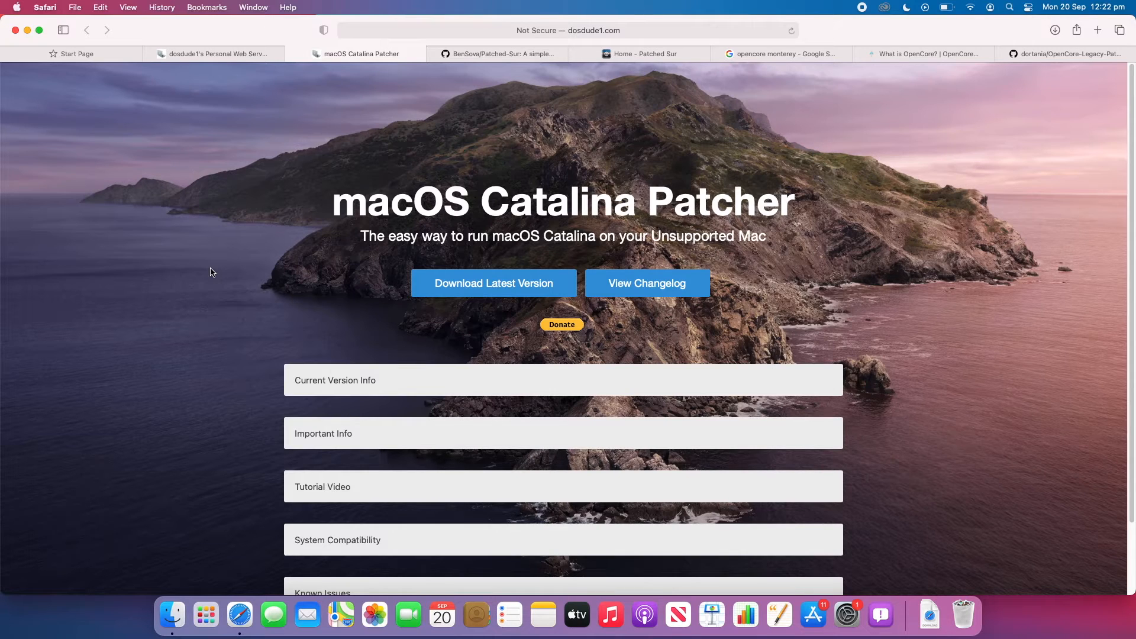
mouse_move(245, 253)
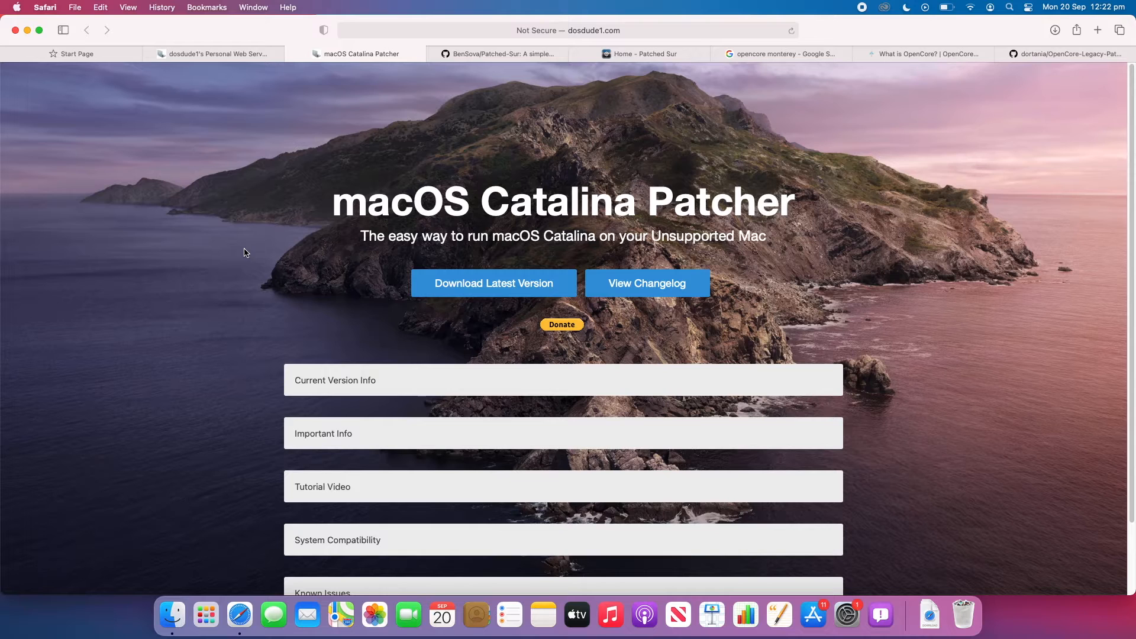
mouse_move(795, 330)
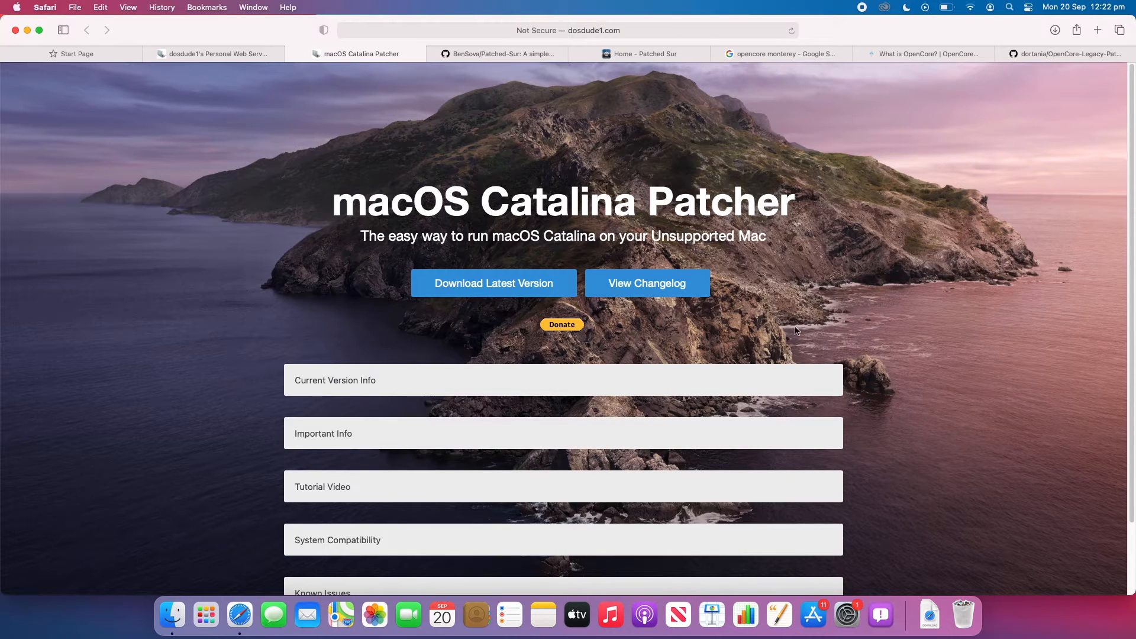
mouse_move(996, 324)
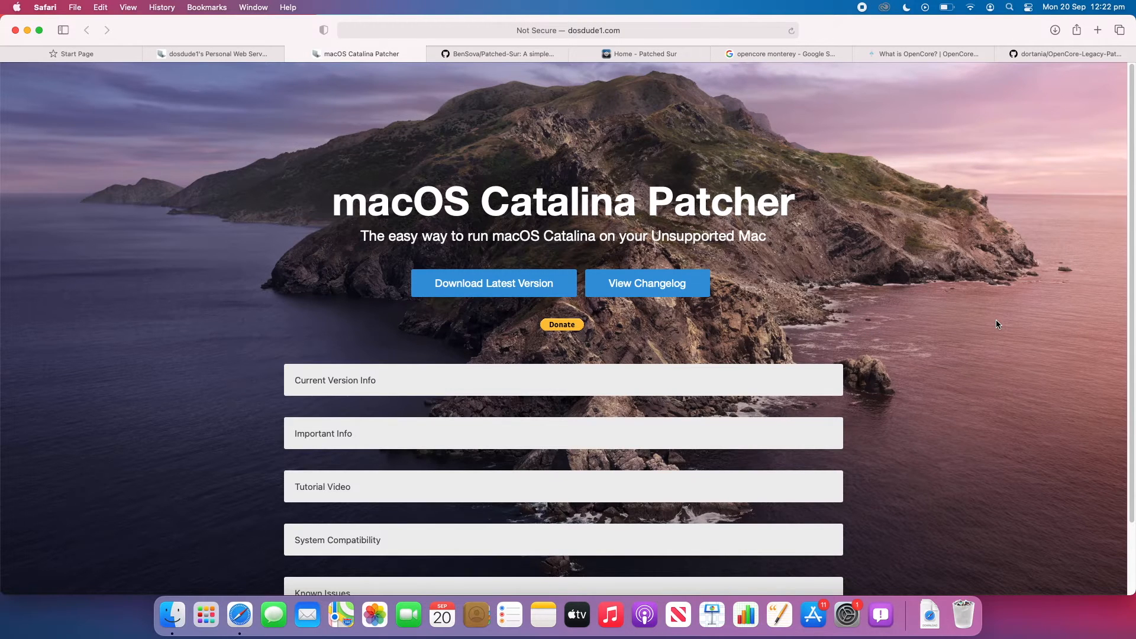
scroll(down, 3)
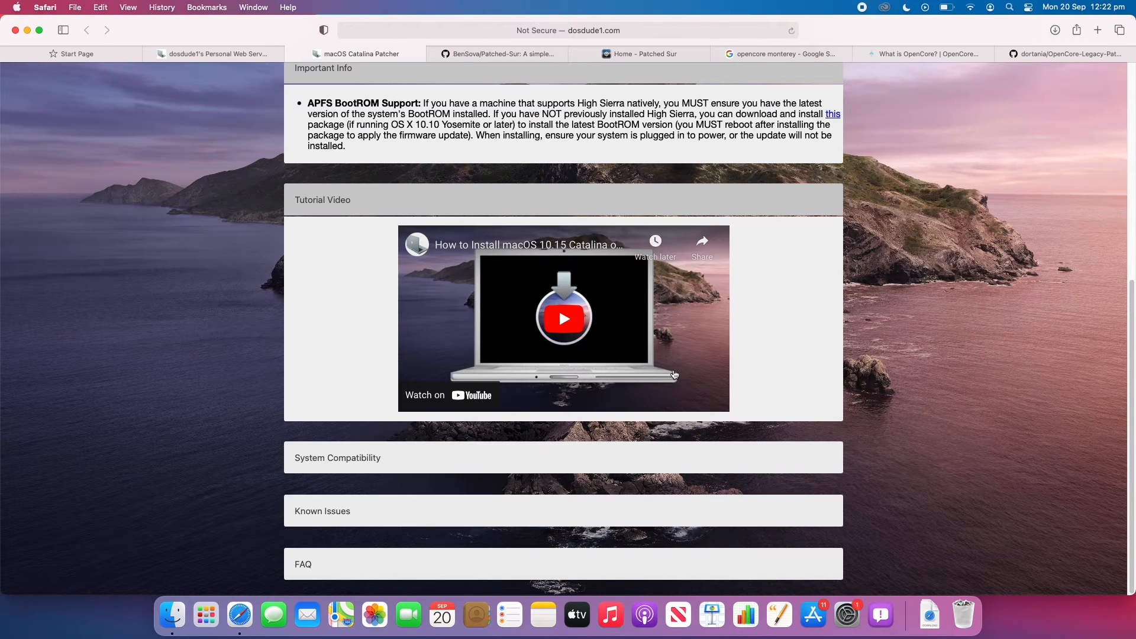
mouse_move(807, 198)
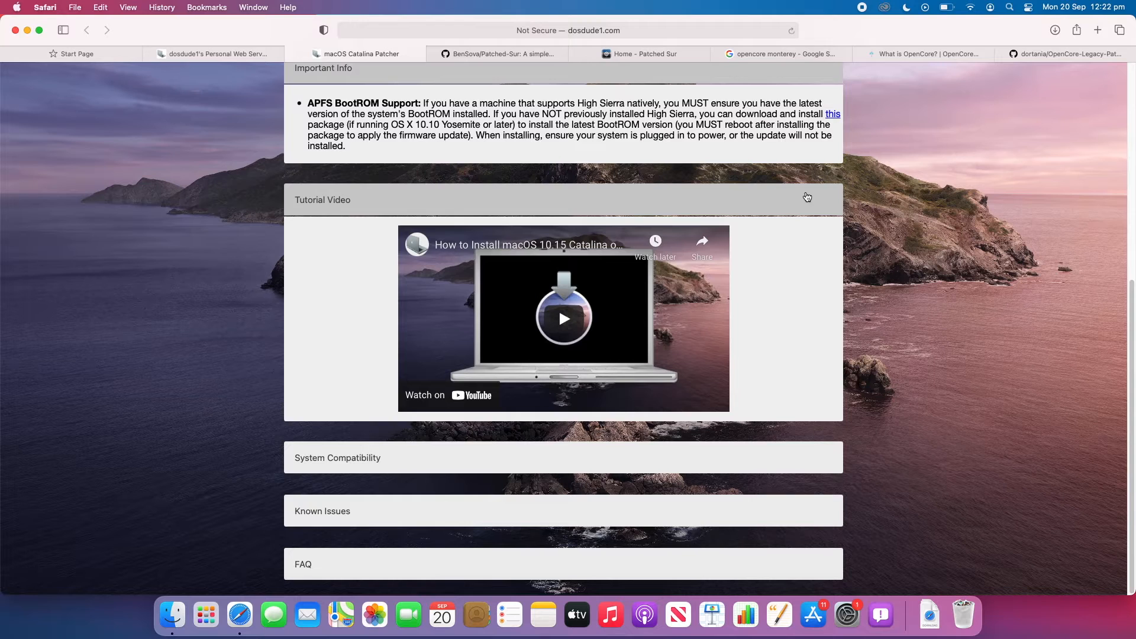
scroll(up, 3)
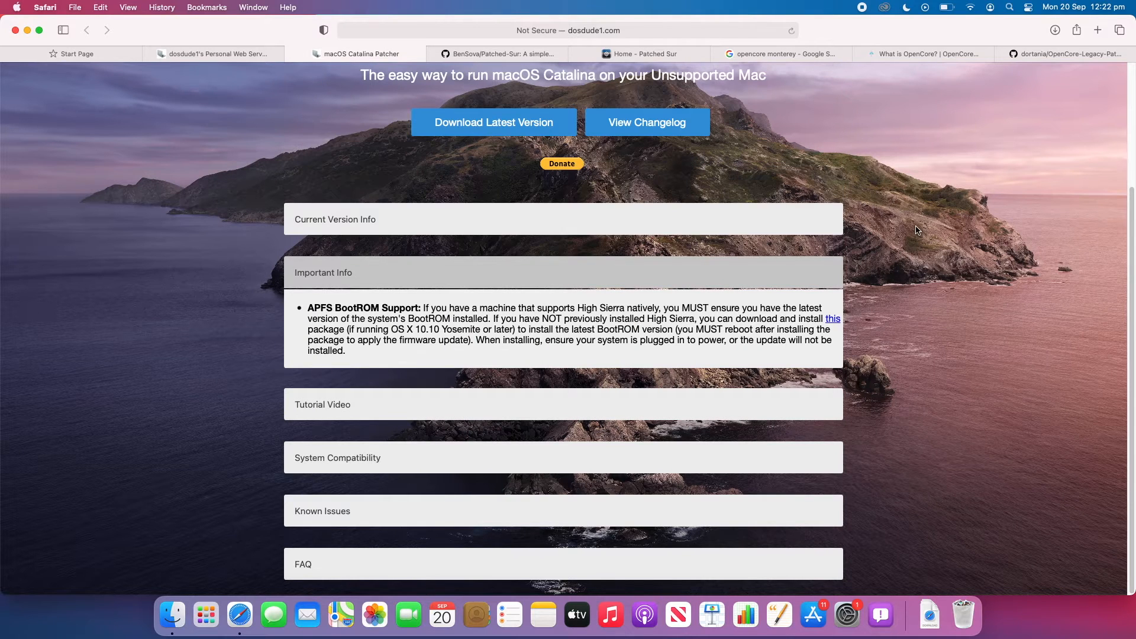
mouse_move(924, 300)
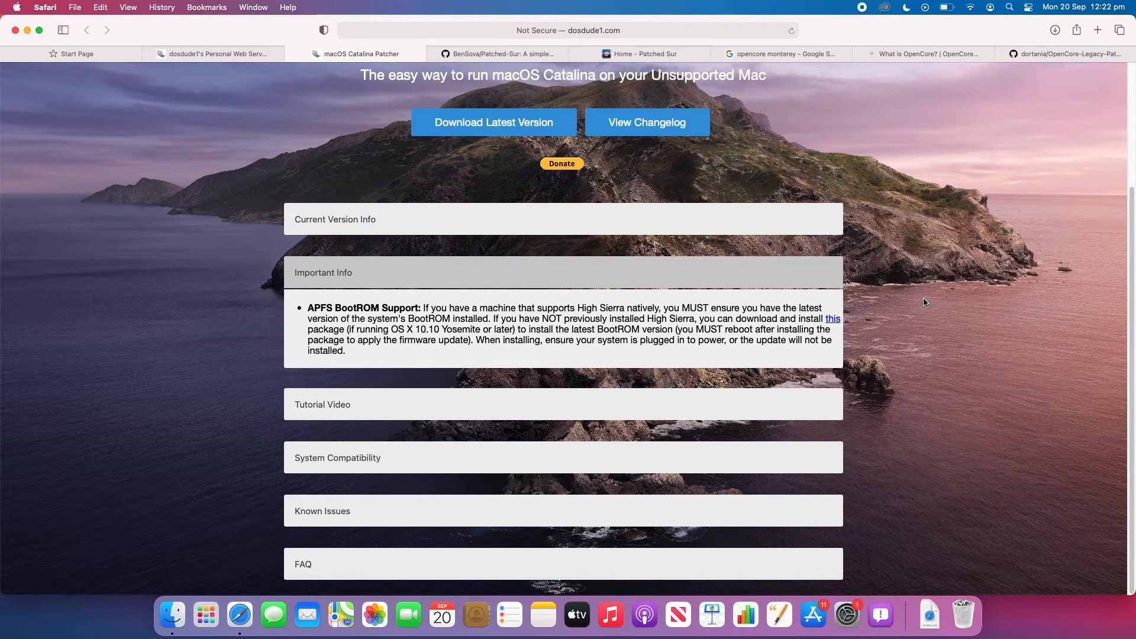
scroll(up, 3)
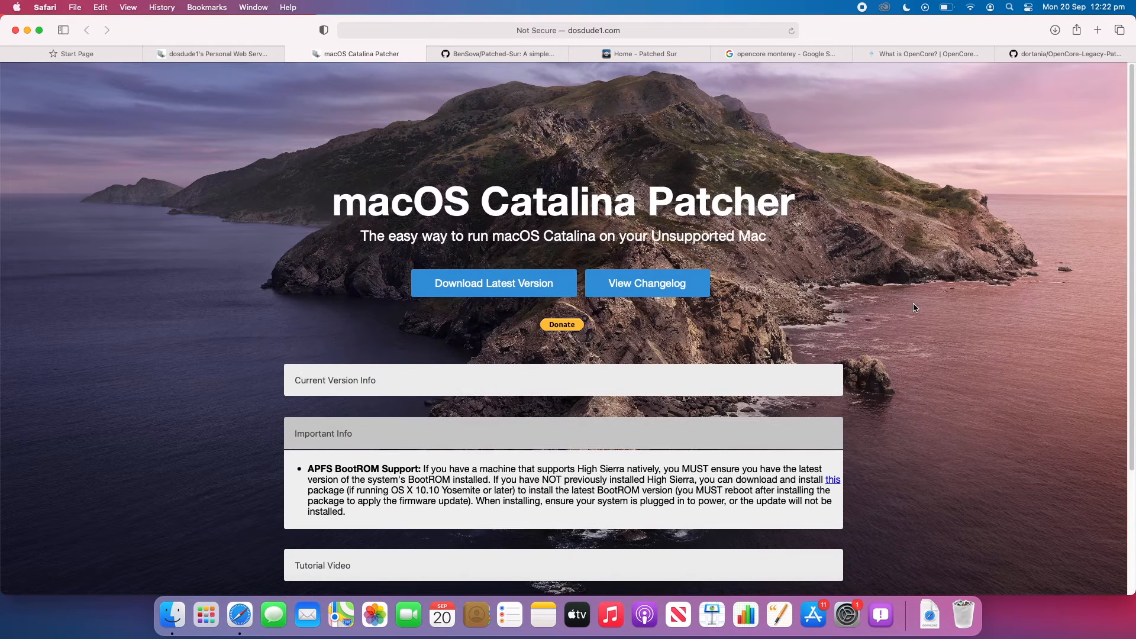
mouse_move(866, 215)
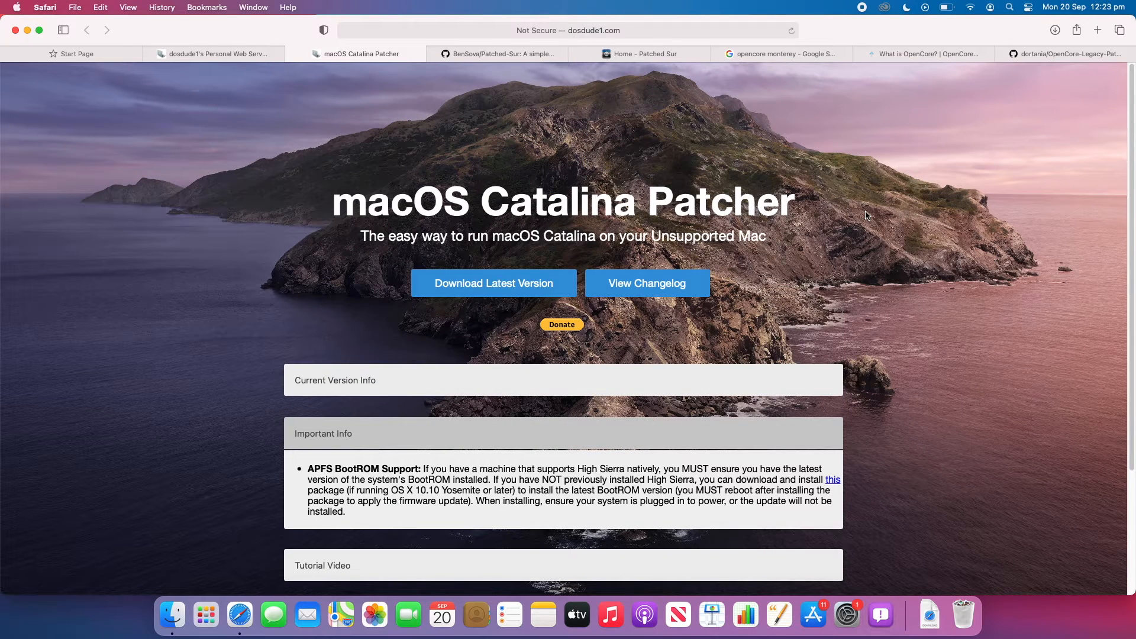
mouse_move(912, 216)
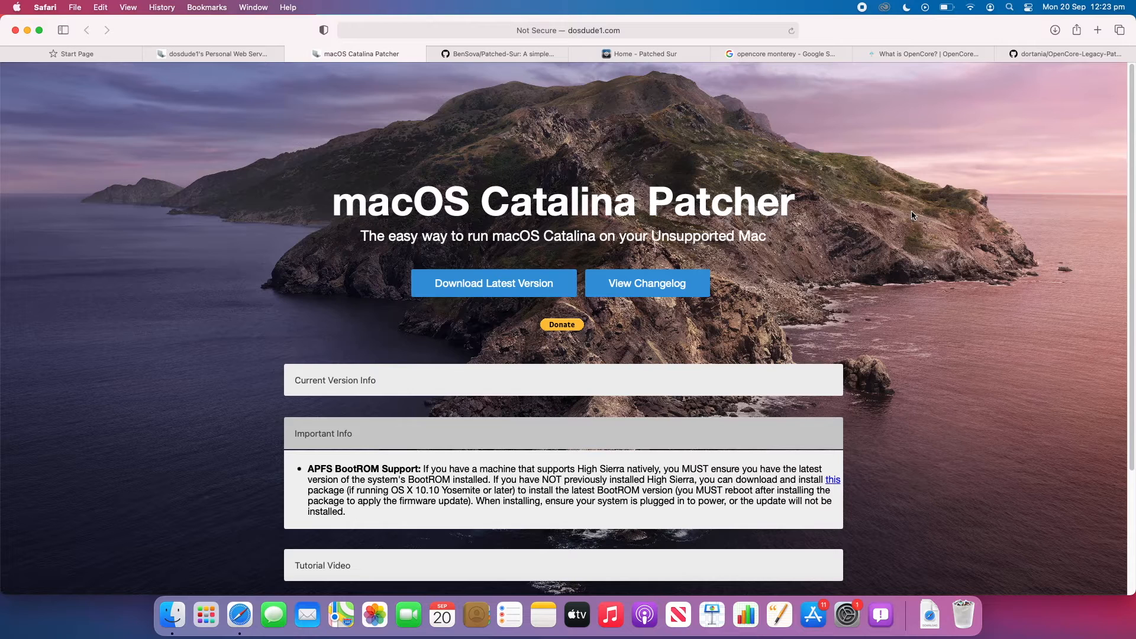
mouse_move(821, 424)
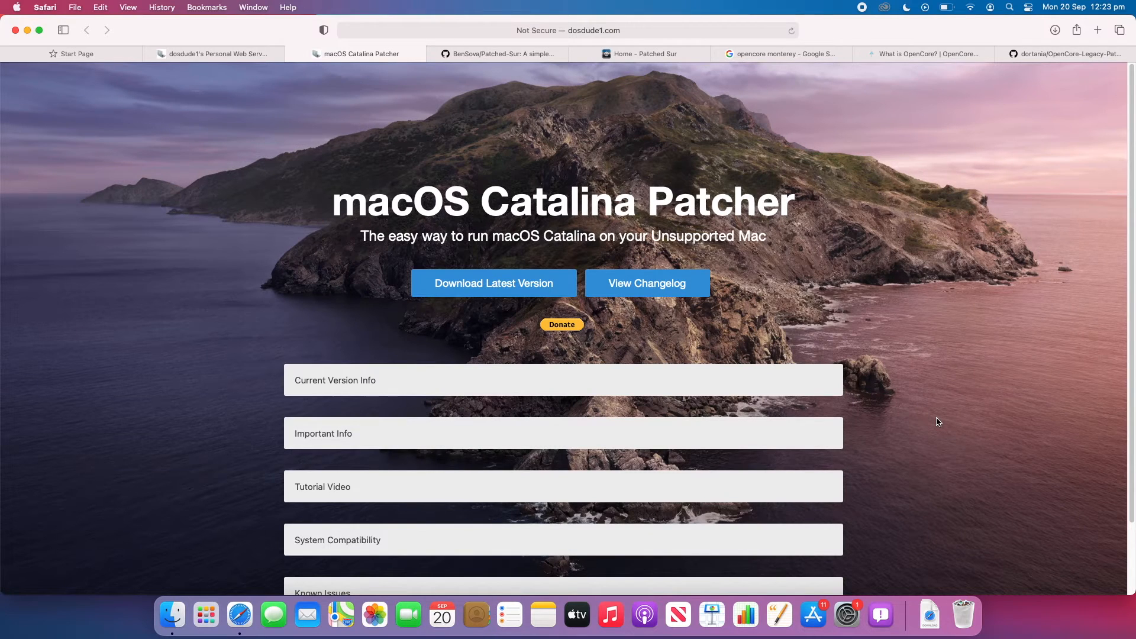
mouse_move(968, 420)
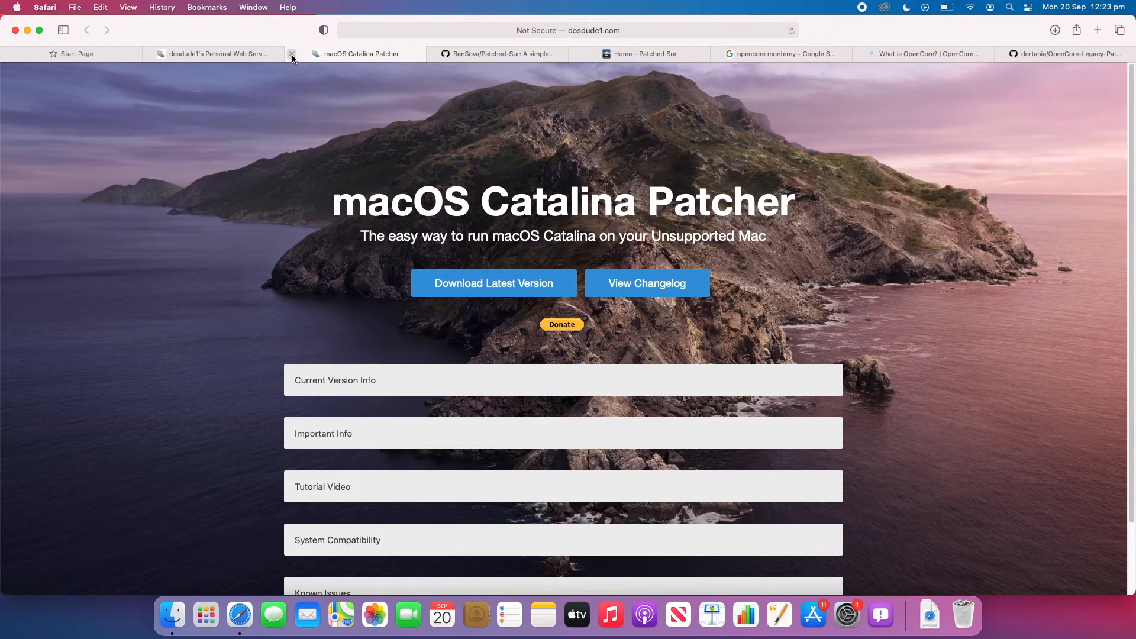
Close the Catalina Patcher tab, returning to dosdude1's software list.
click(292, 53)
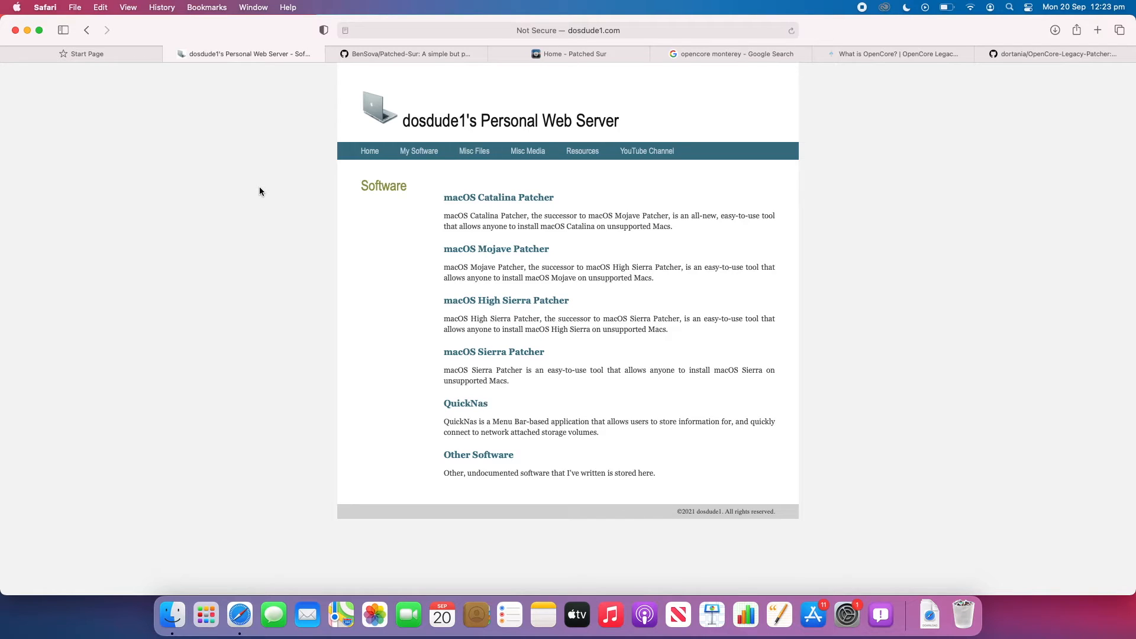
mouse_move(315, 140)
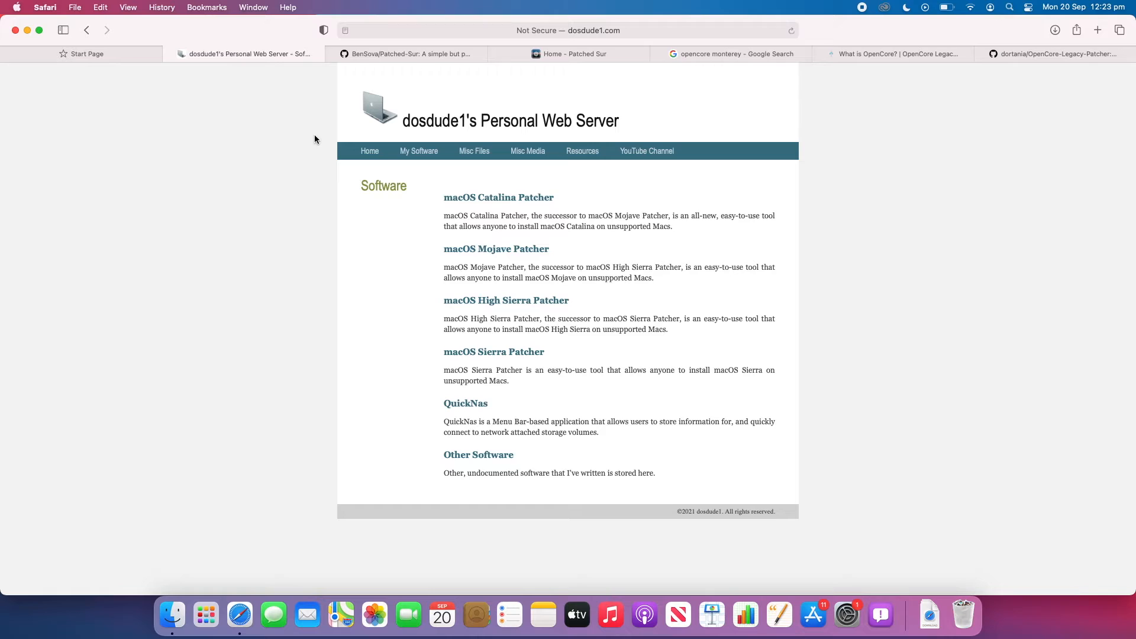
Switch to the Patched Sur documentation home on GitBook.
click(575, 53)
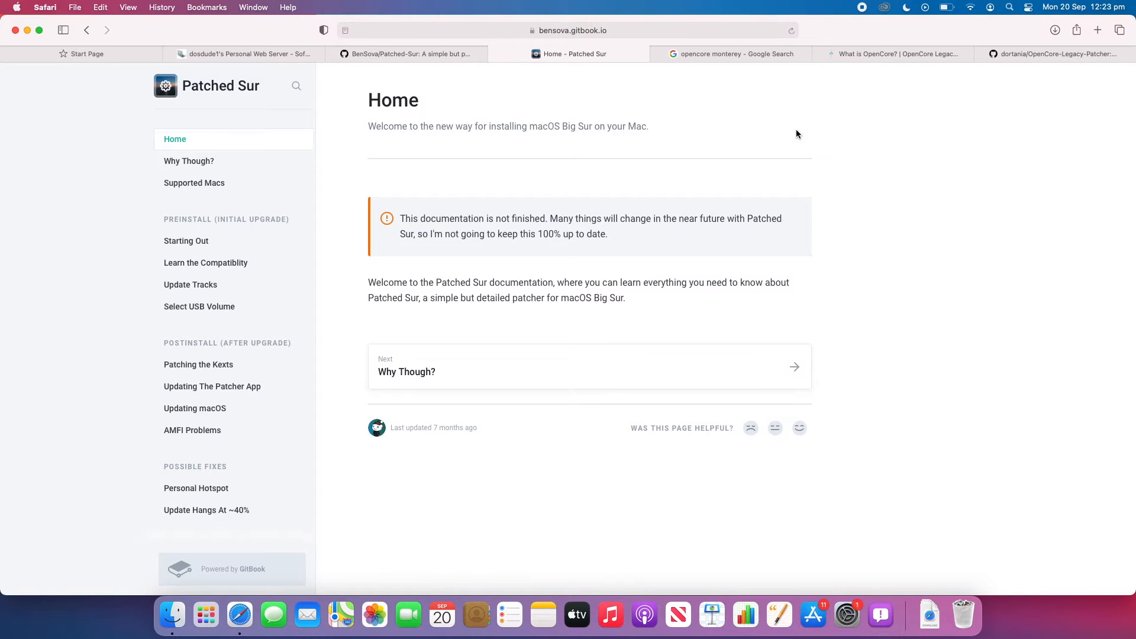
mouse_move(866, 146)
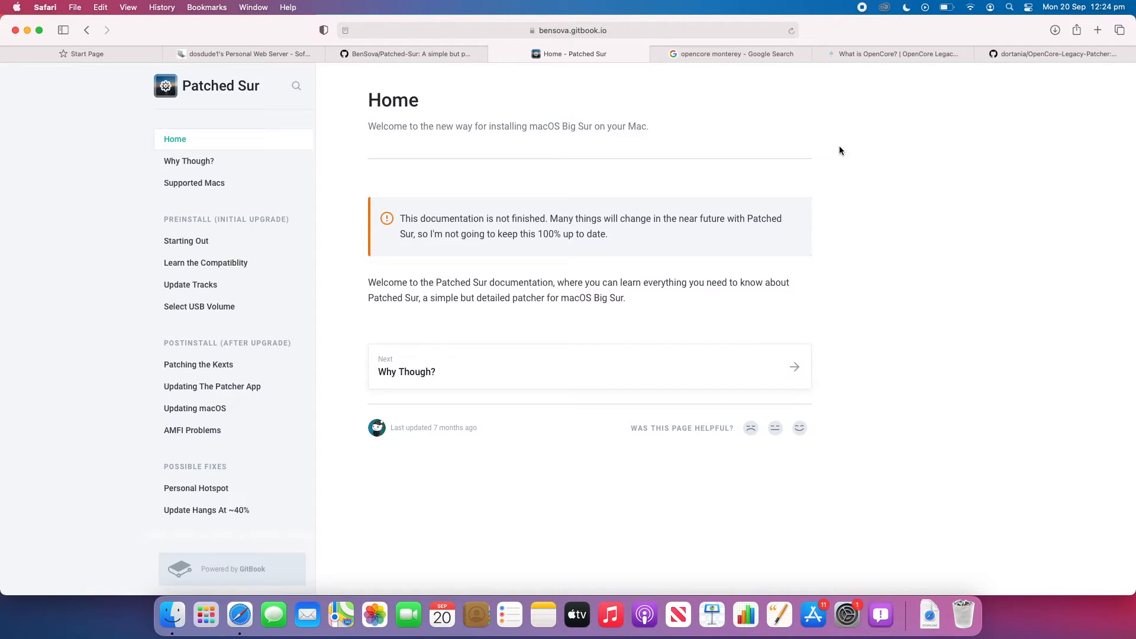
mouse_move(963, 149)
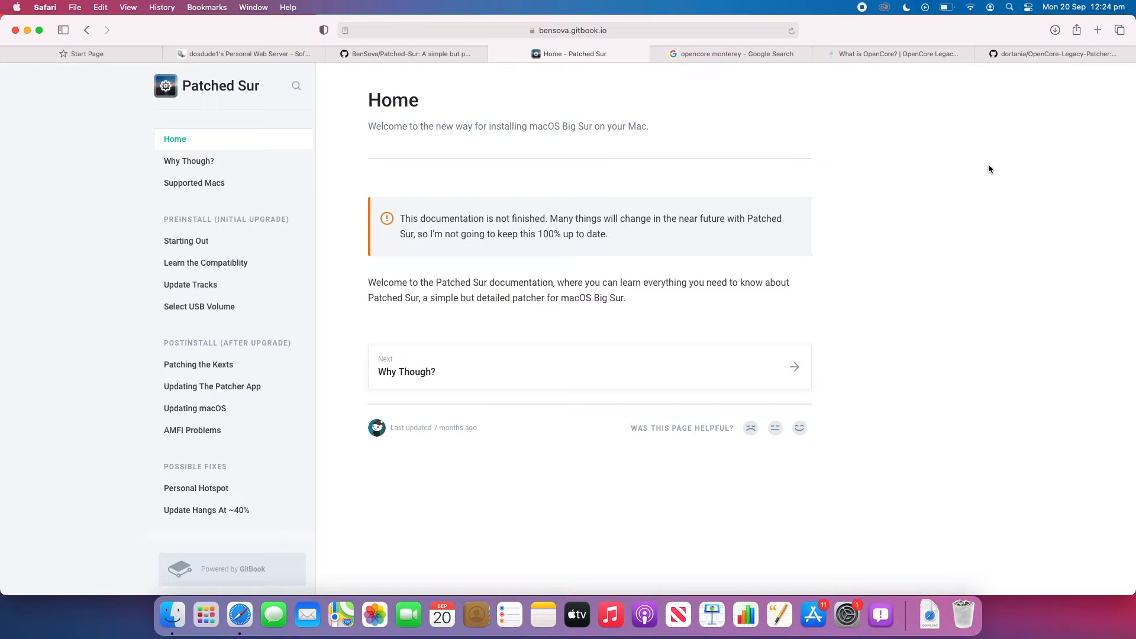
mouse_move(415, 121)
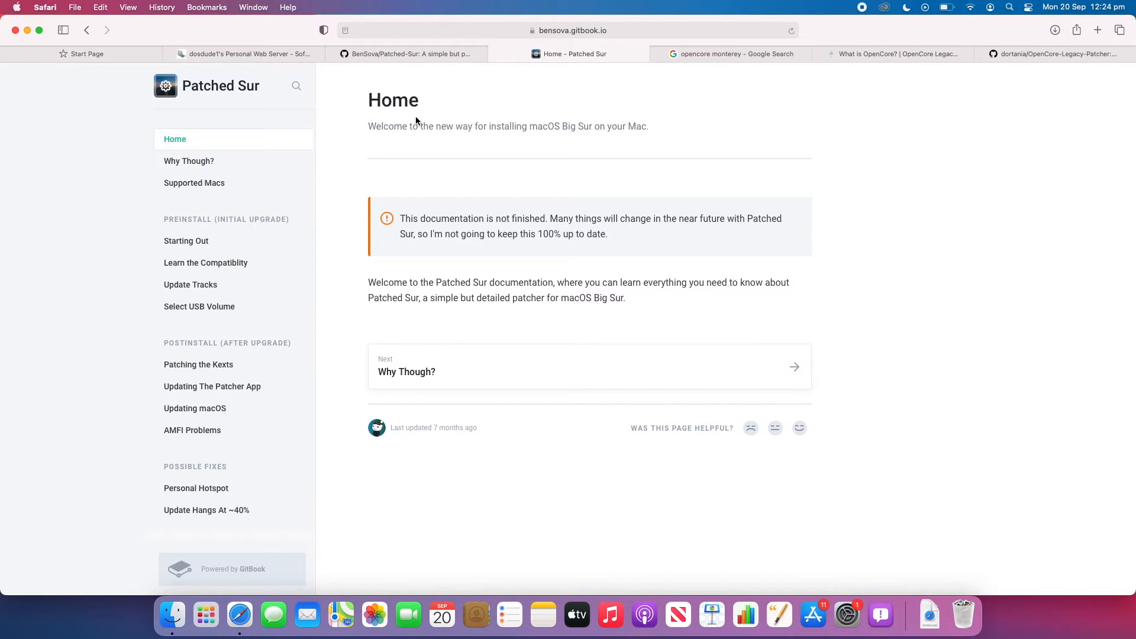
mouse_move(900, 348)
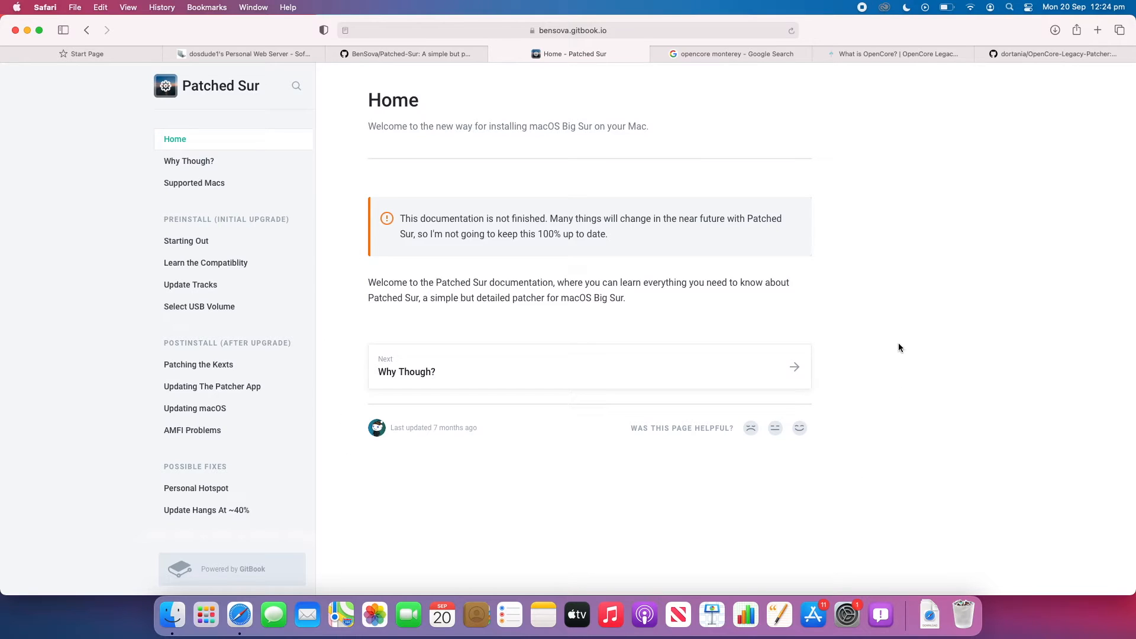
mouse_move(348, 182)
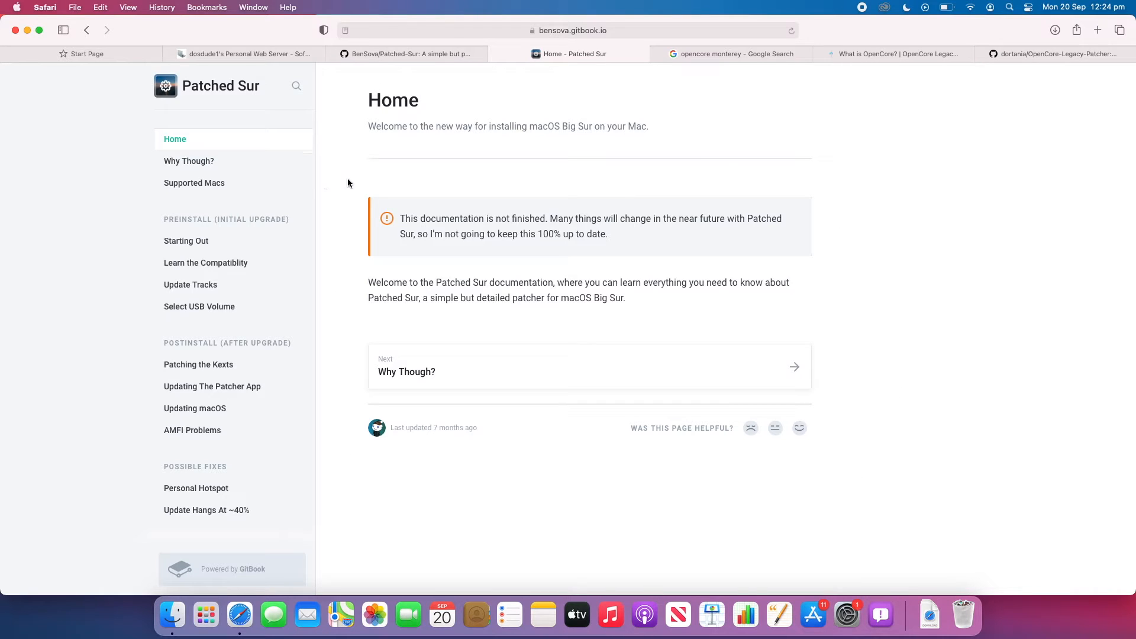
mouse_move(983, 181)
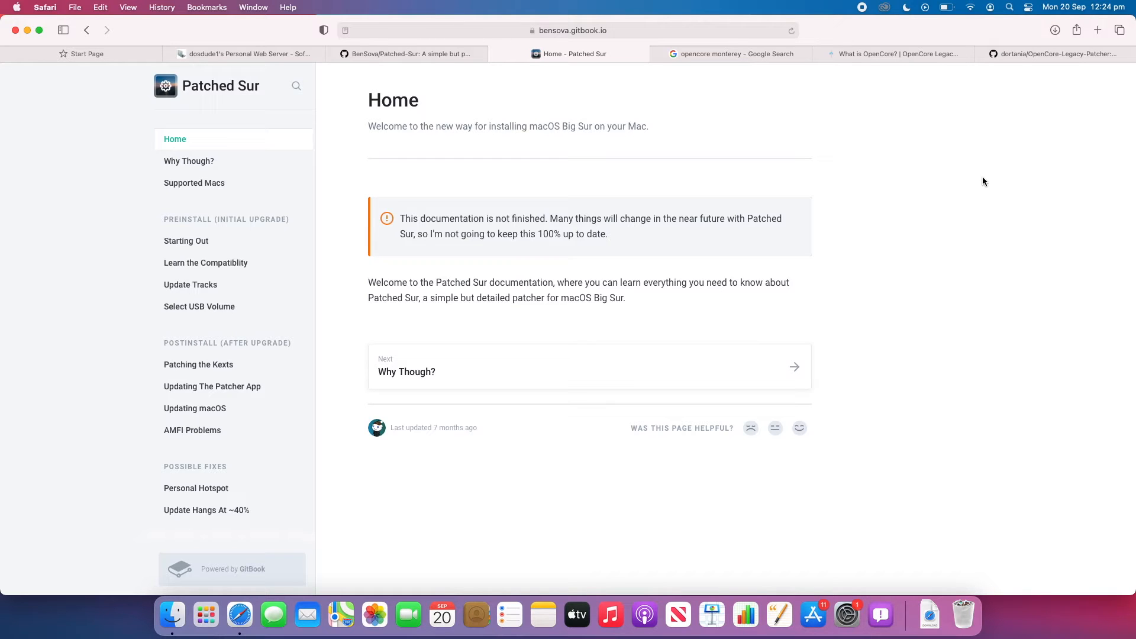
mouse_move(738, 257)
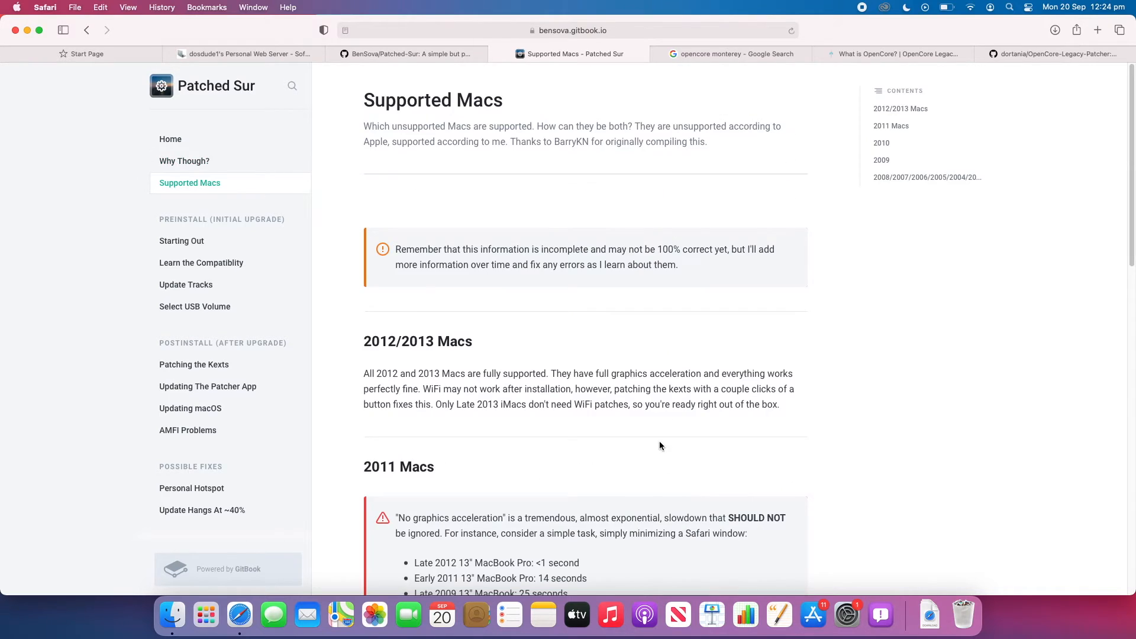
Go from Supported Macs through Starting Out to the Update Tracks page on Release versus Beta.
scroll(down, 3)
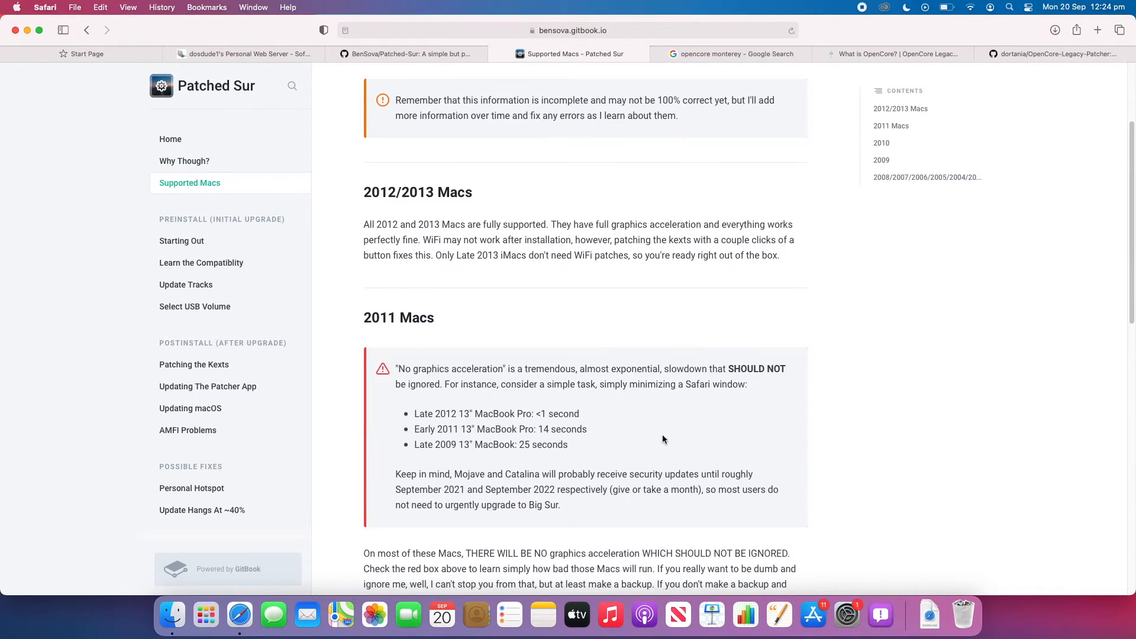
scroll(down, 3)
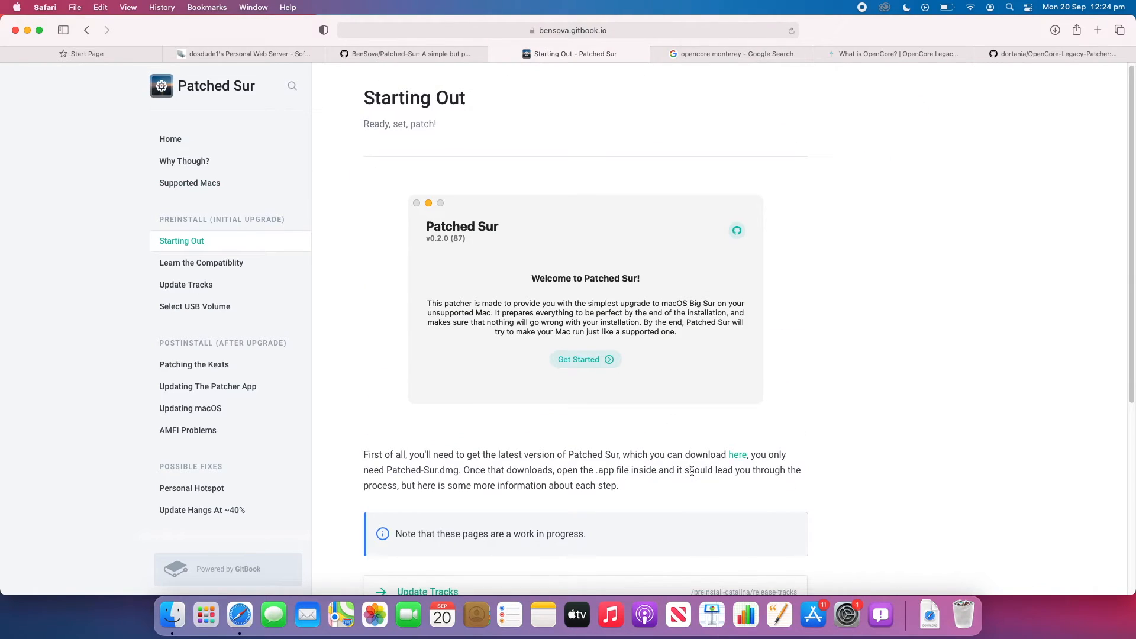
mouse_move(469, 375)
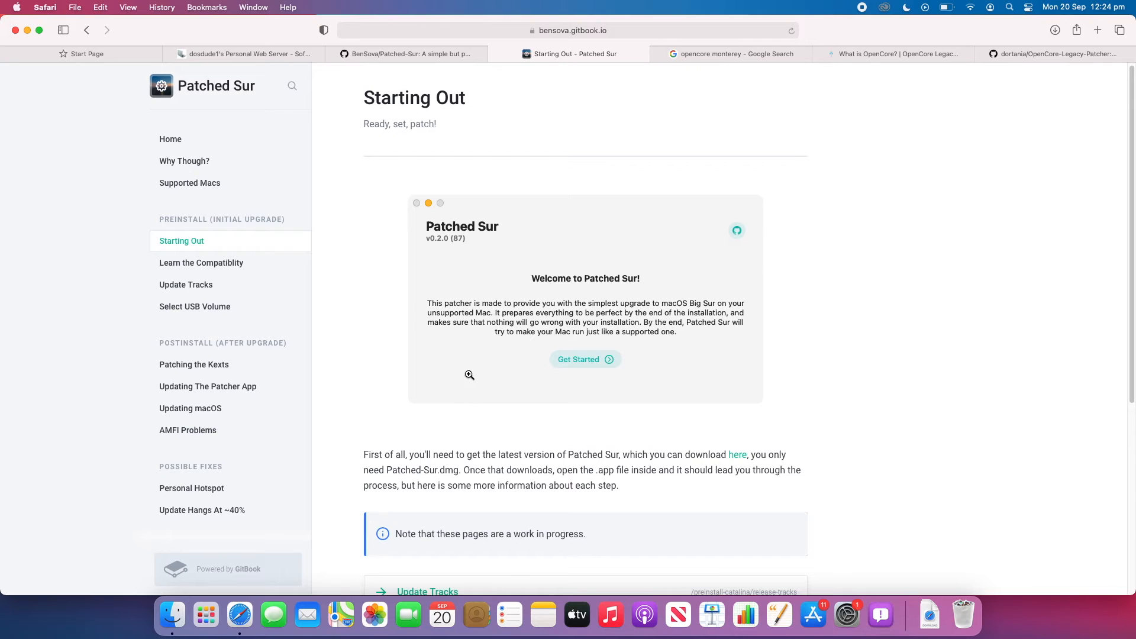
click(469, 375)
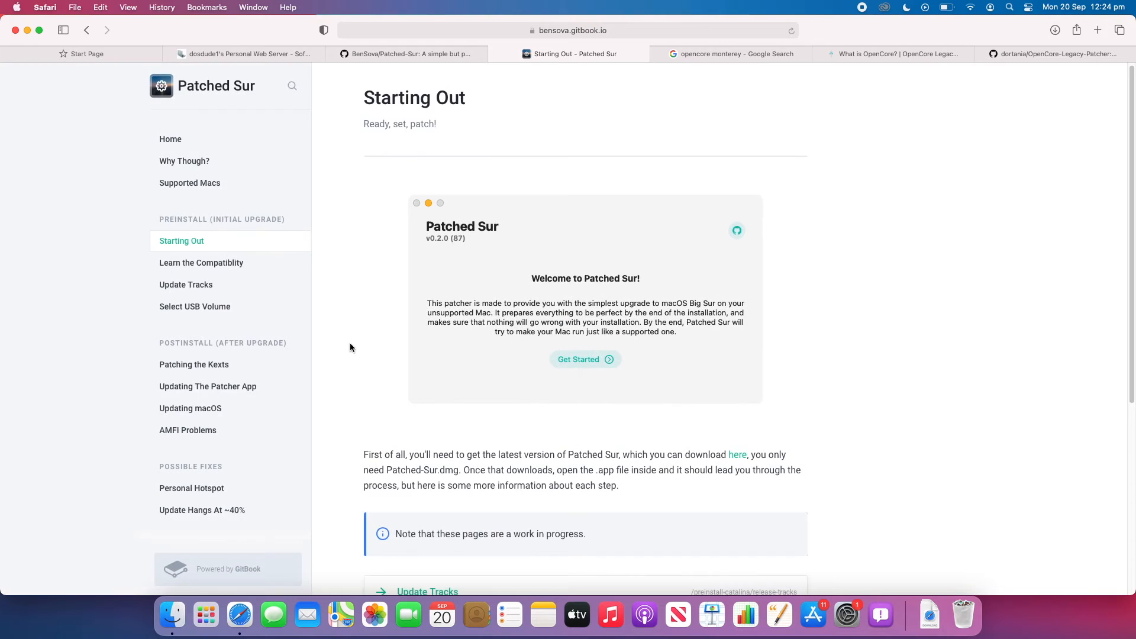
scroll(down, 3)
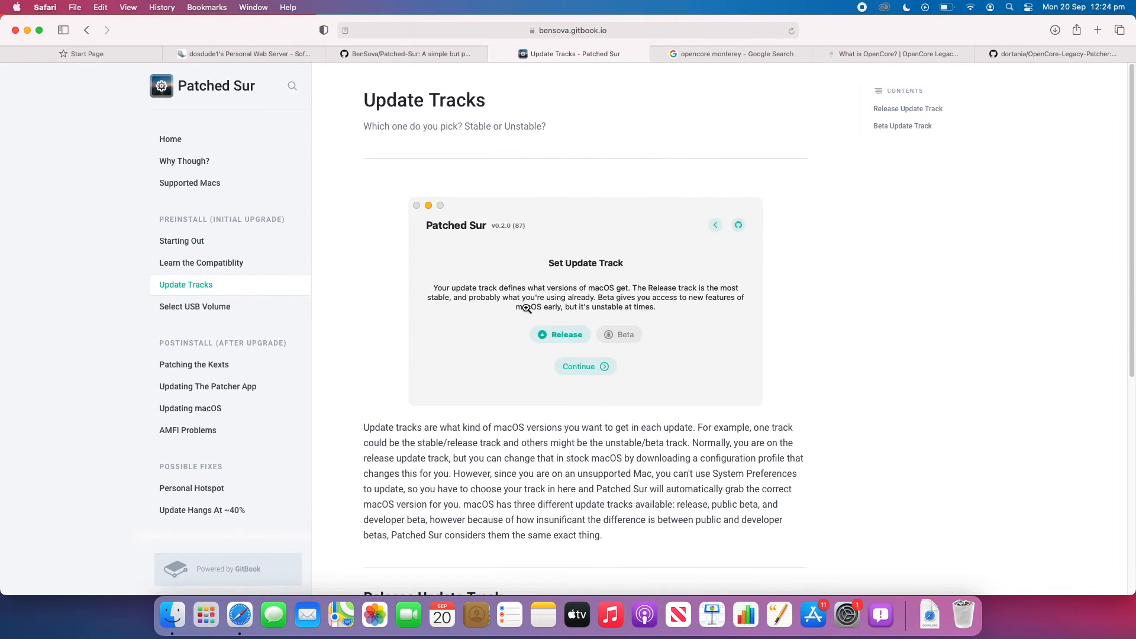
mouse_move(631, 356)
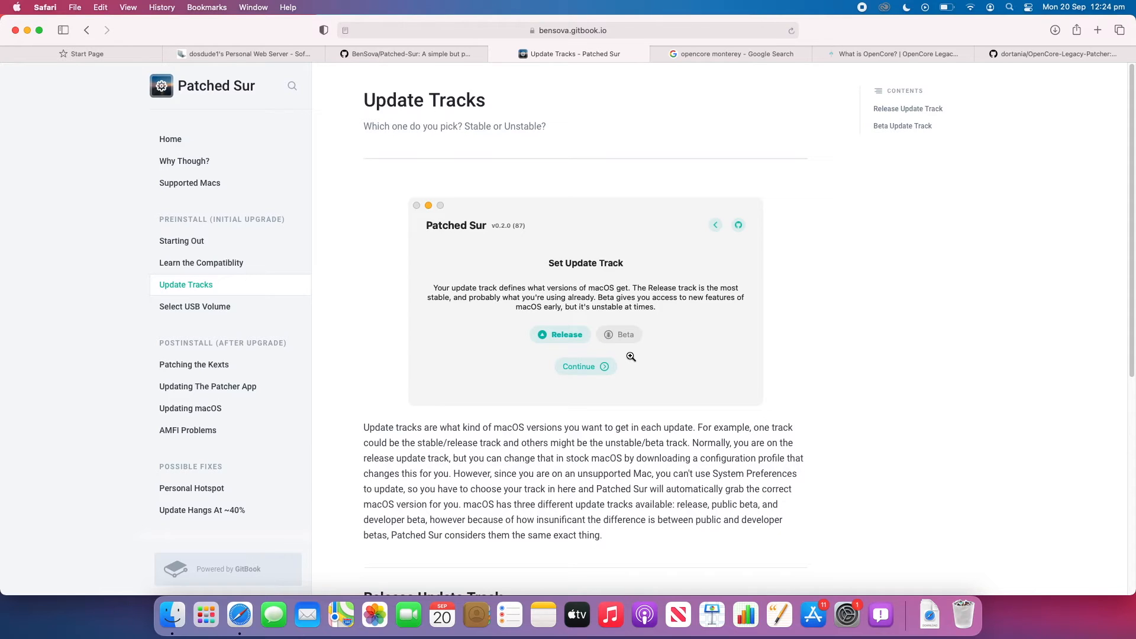
mouse_move(580, 341)
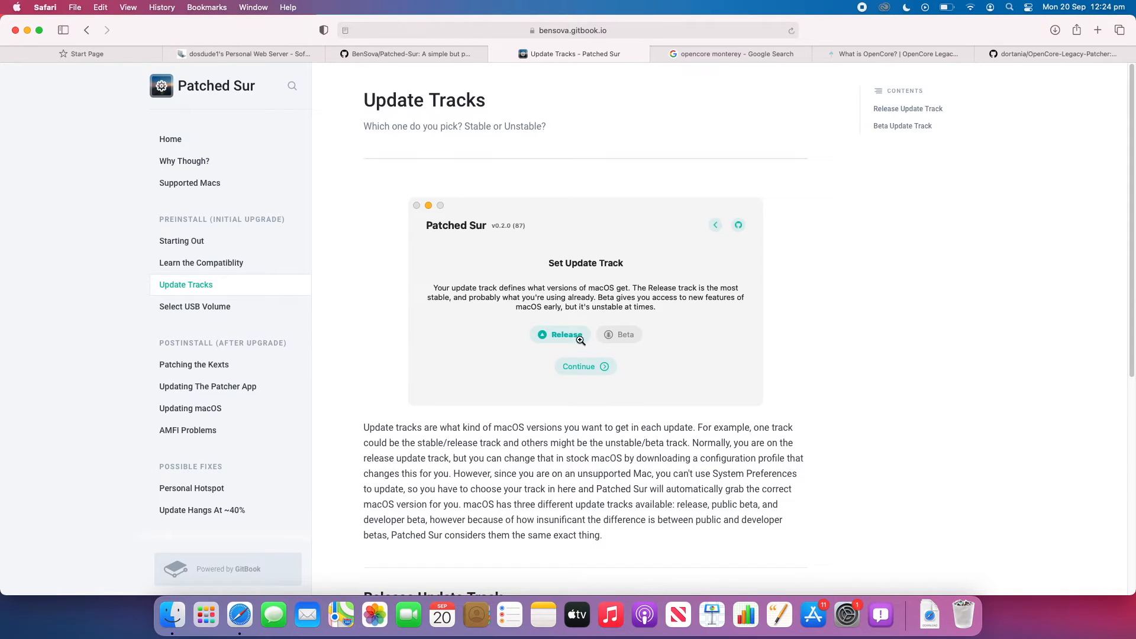
mouse_move(640, 348)
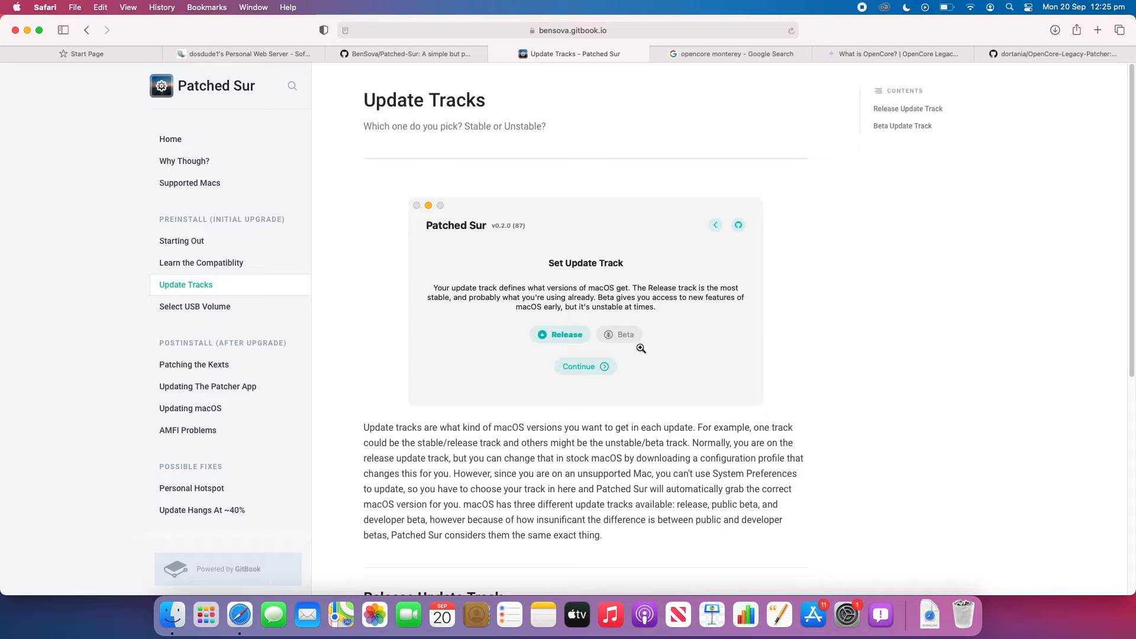
mouse_move(870, 375)
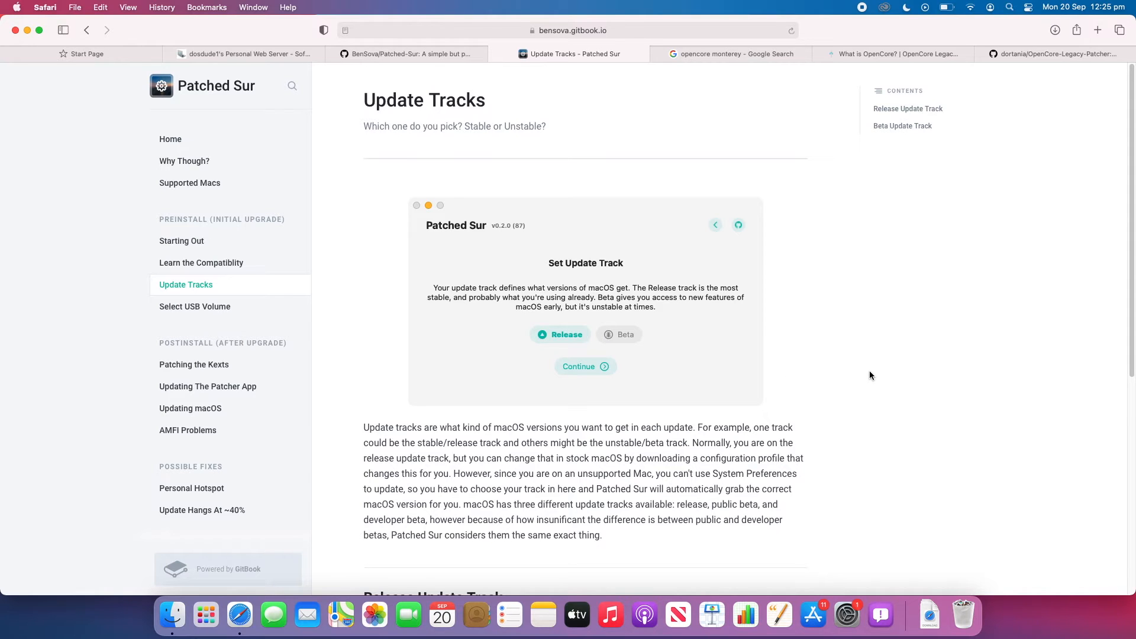
scroll(down, 3)
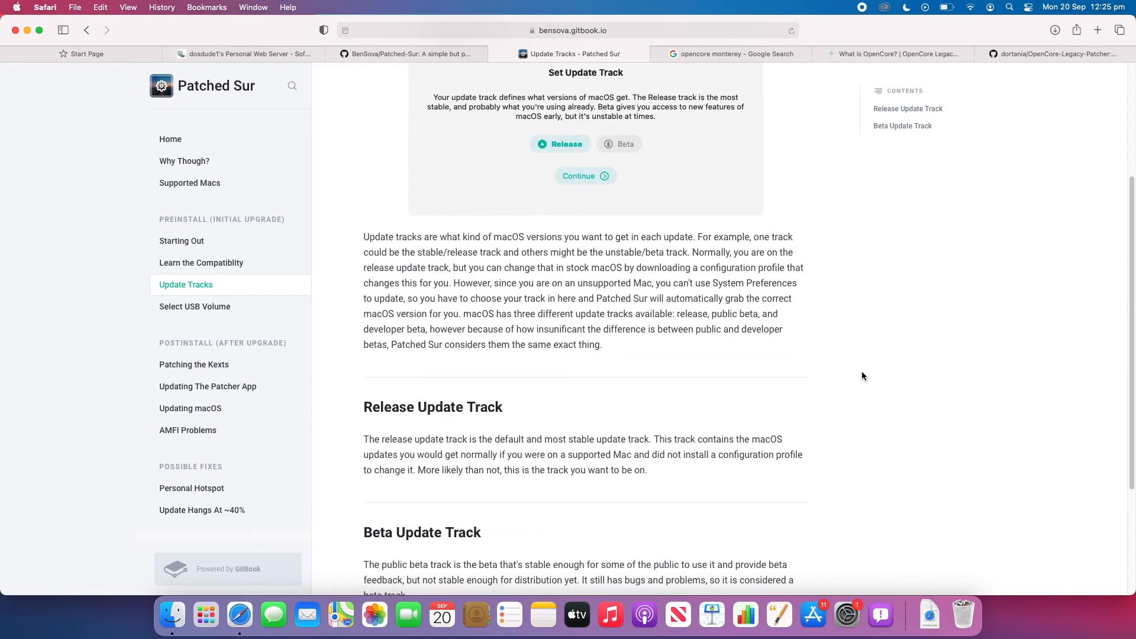
scroll(up, 3)
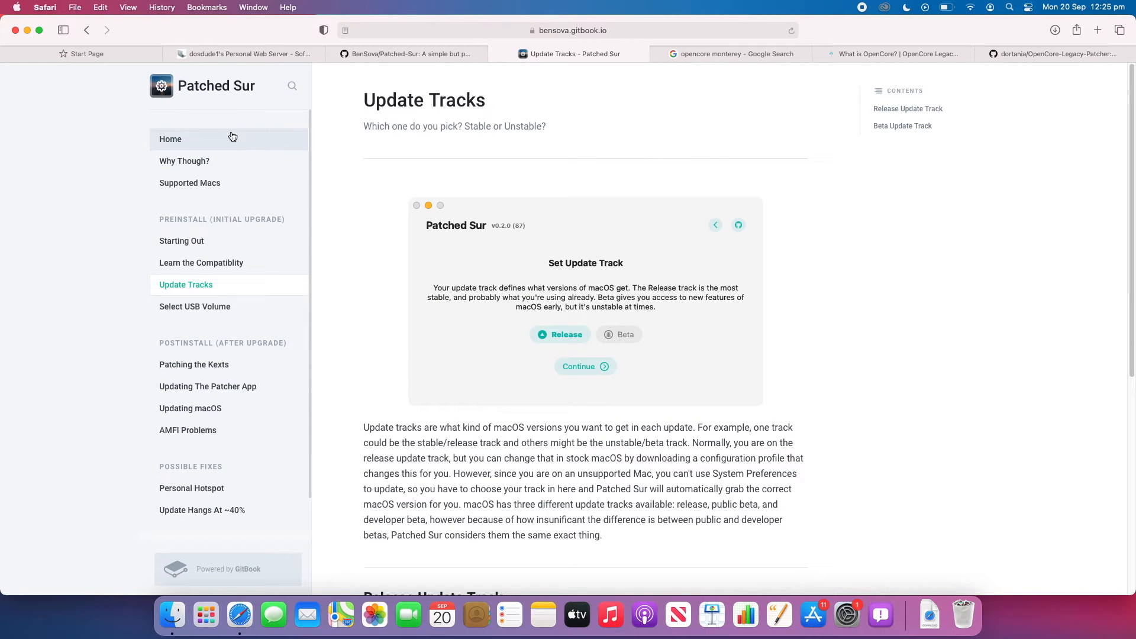
mouse_move(236, 449)
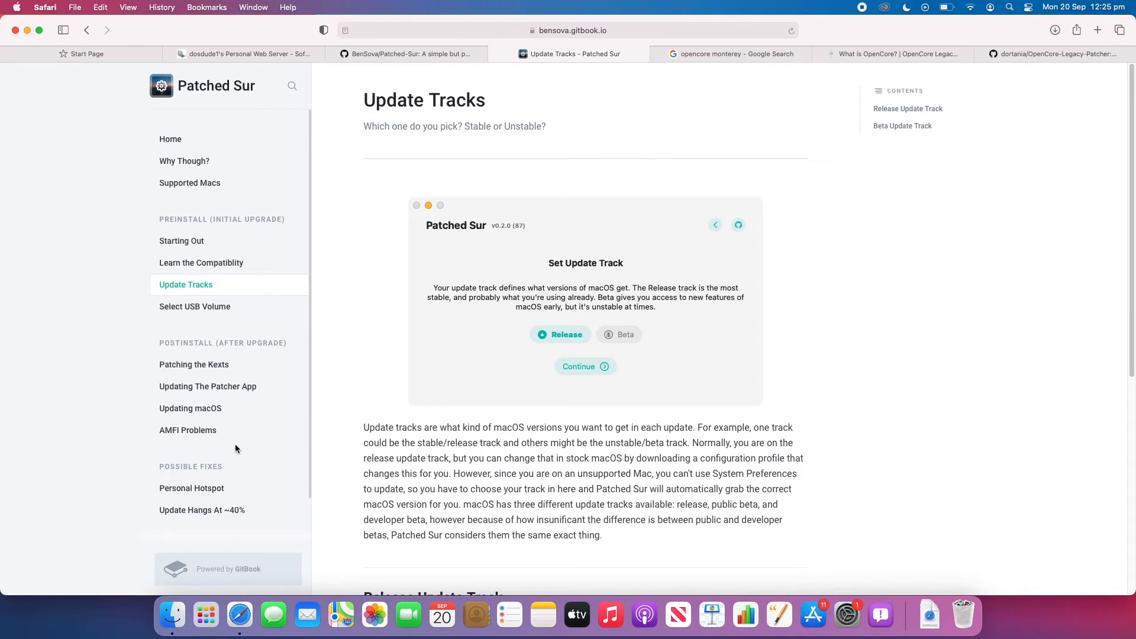
mouse_move(327, 355)
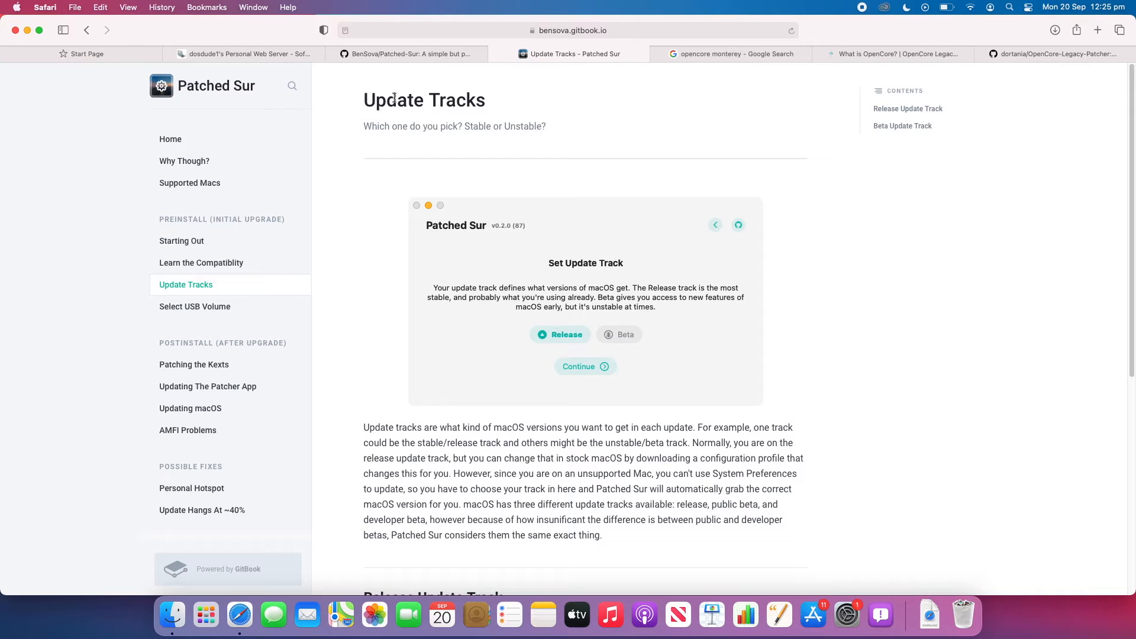
mouse_move(593, 117)
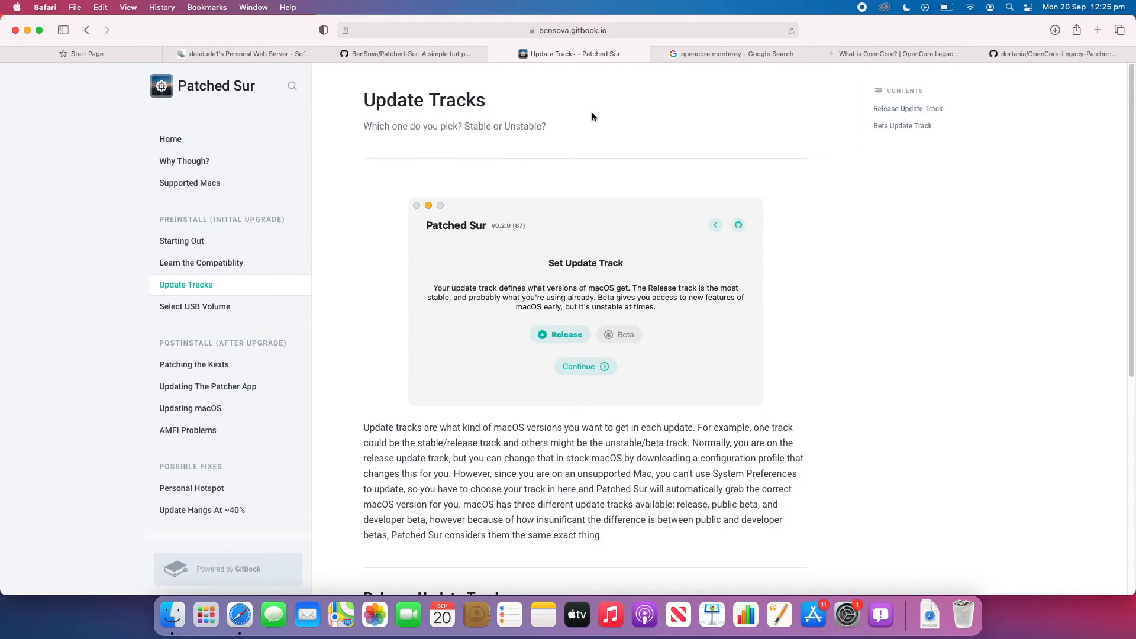
mouse_move(368, 225)
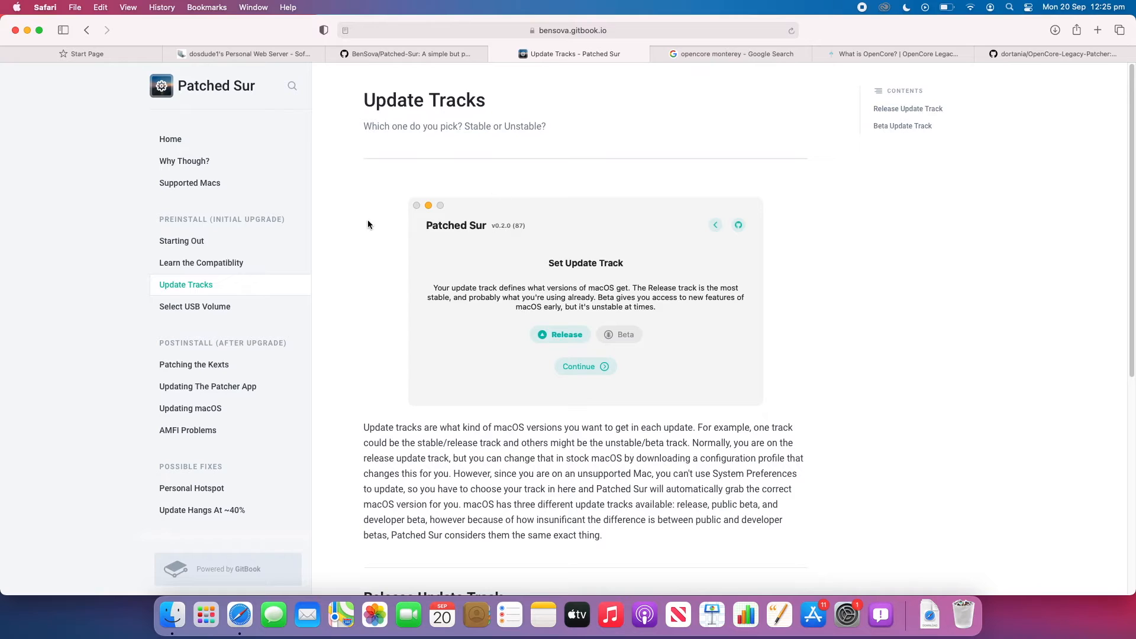
mouse_move(323, 228)
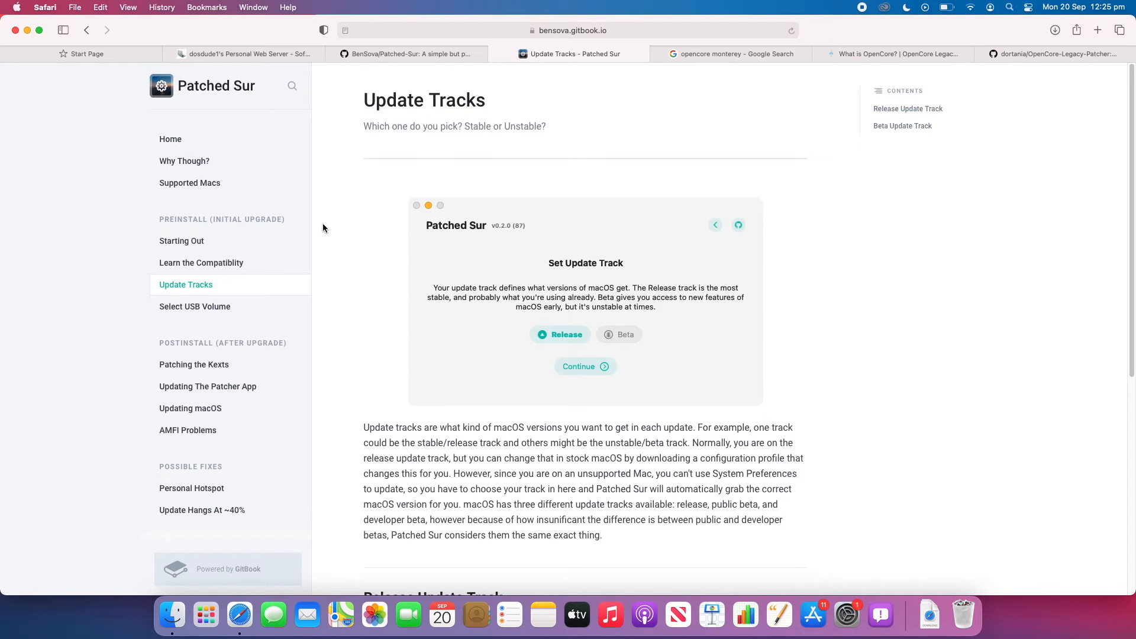
mouse_move(331, 227)
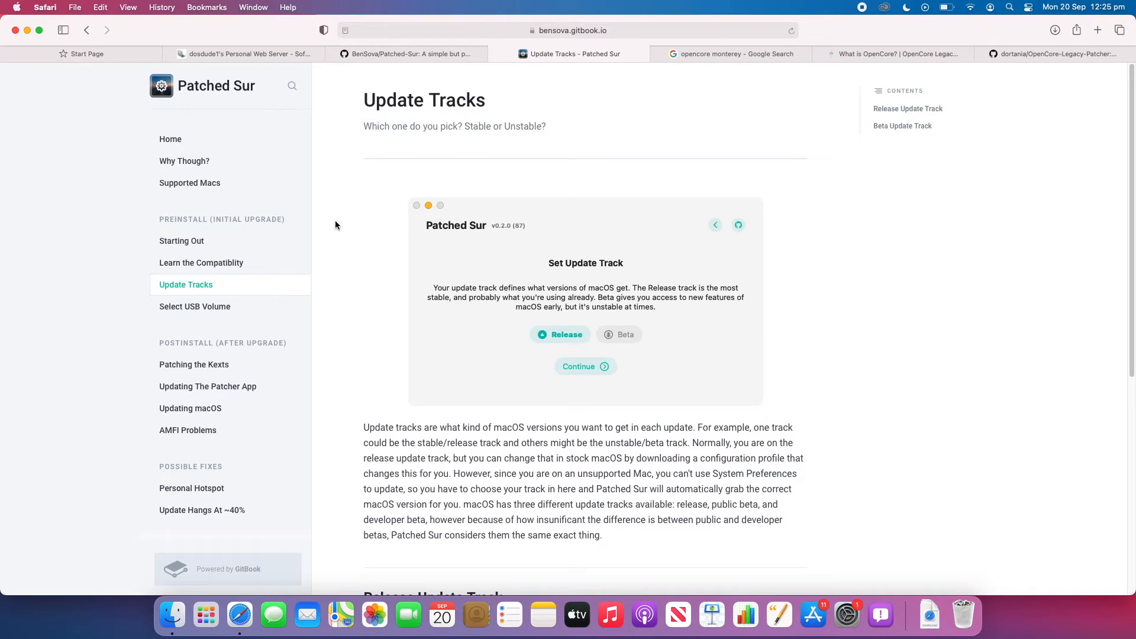
mouse_move(409, 53)
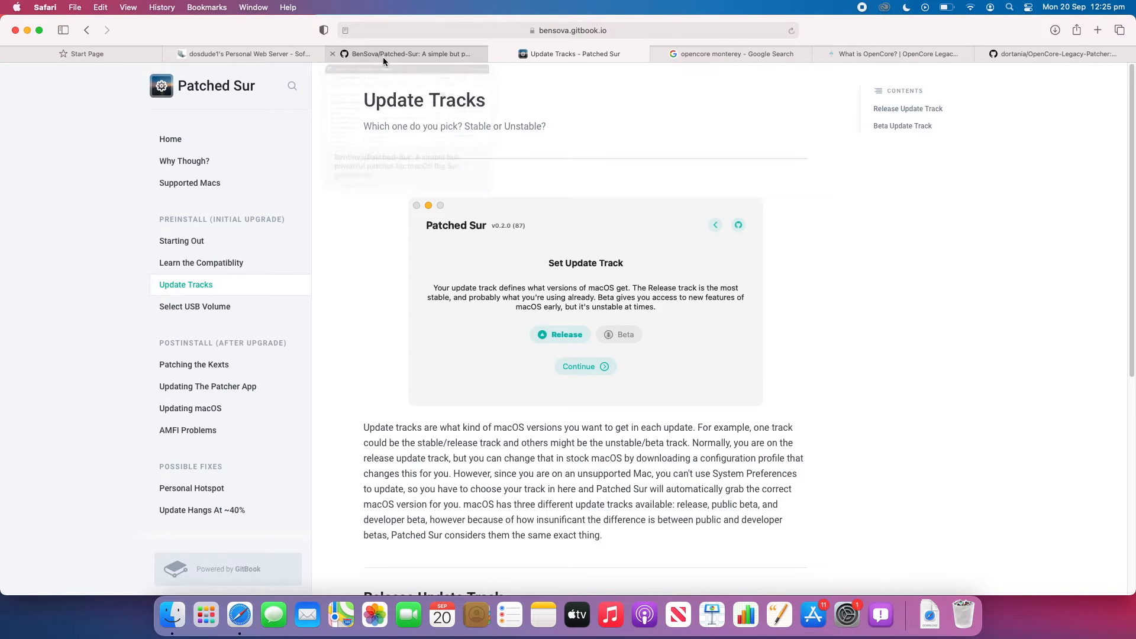
Switch to the BenSova/Patched-Sur GitHub repository and skim its README compatibility and credits.
click(410, 53)
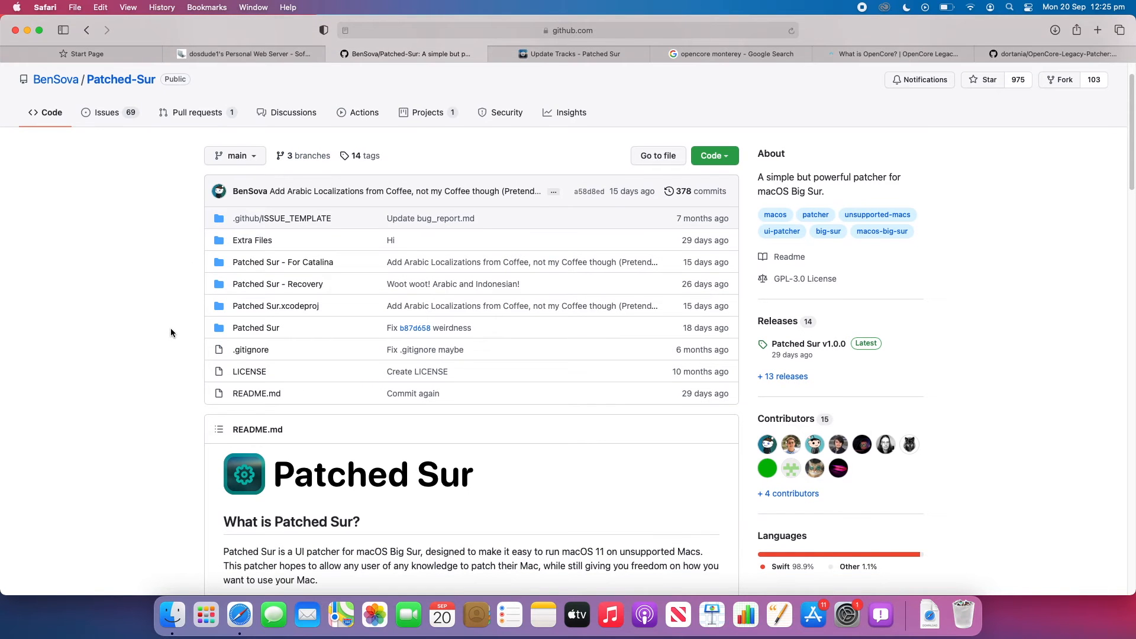
scroll(down, 3)
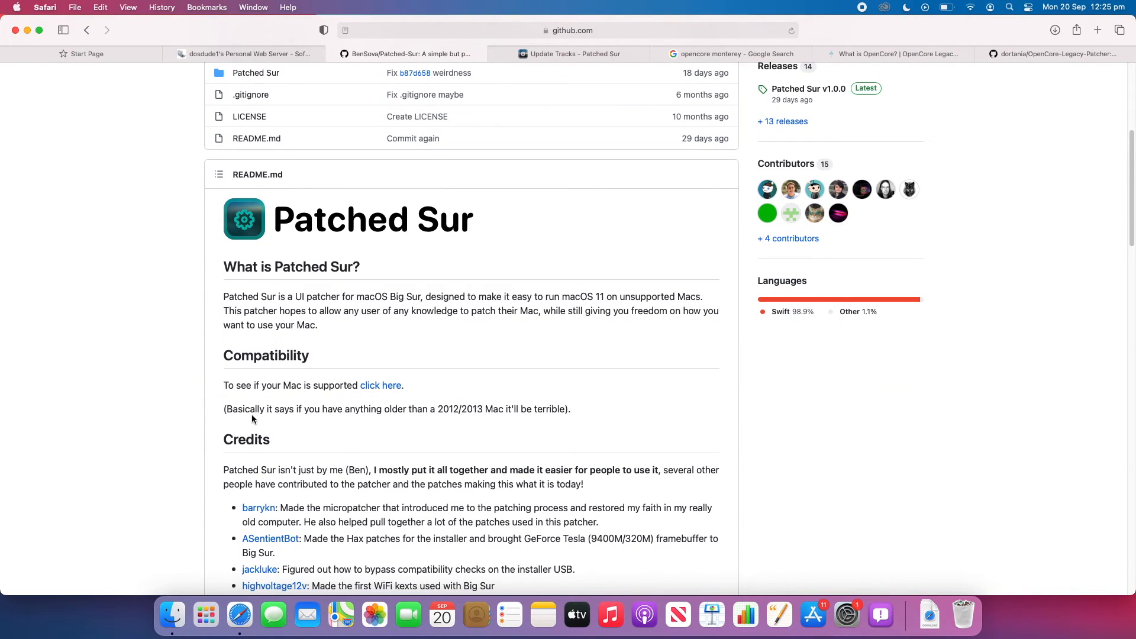
mouse_move(385, 325)
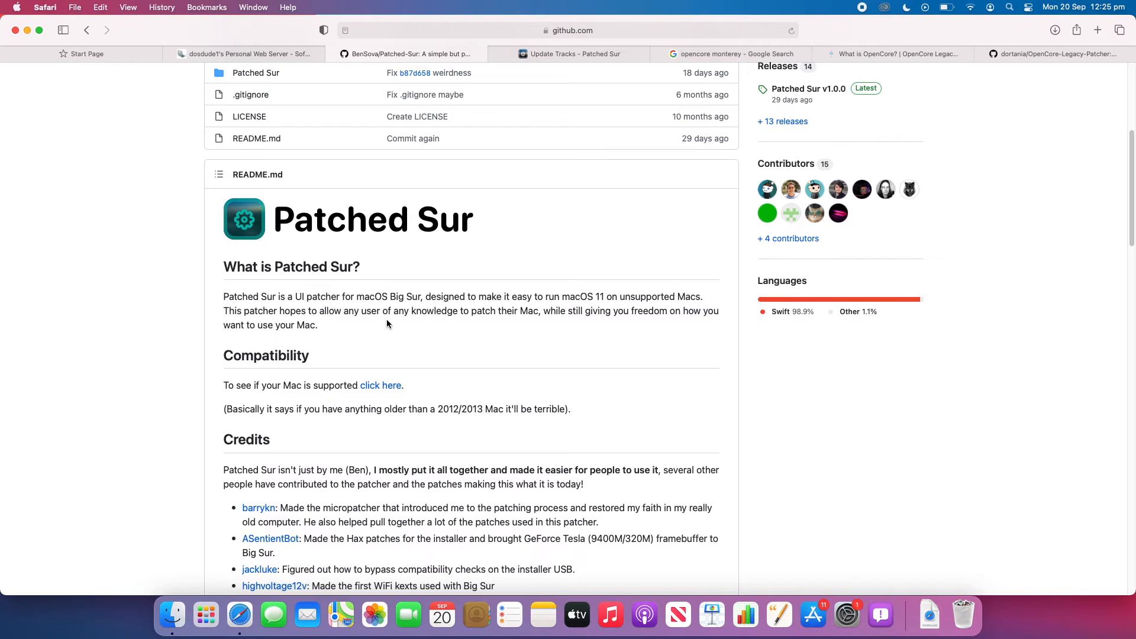
scroll(up, 3)
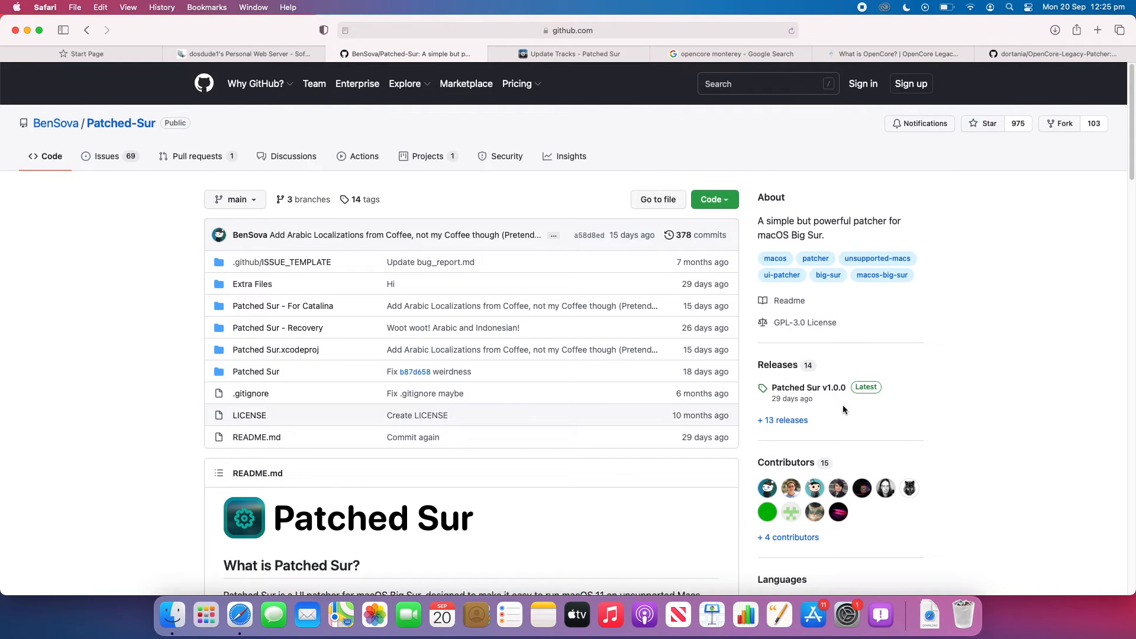
mouse_move(767, 386)
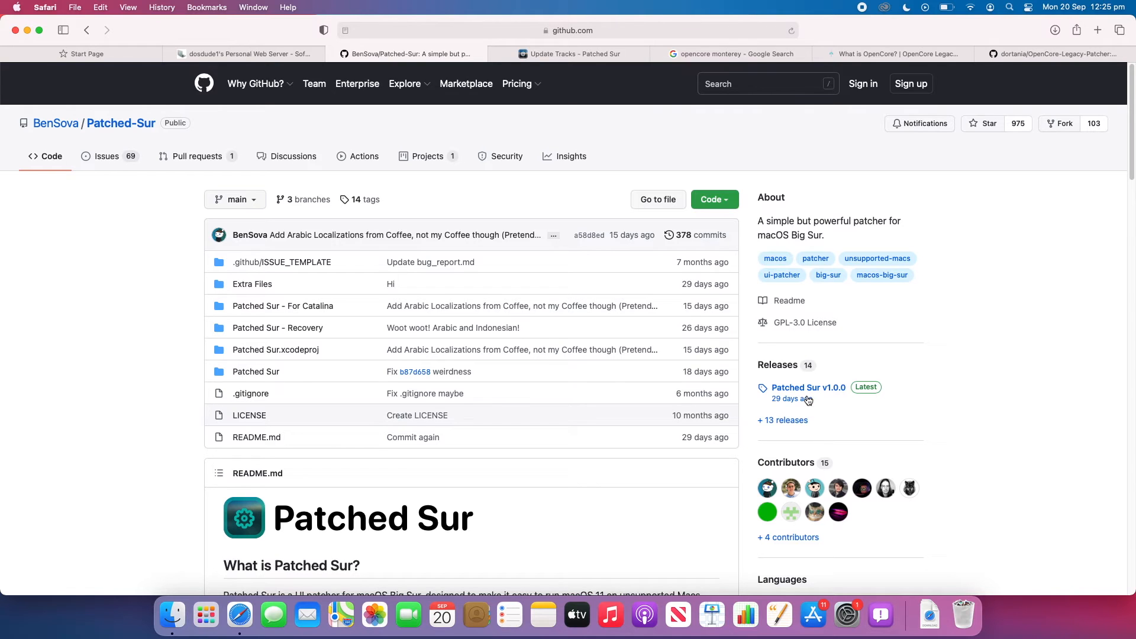
View the Patched Sur v1.0.0 latest release notes and its downloadable Assets list.
click(807, 387)
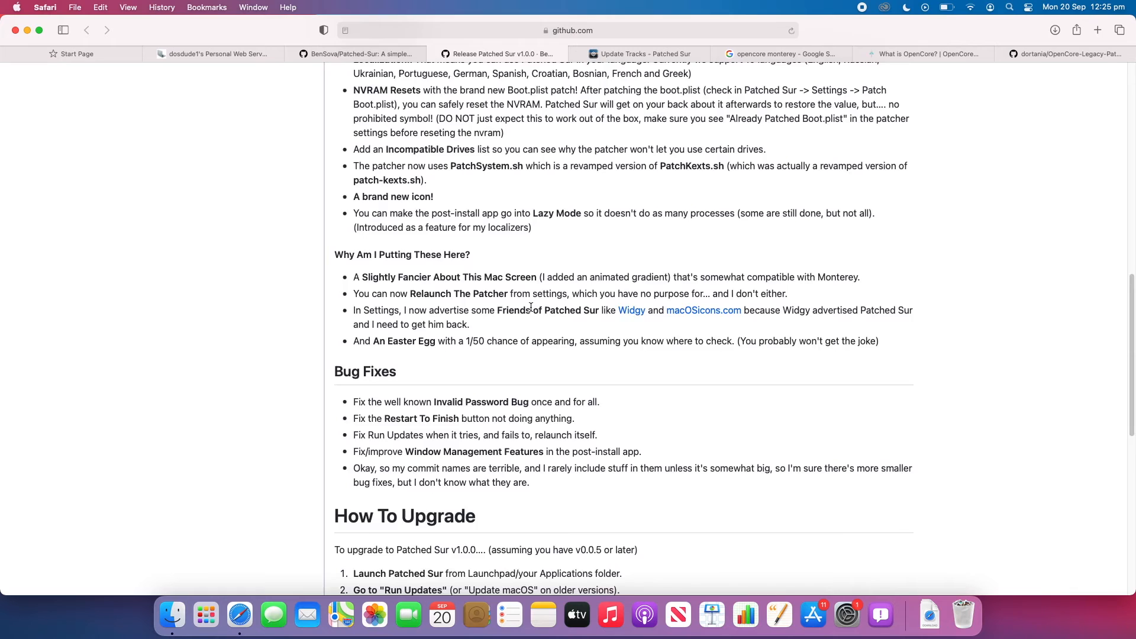
scroll(down, 3)
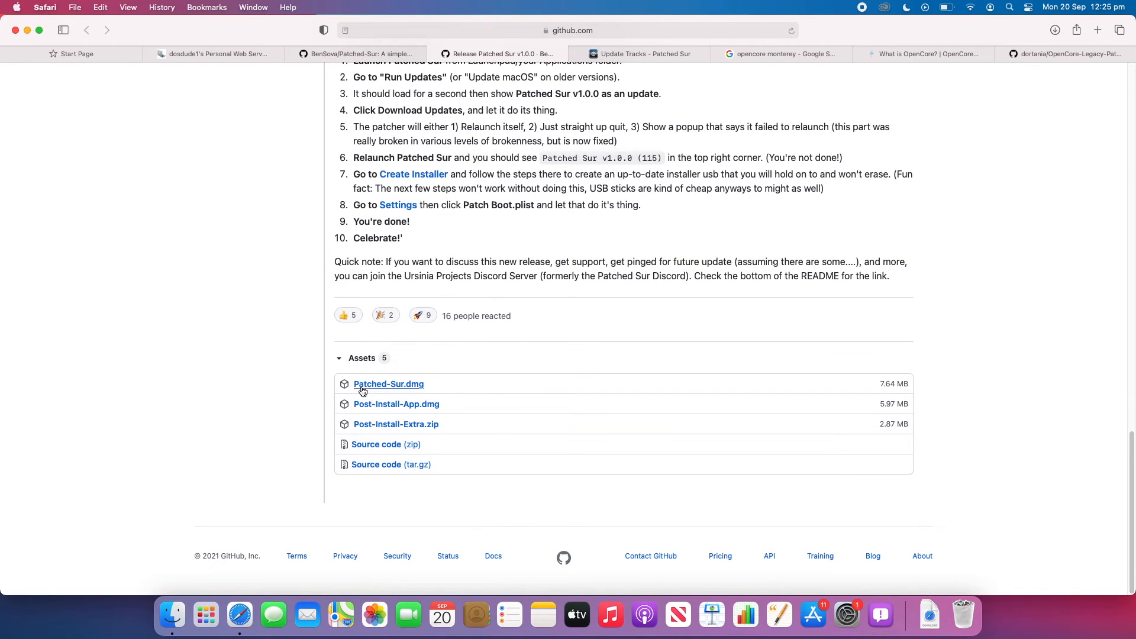
mouse_move(503, 409)
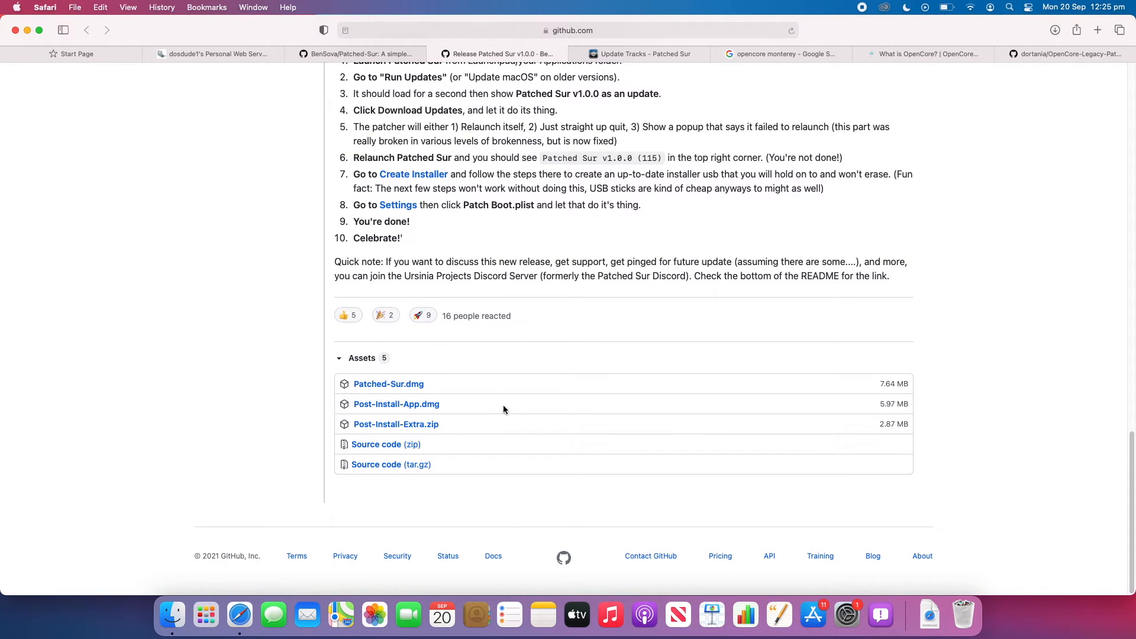
mouse_move(437, 414)
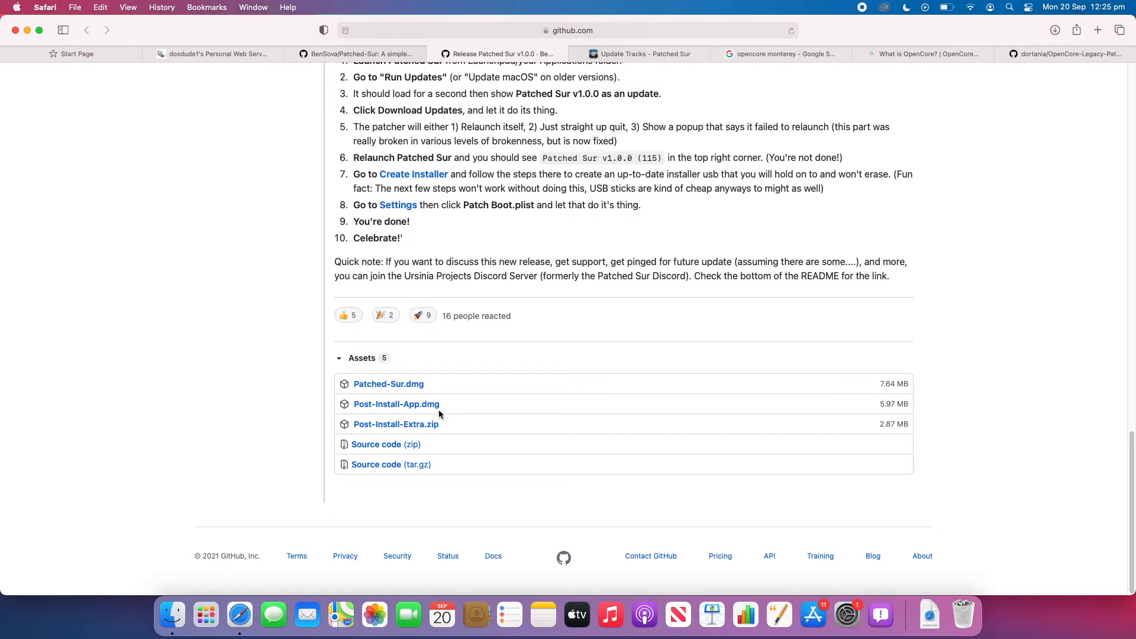
mouse_move(570, 411)
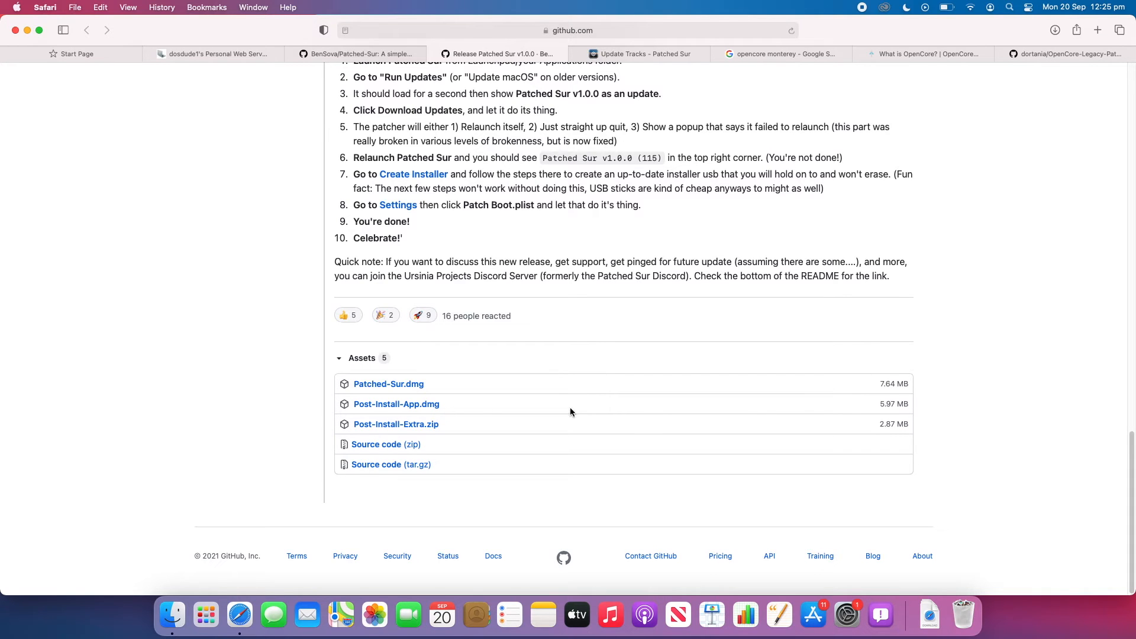
mouse_move(993, 353)
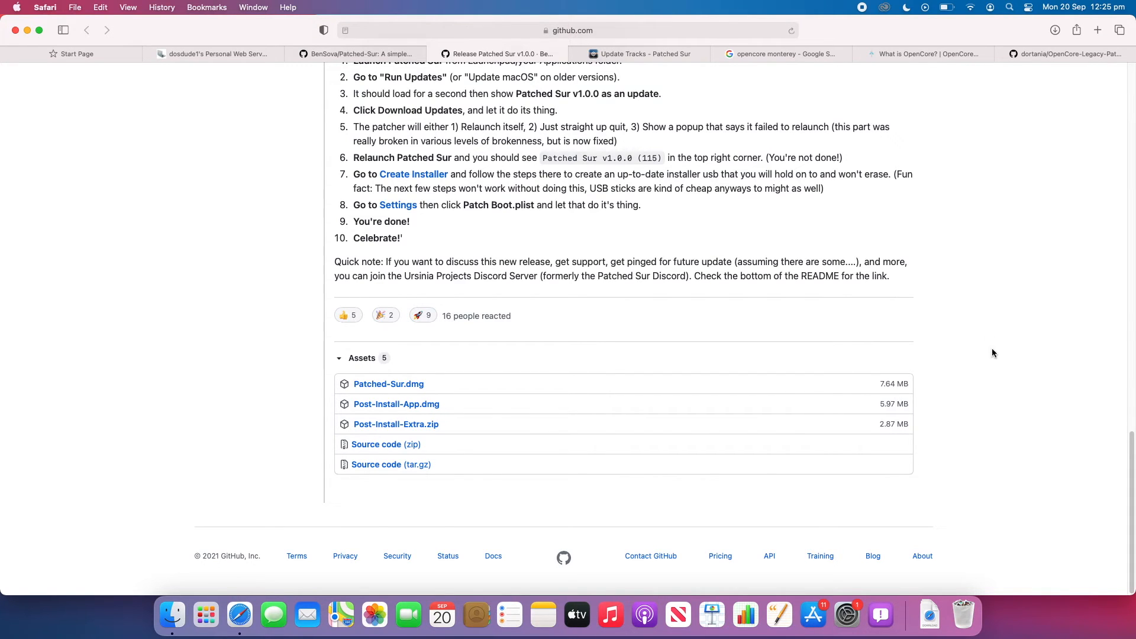
scroll(up, 3)
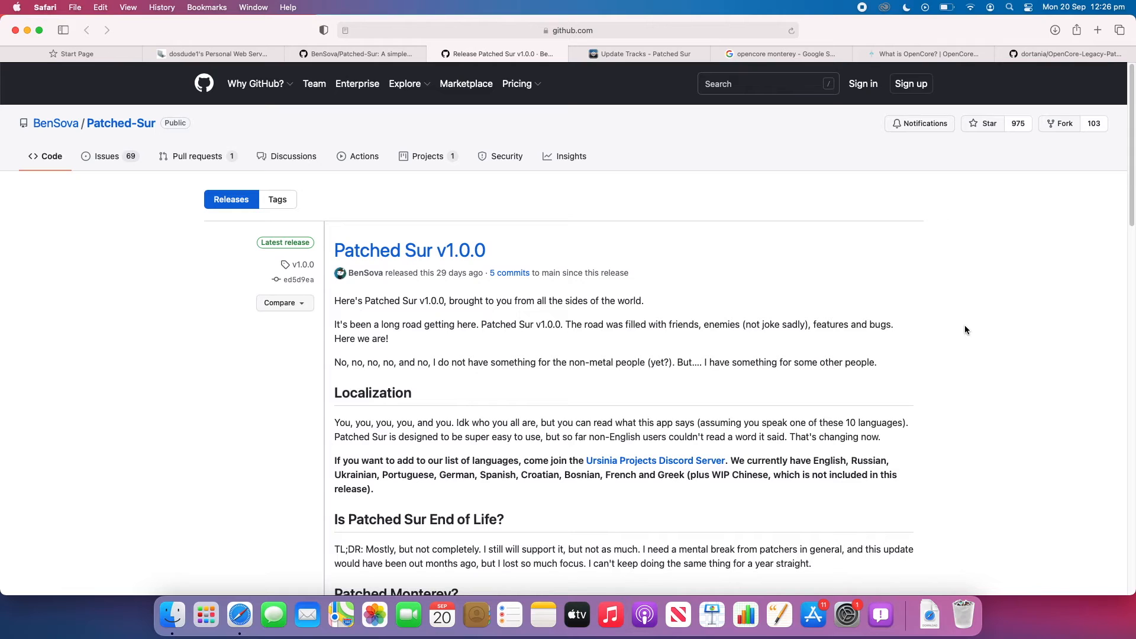
click(924, 53)
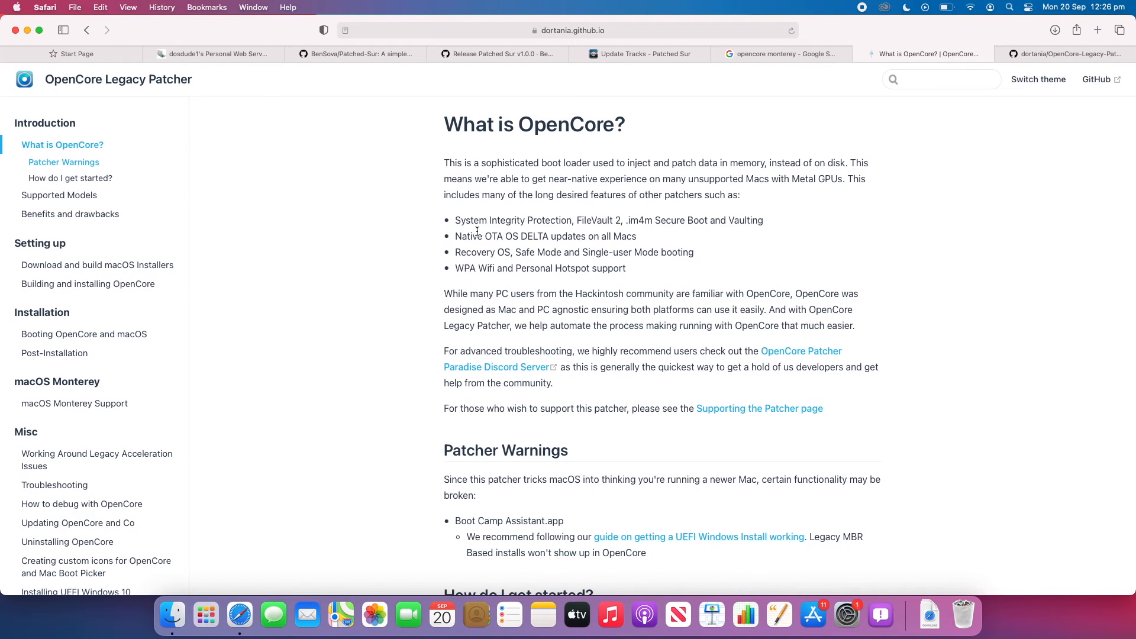
mouse_move(244, 177)
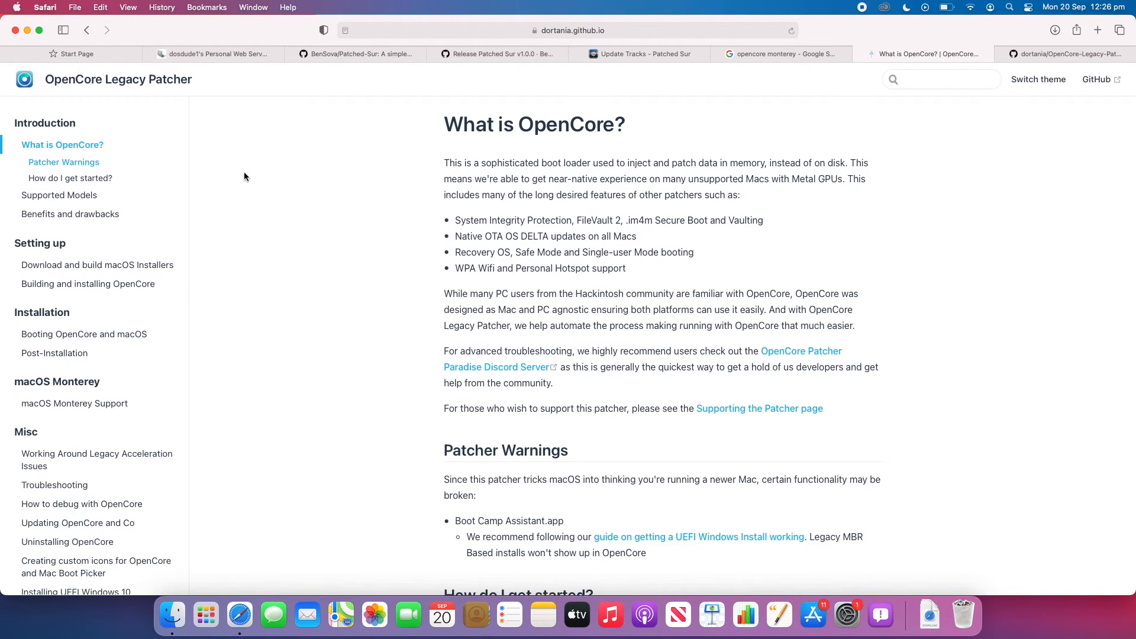
mouse_move(318, 195)
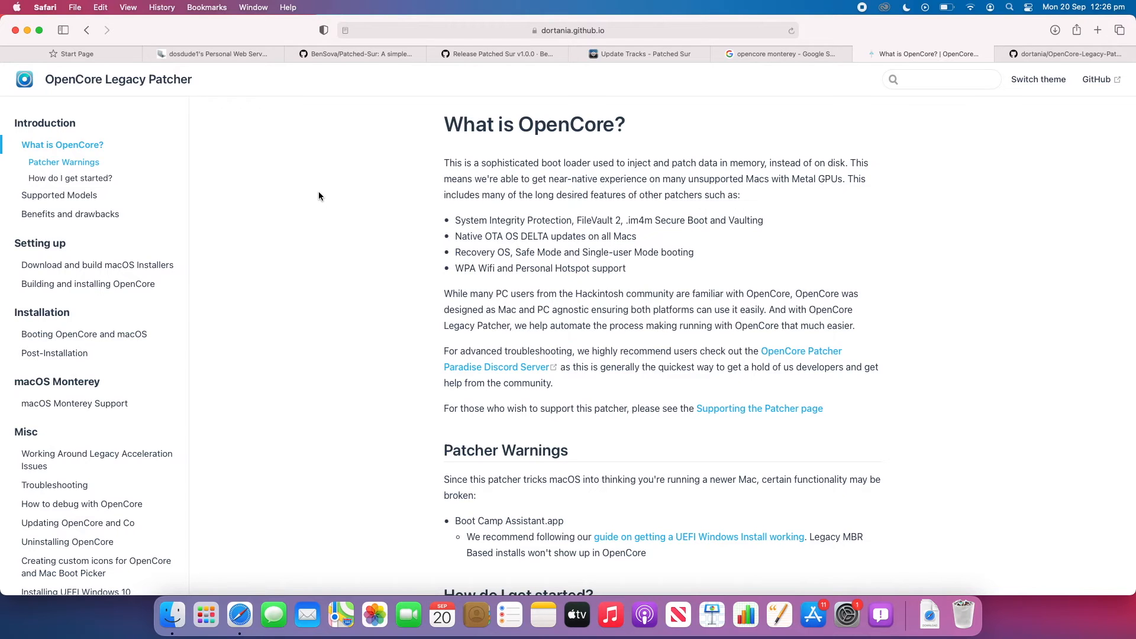
mouse_move(1066, 53)
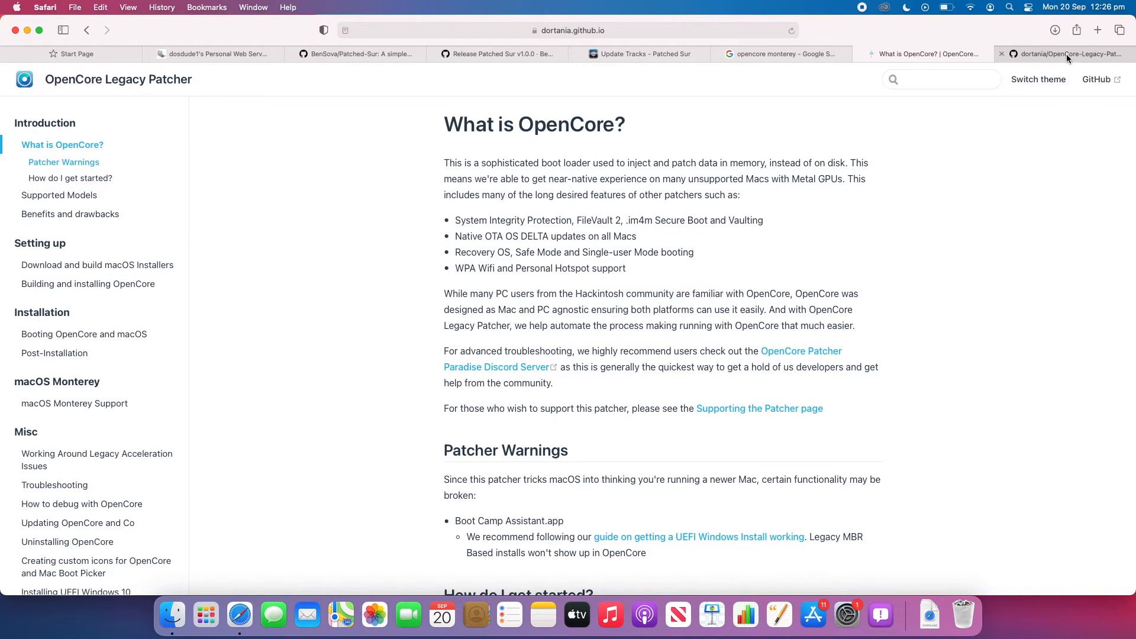
From the dortania GitHub repository's Releases list, bring up the 0.2.4 Latest release page.
click(1065, 53)
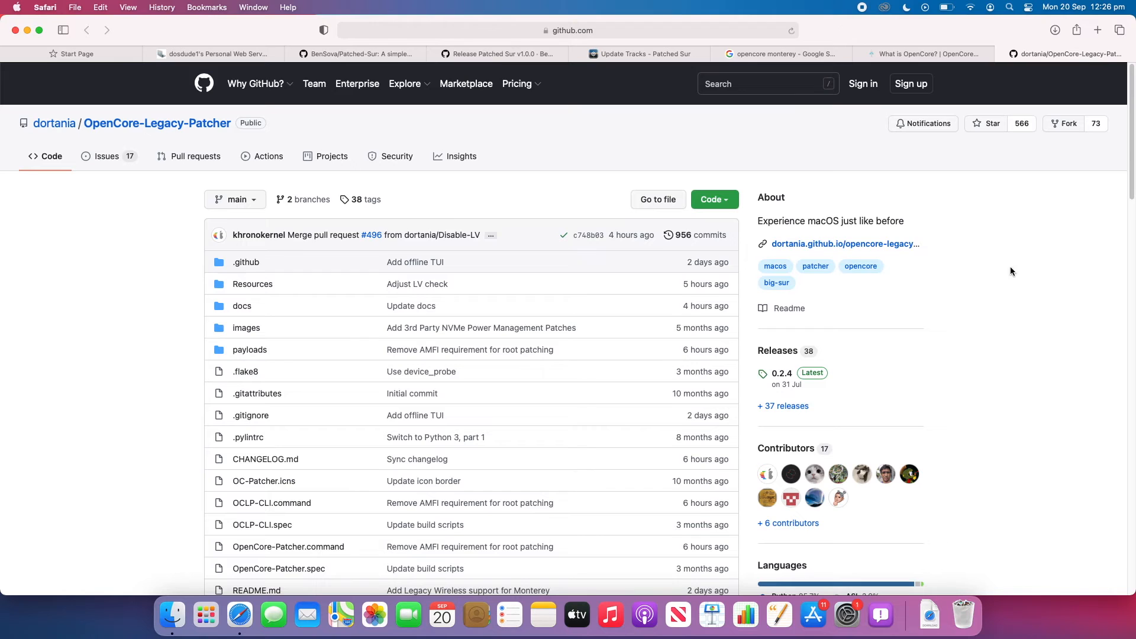
scroll(down, 3)
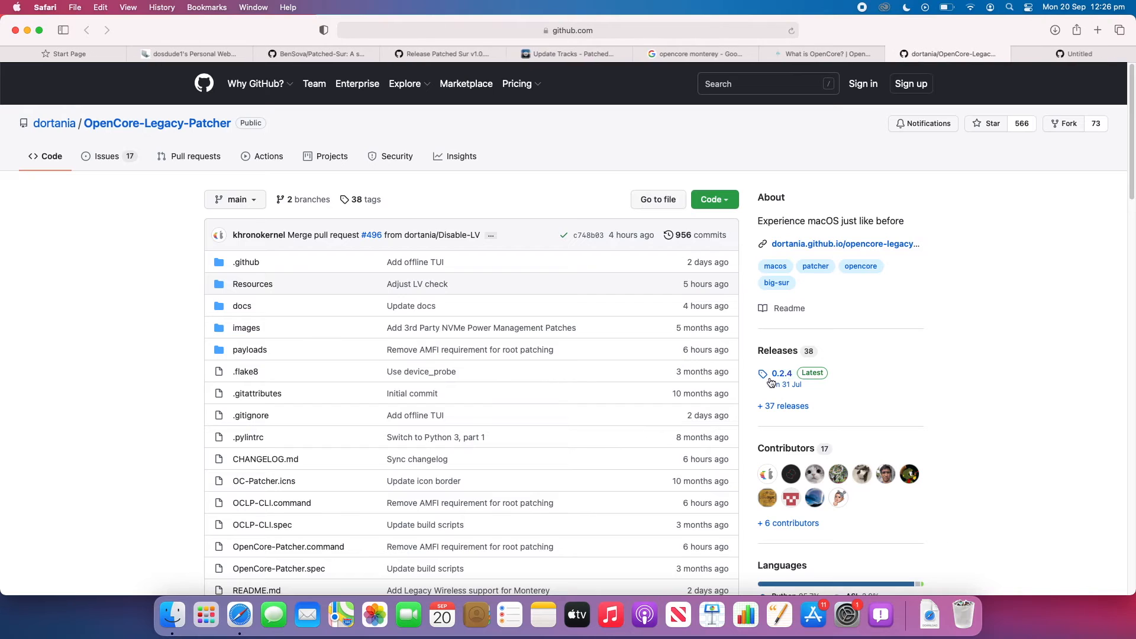
click(781, 372)
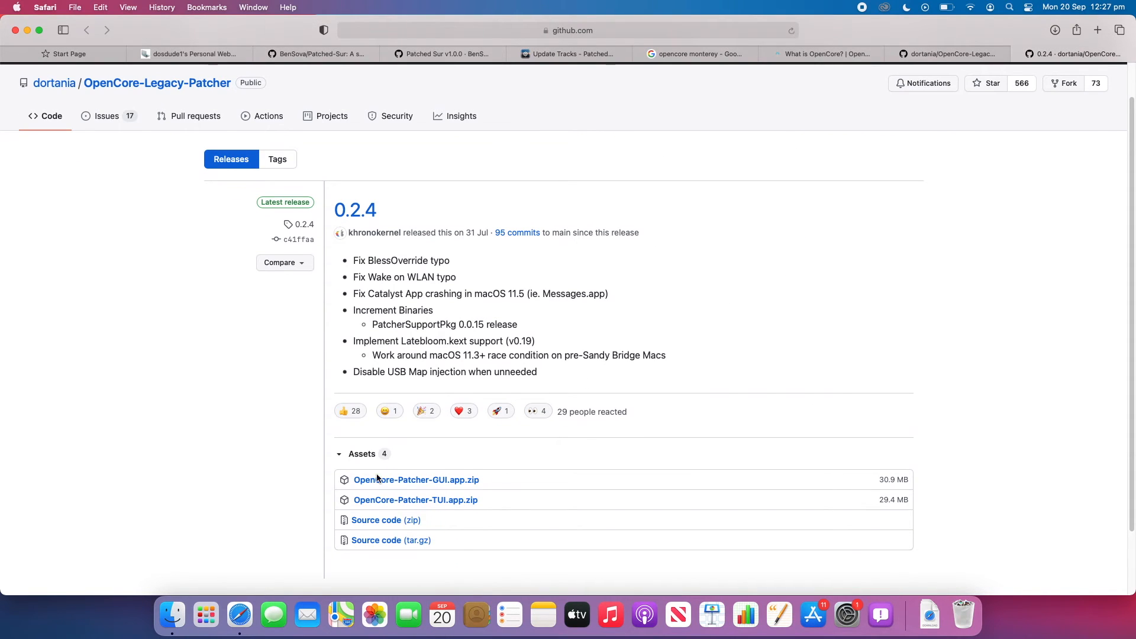
mouse_move(404, 552)
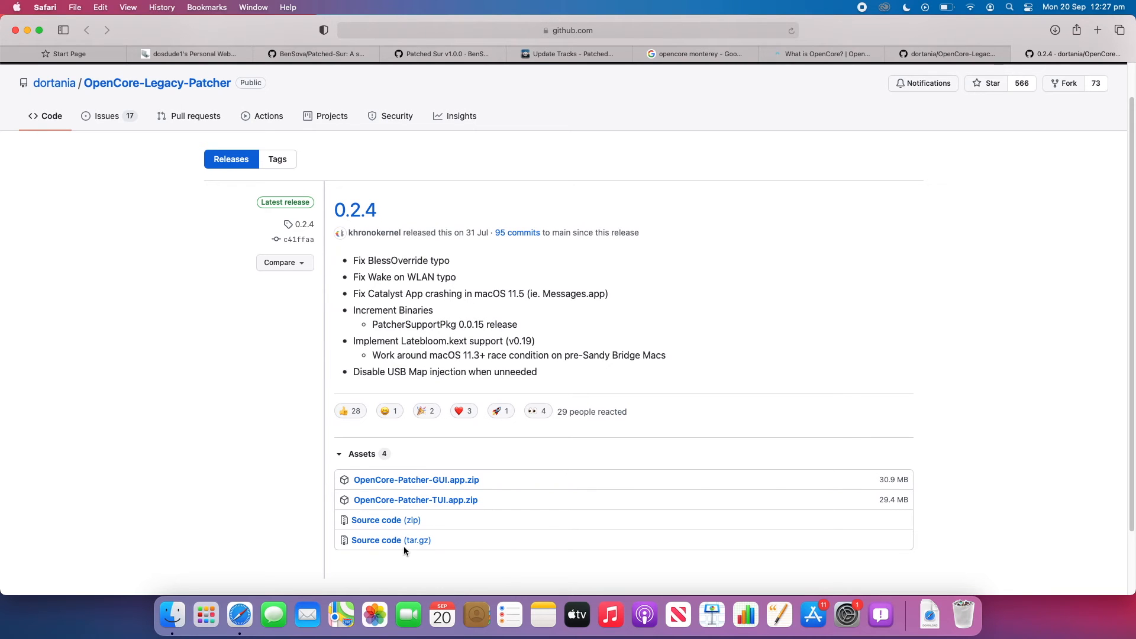
Switch back to the OpenCore Legacy Patcher docs tab on 'What is OpenCore?'.
click(823, 53)
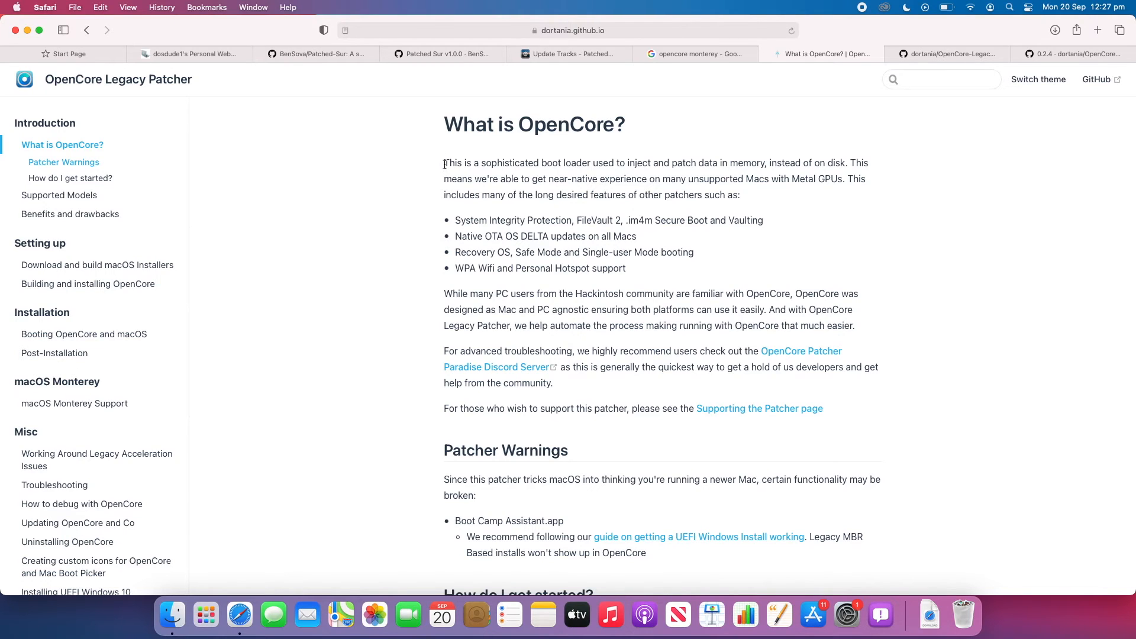
mouse_move(443, 218)
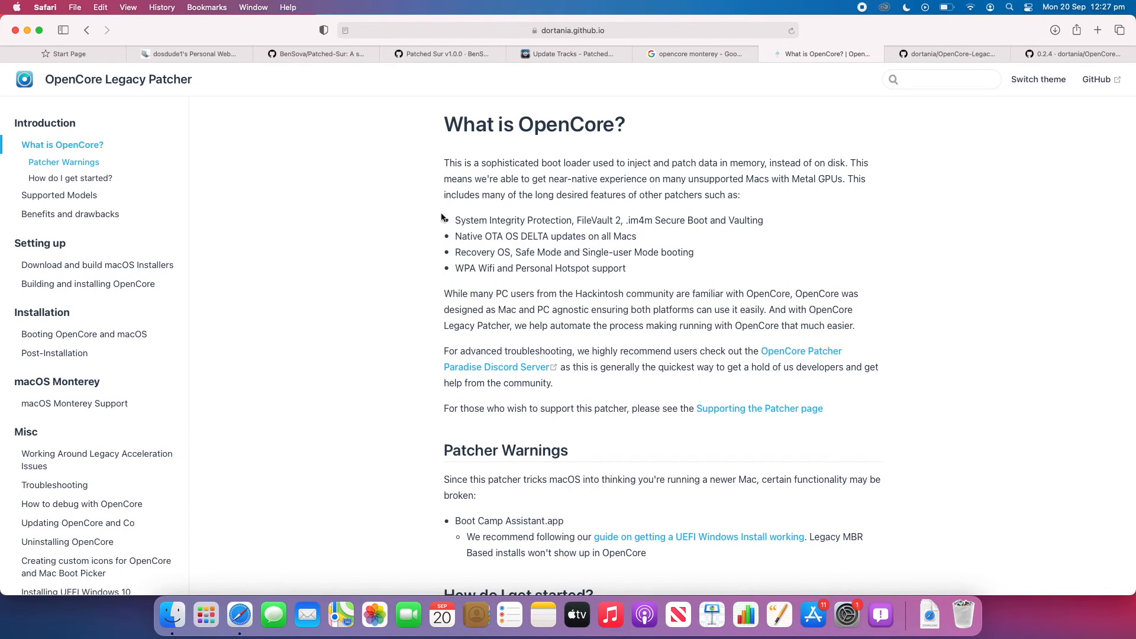
mouse_move(508, 269)
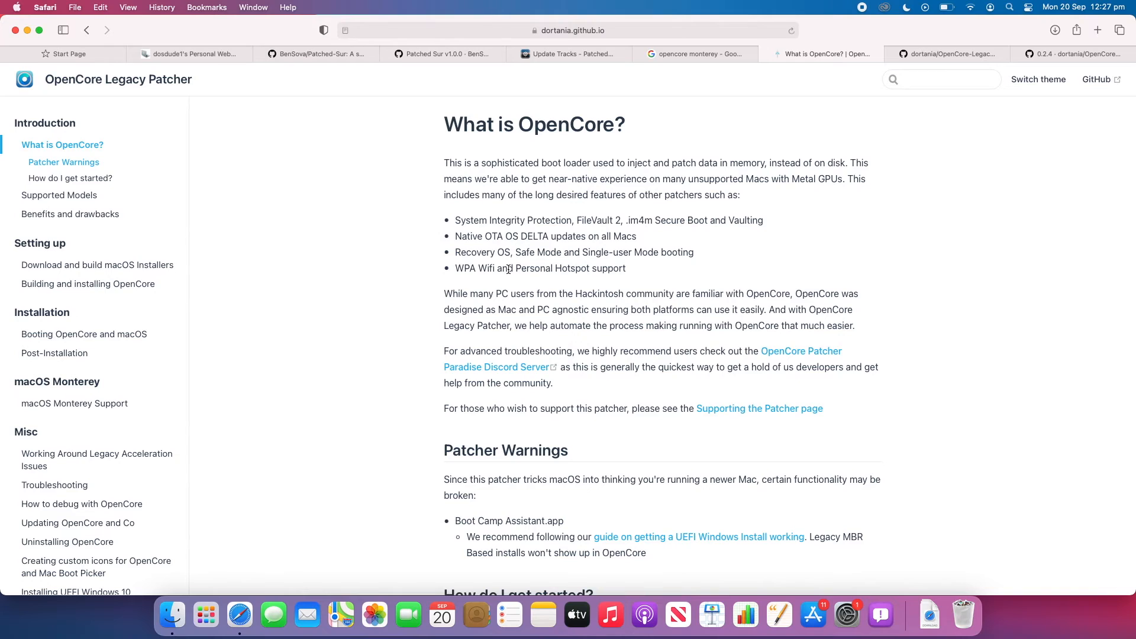
mouse_move(353, 289)
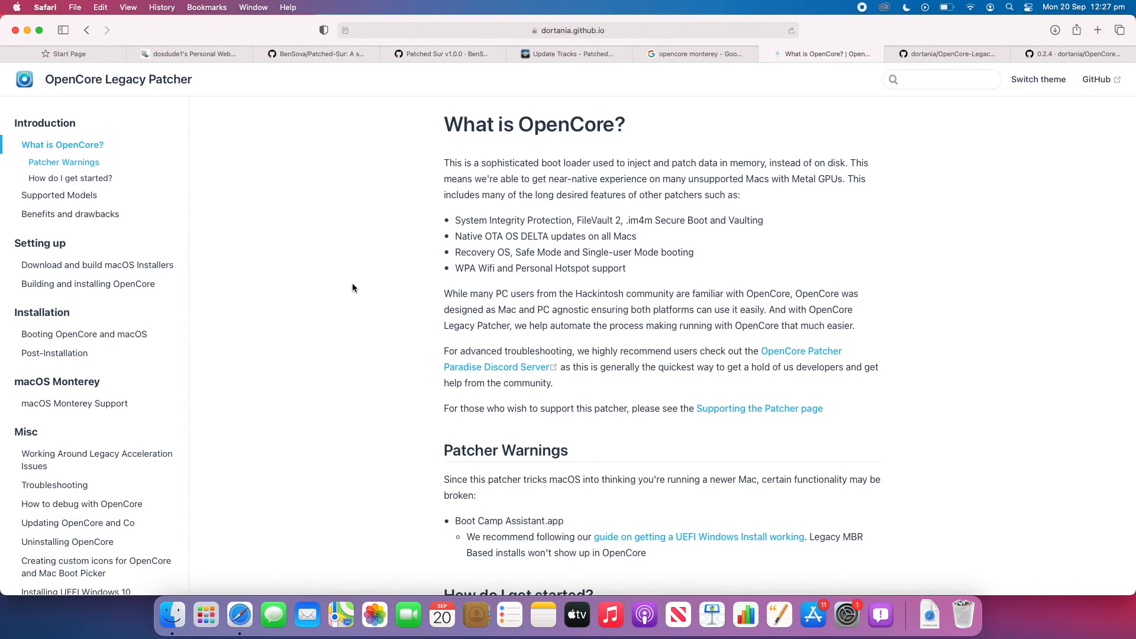
mouse_move(333, 292)
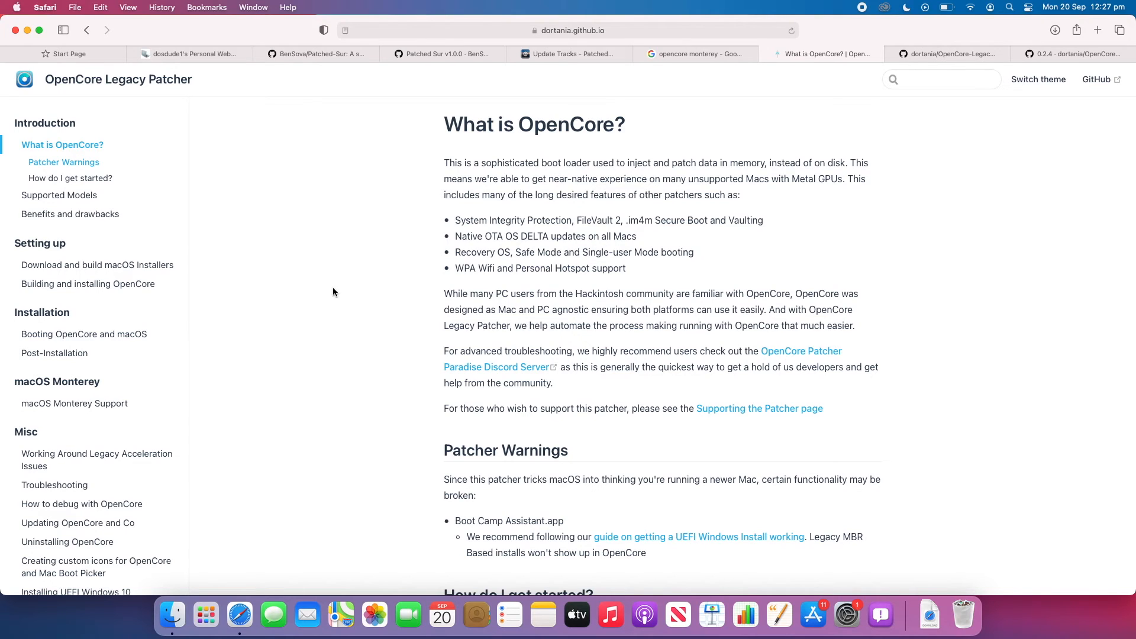
mouse_move(341, 268)
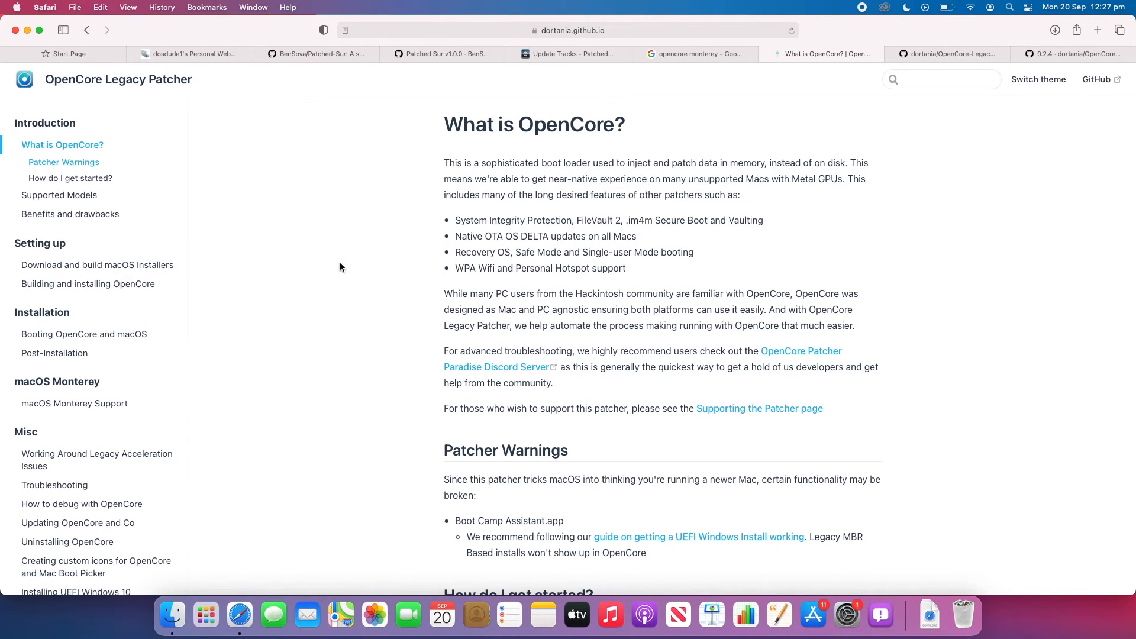
mouse_move(366, 194)
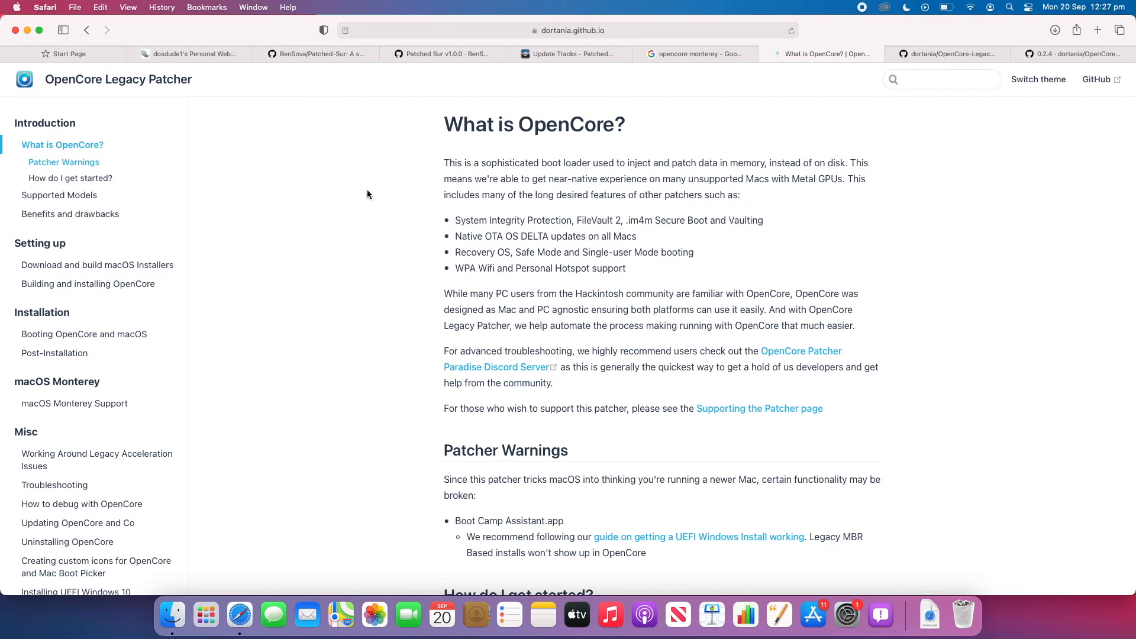
mouse_move(363, 188)
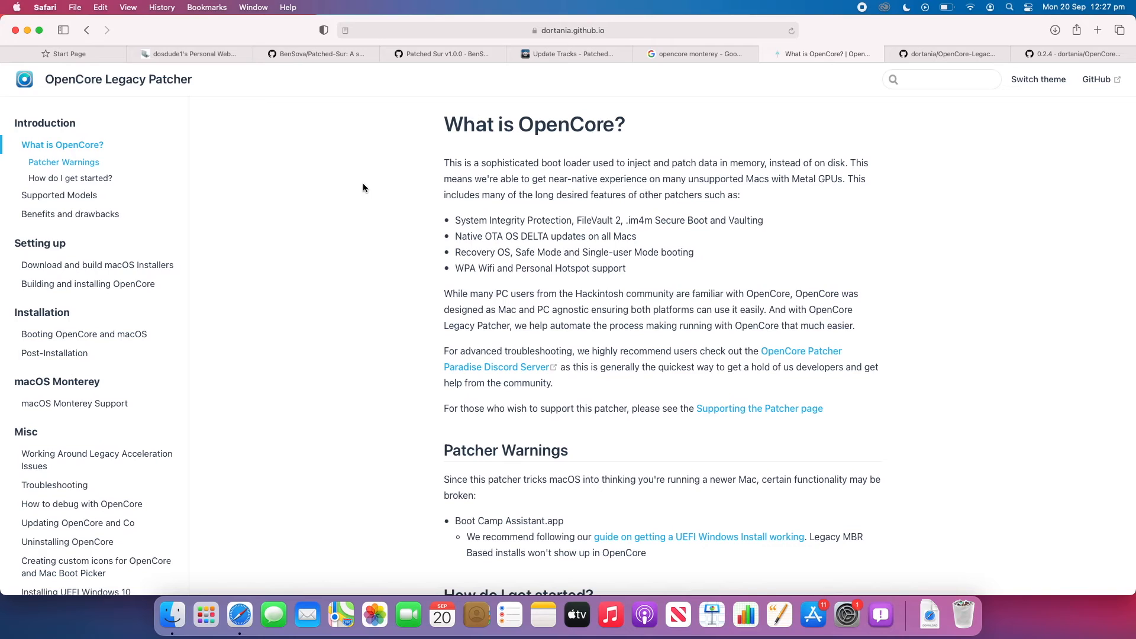
mouse_move(455, 113)
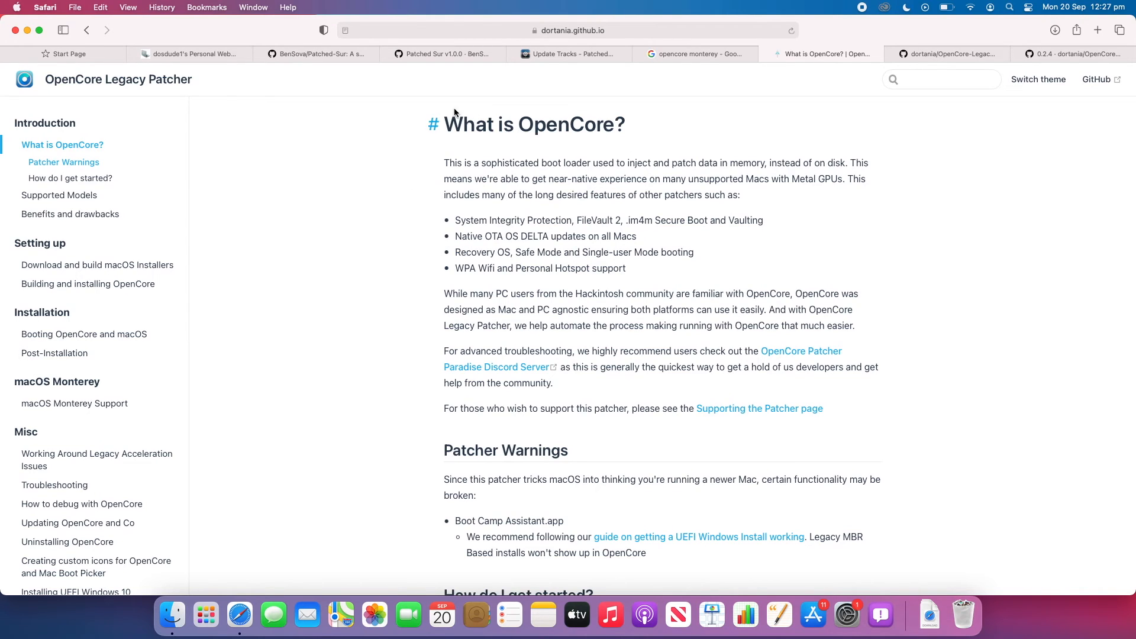
mouse_move(350, 187)
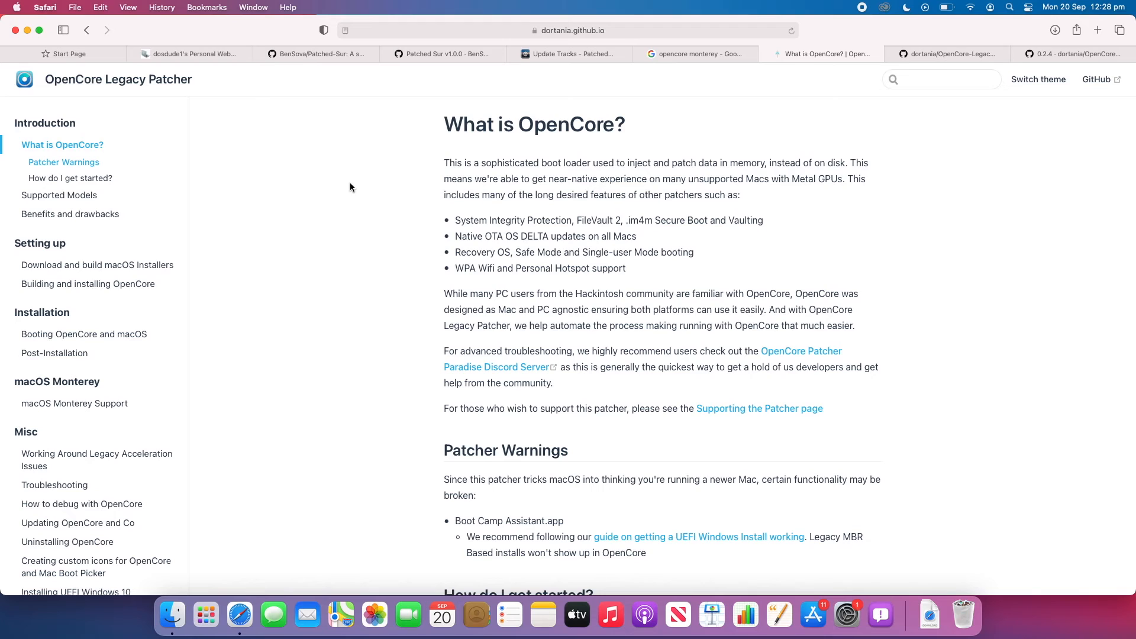
mouse_move(356, 187)
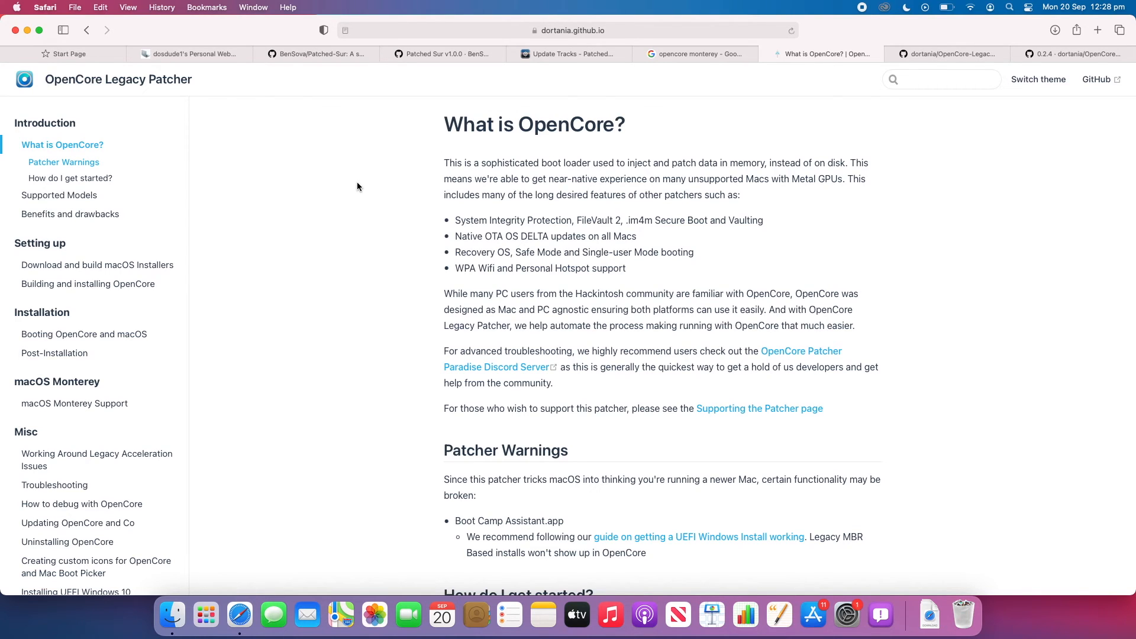
mouse_move(321, 109)
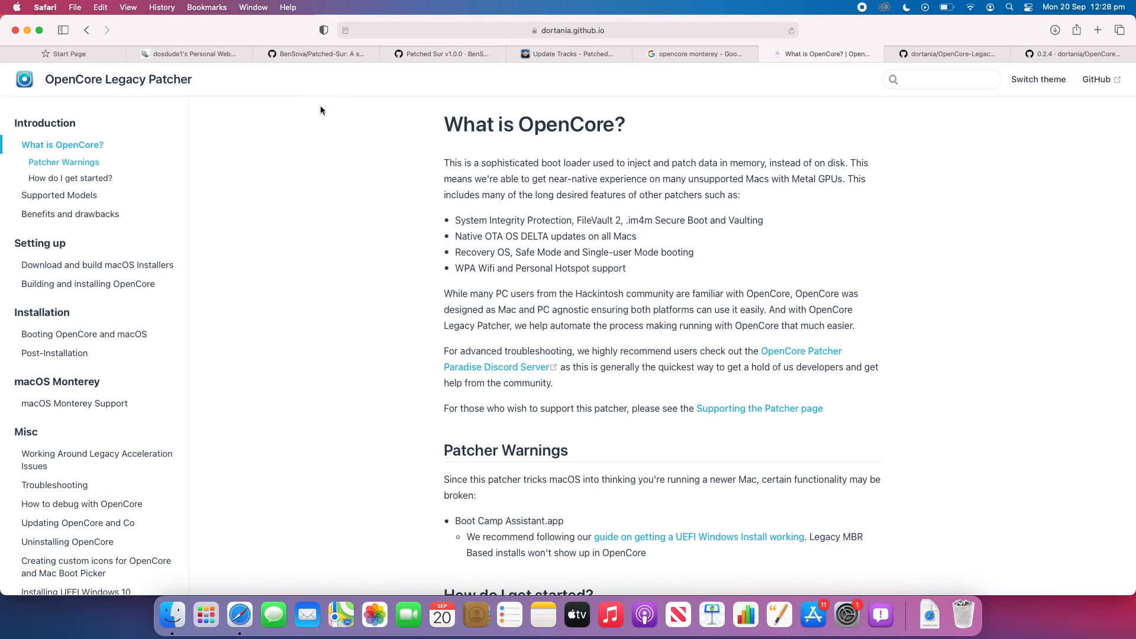
mouse_move(289, 190)
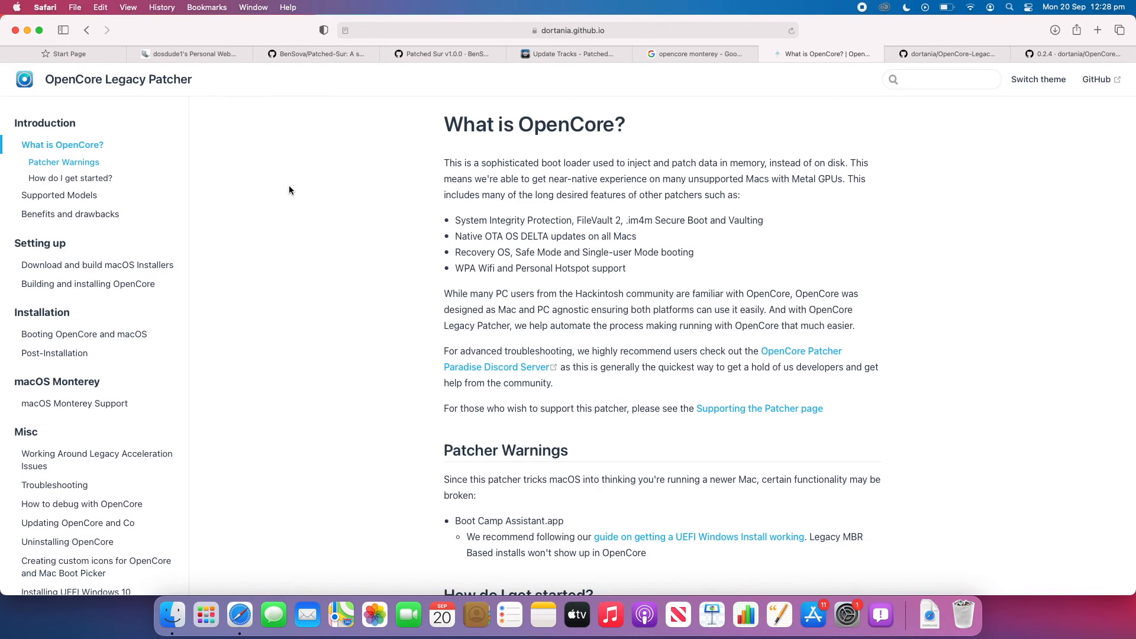
mouse_move(307, 179)
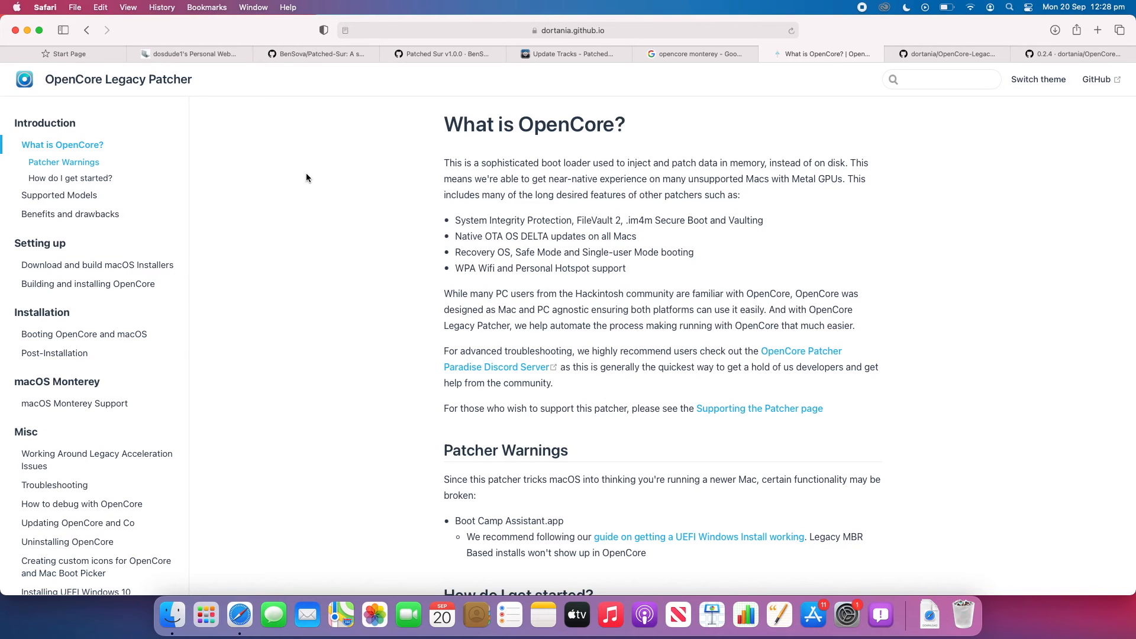
Switch to the dosdude1's Personal Web Server tab with his macOS patcher list.
click(190, 54)
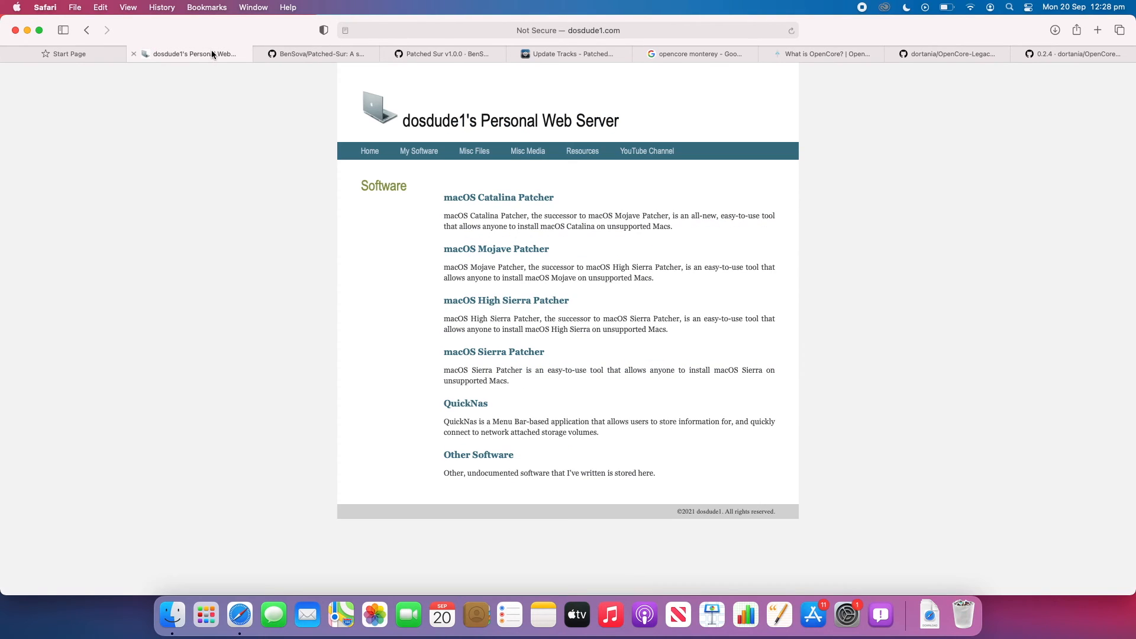
mouse_move(327, 386)
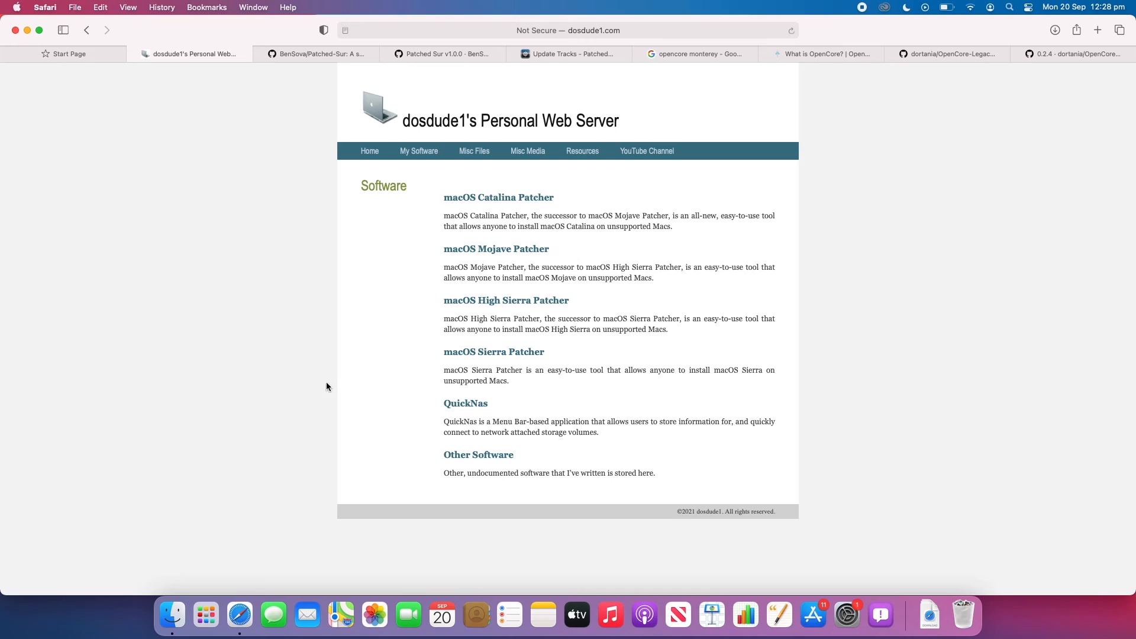
mouse_move(402, 203)
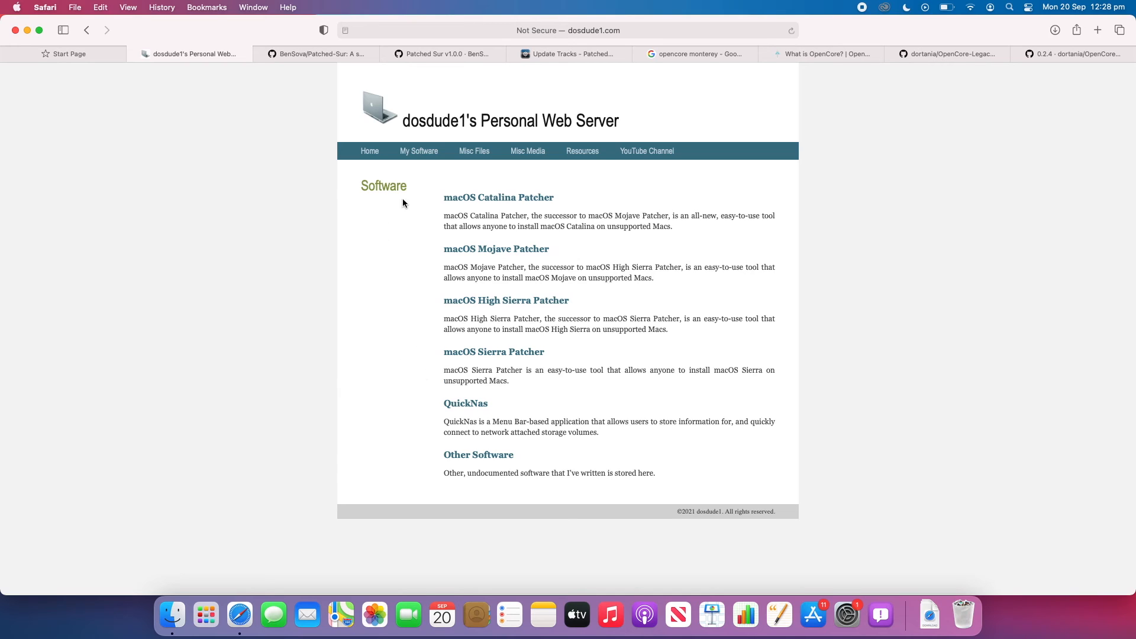
mouse_move(376, 282)
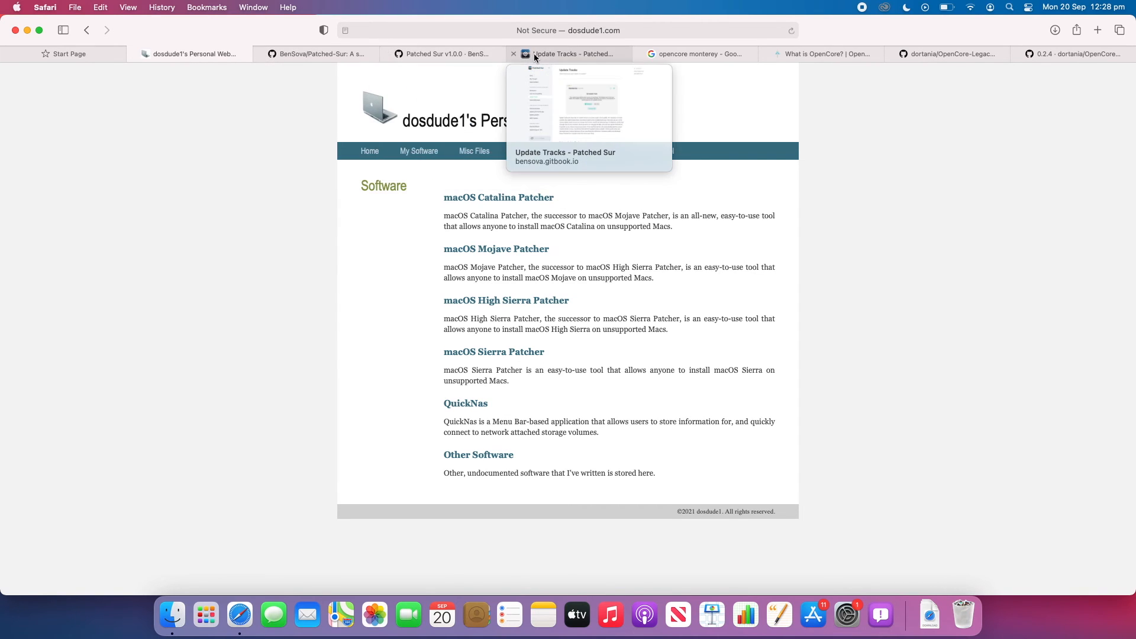
Switch to the Patched Sur GitBook tab showing its Home welcome page.
click(572, 53)
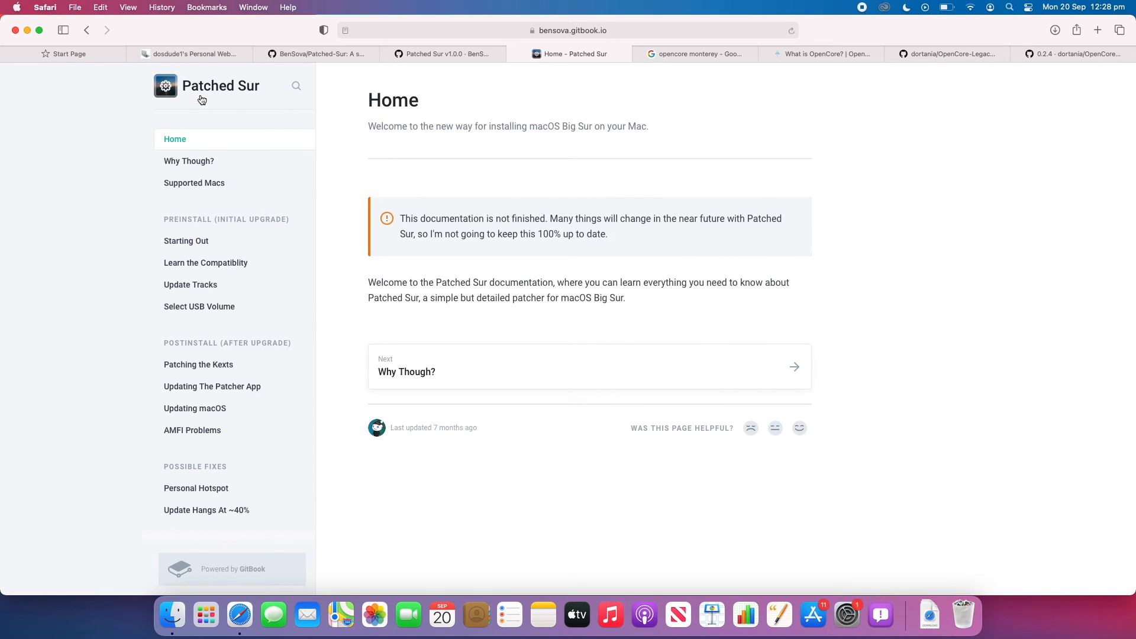
mouse_move(125, 109)
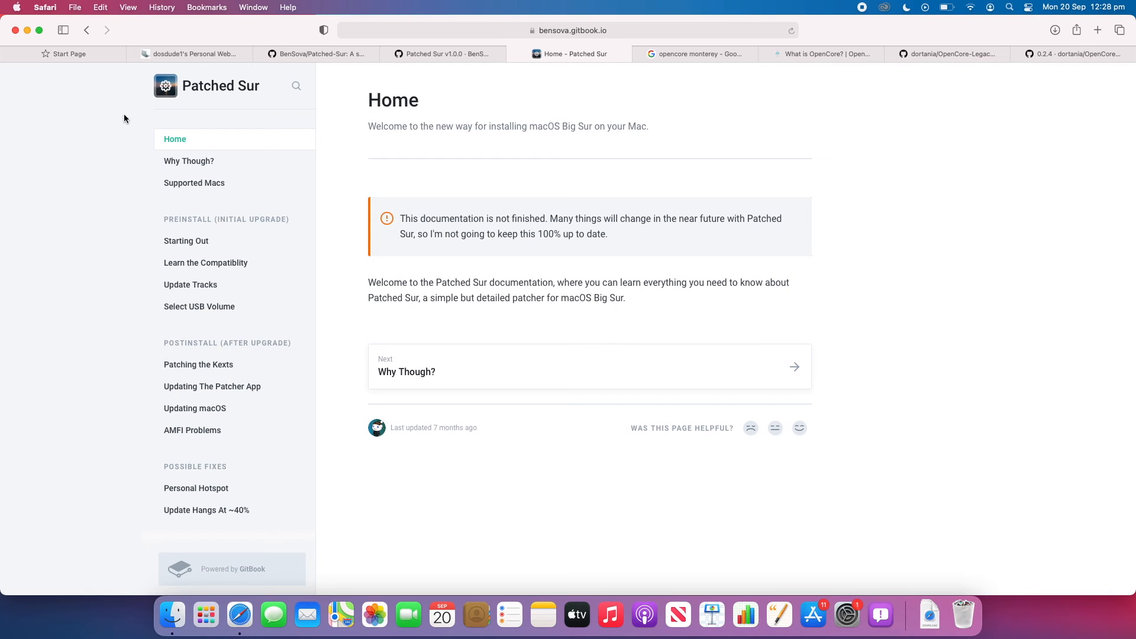
mouse_move(828, 88)
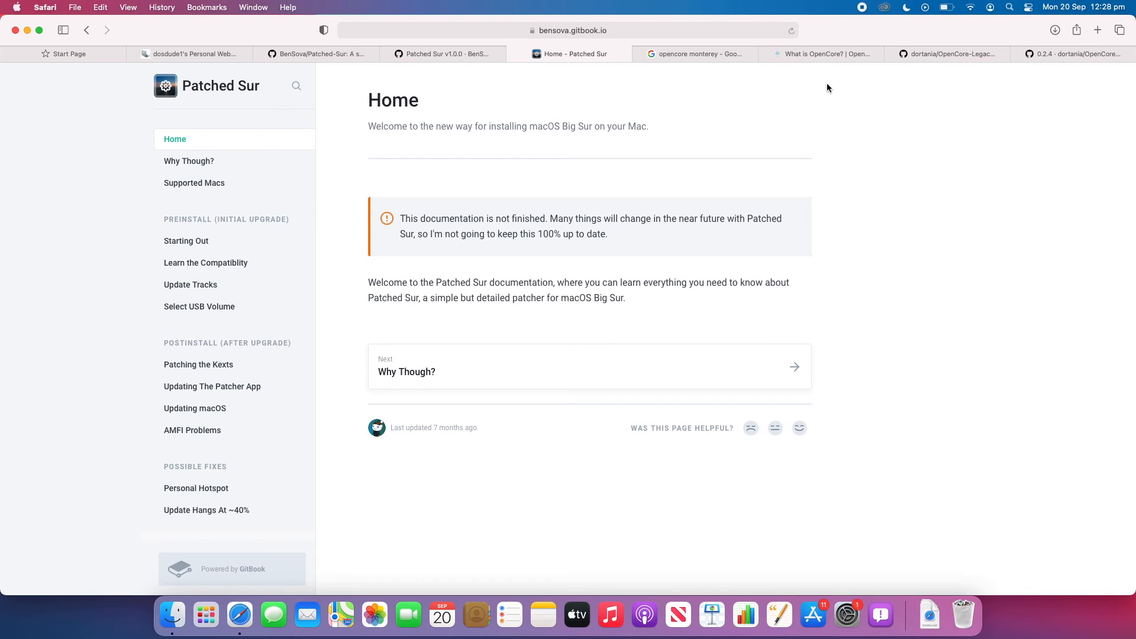
mouse_move(825, 69)
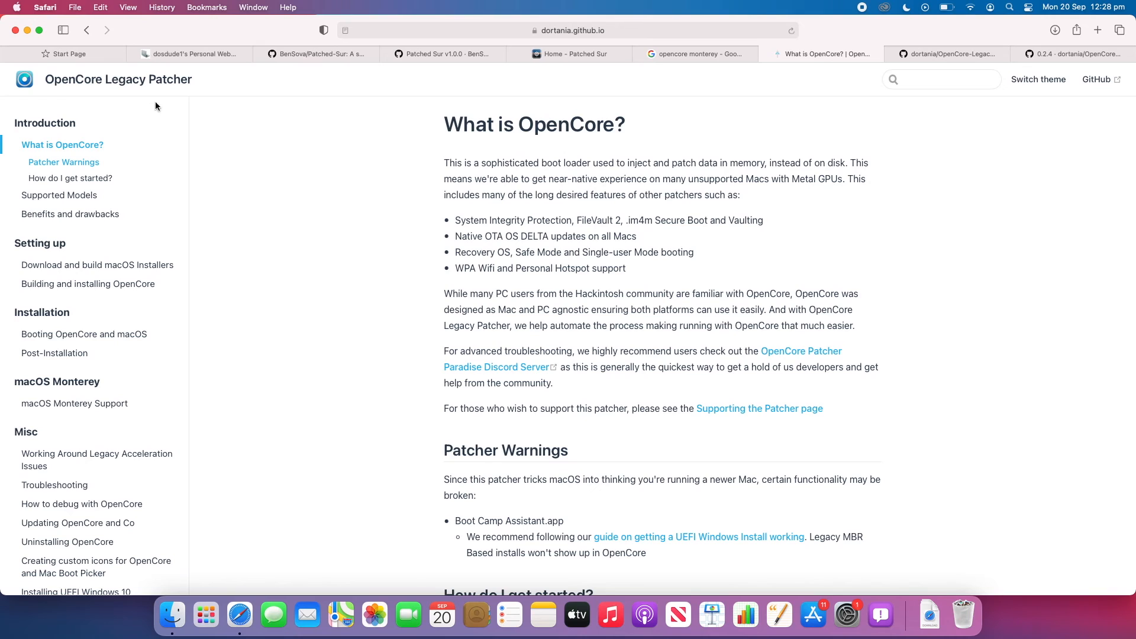
mouse_move(304, 151)
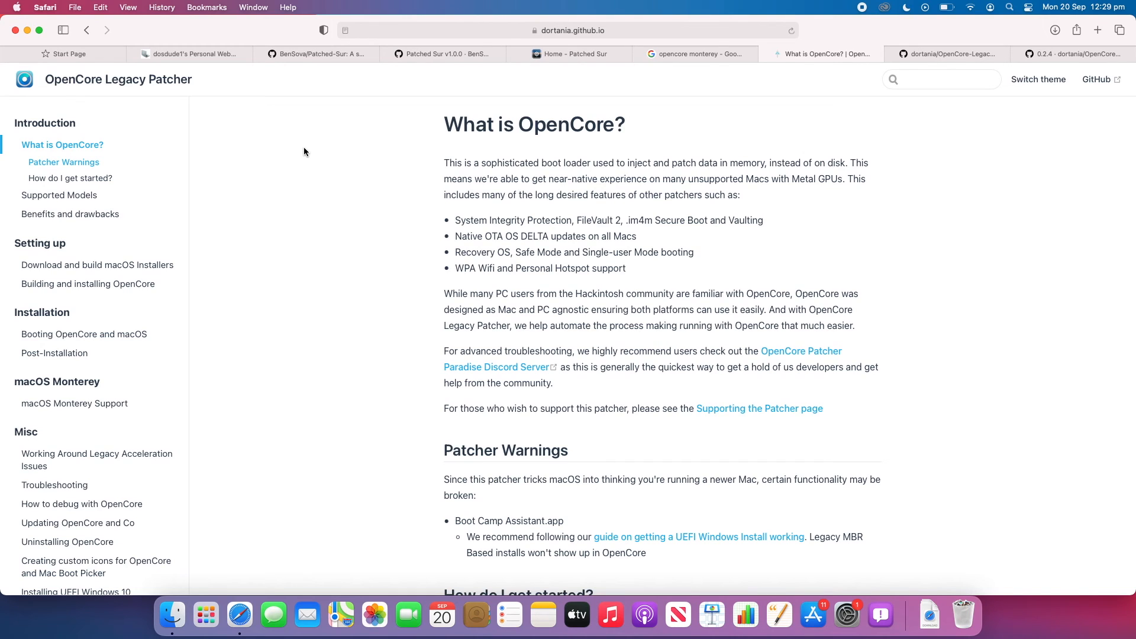
mouse_move(227, 128)
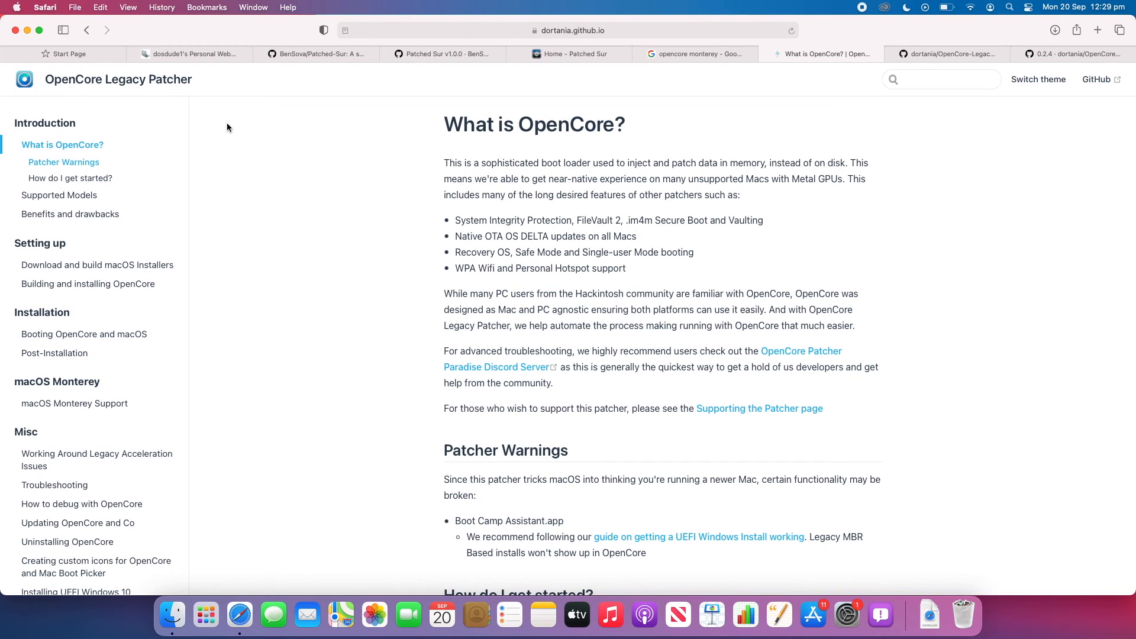